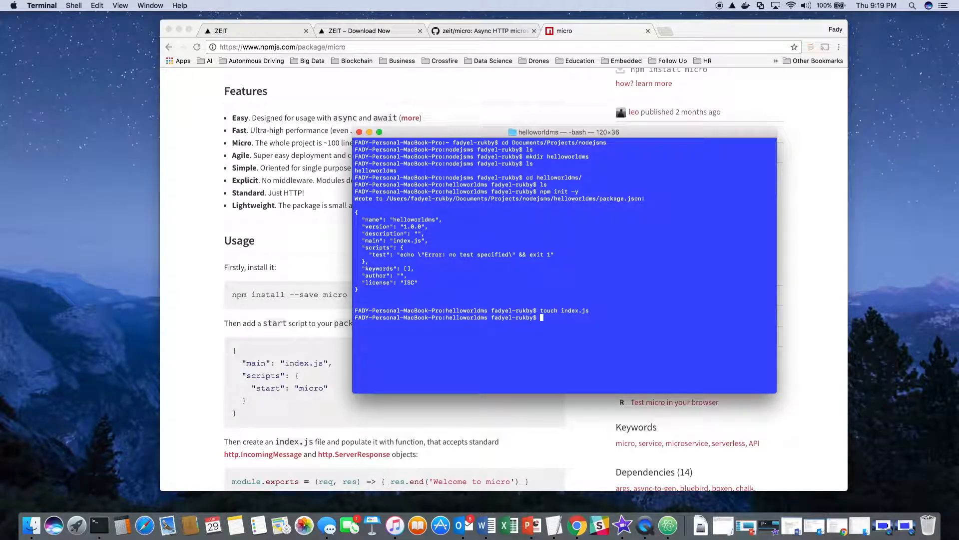
- Create an empty Dockerfile in the helloworldms folder with touch
type("touch")
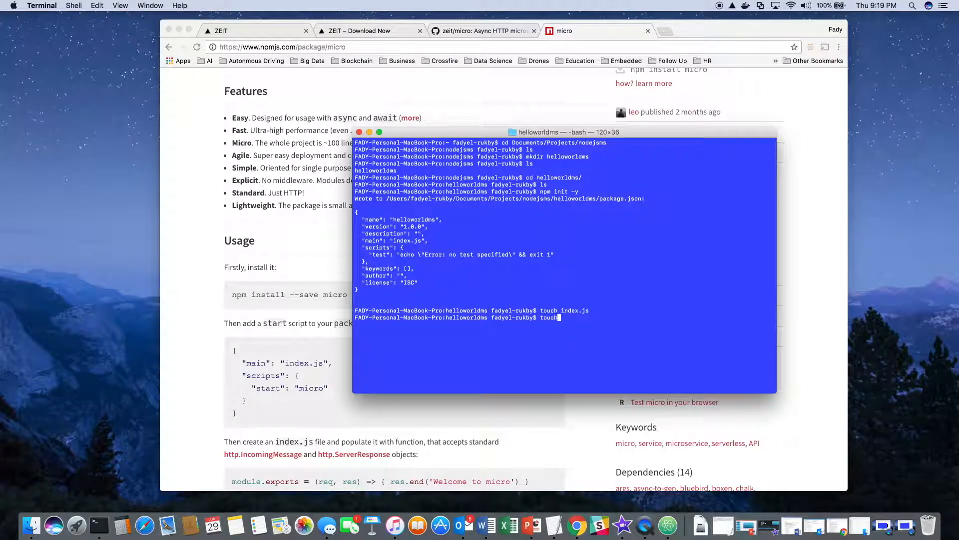
type("Docke")
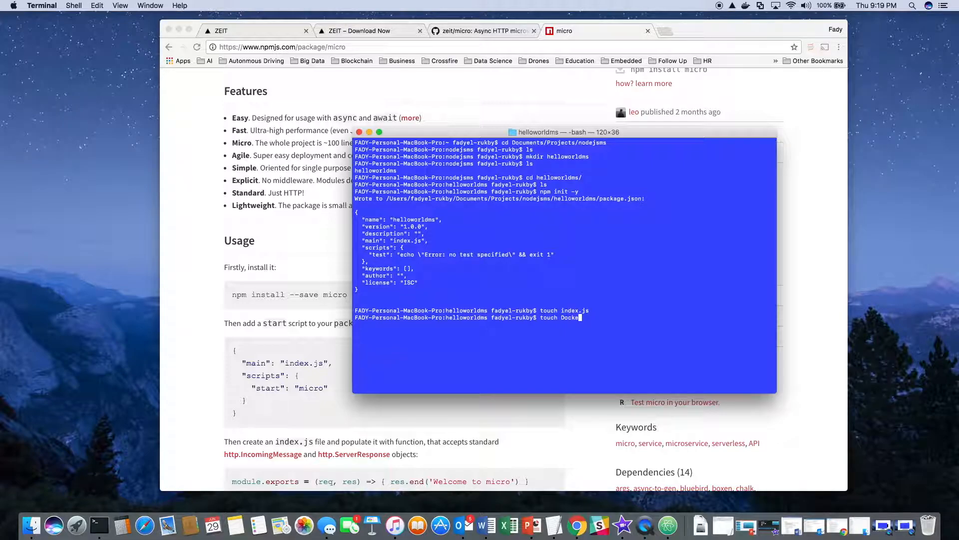
key("Return")
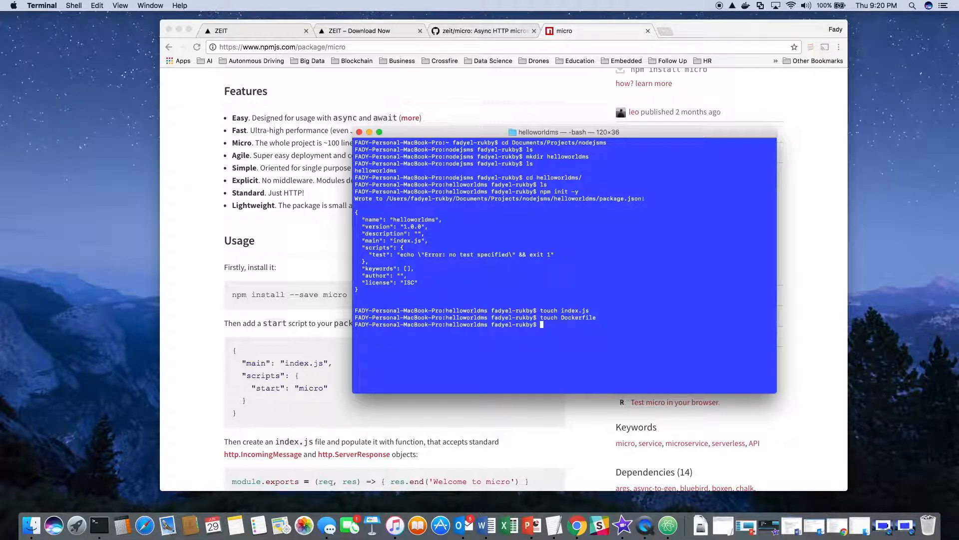
- Create an empty .dockerignore file and list the project folder contents
type("touch")
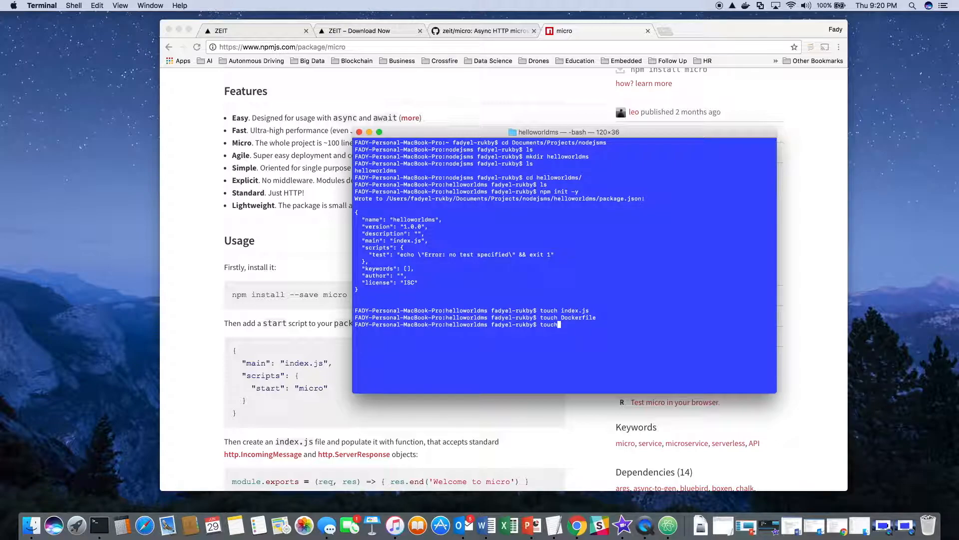
type(".dockeri")
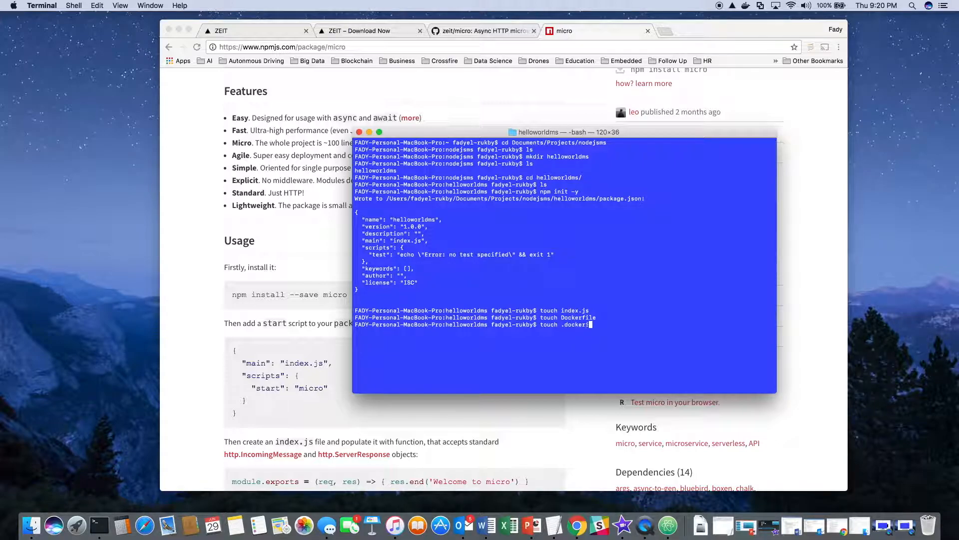
key("Return")
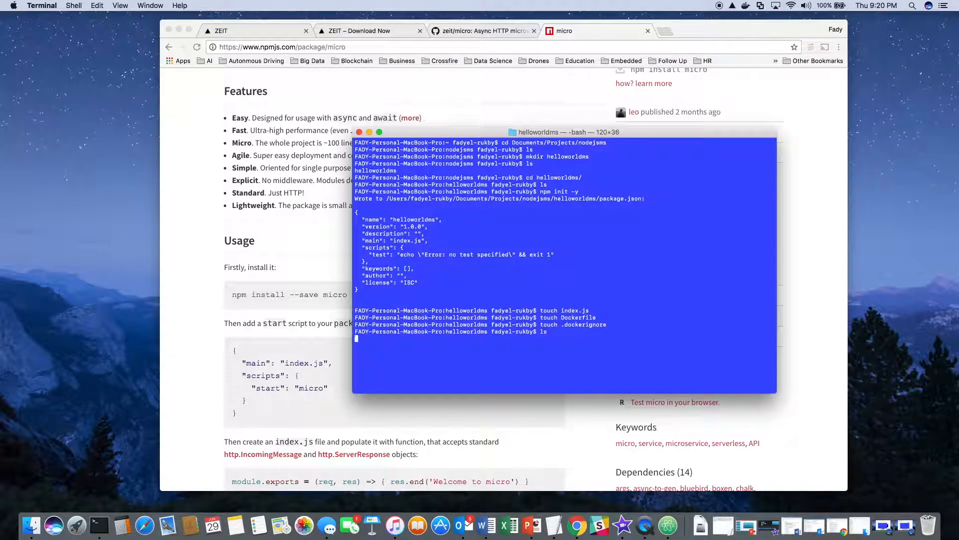
key("Return")
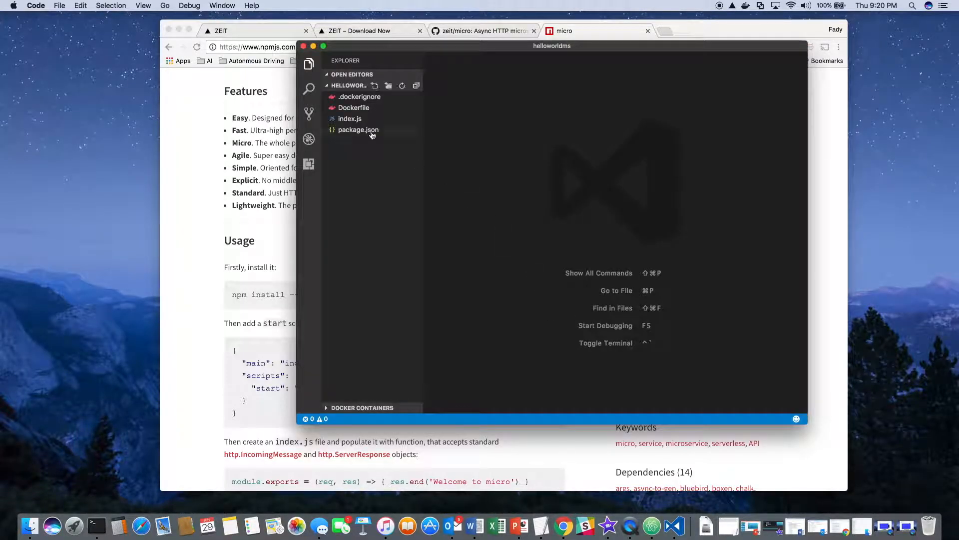
- Give package.json a micro 7.3.3 dependency and a 'micro' start script
left_click(357, 129)
type("\"start\": \"micro\"")
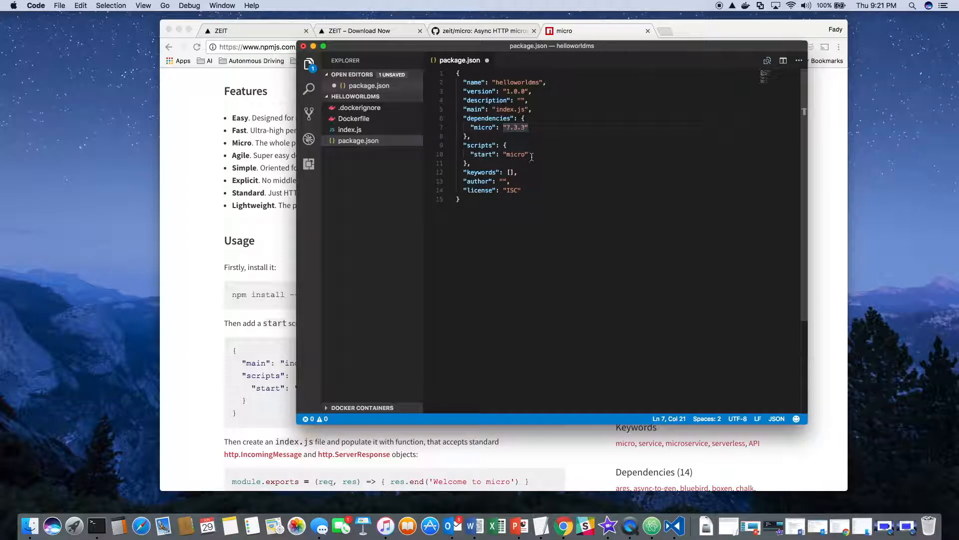
left_click(354, 123)
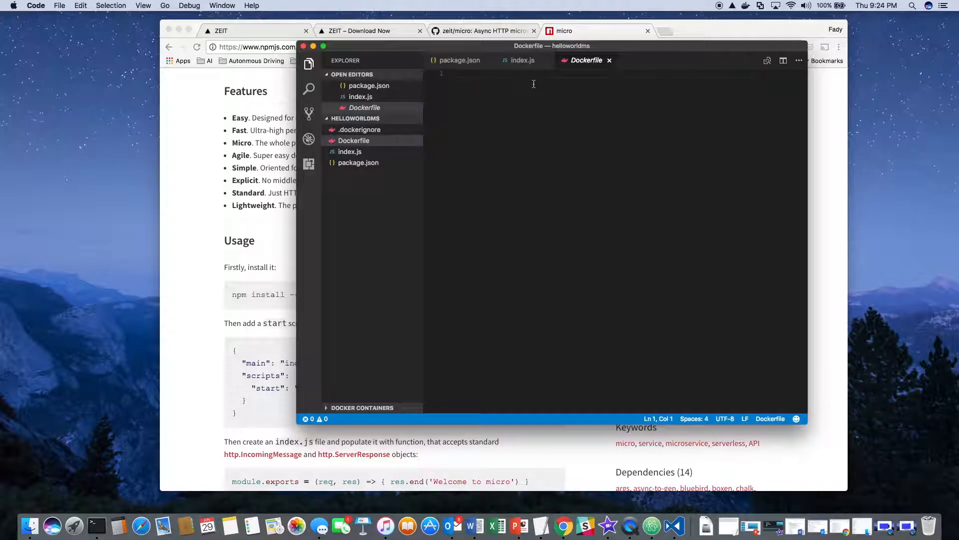
- Write FROM node:boron, an app-directory comment and RUN mkdir -p /usr/src/app
type("FROM node")
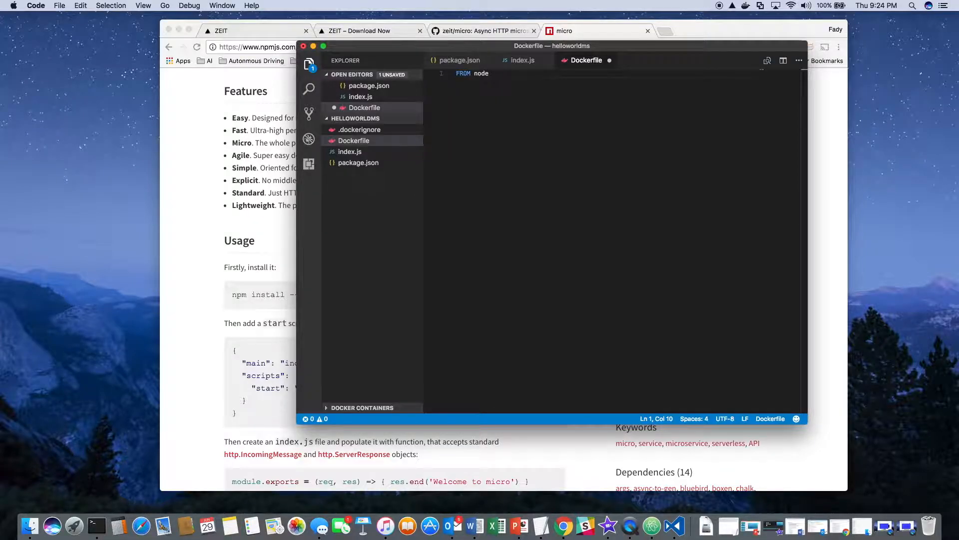
type(":boron")
type("# Create")
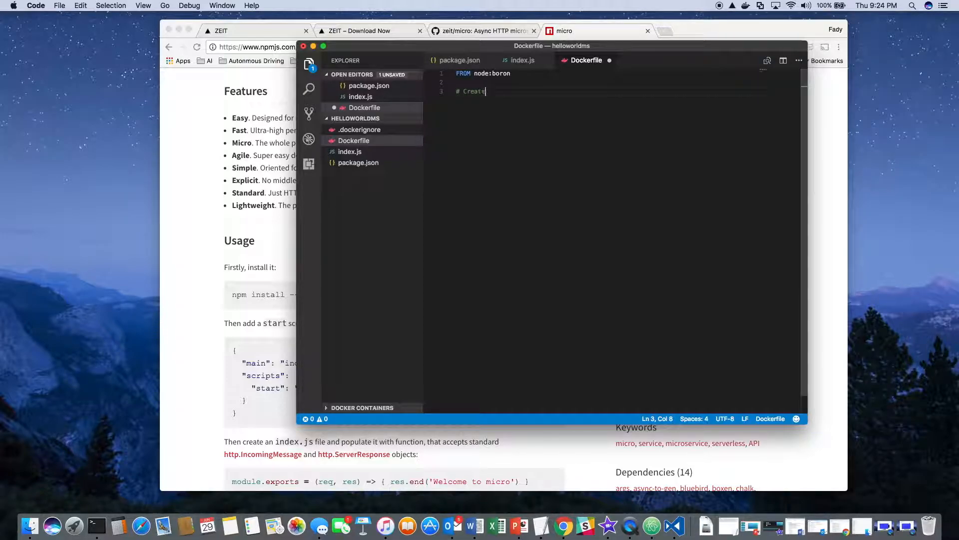
type("the app directory")
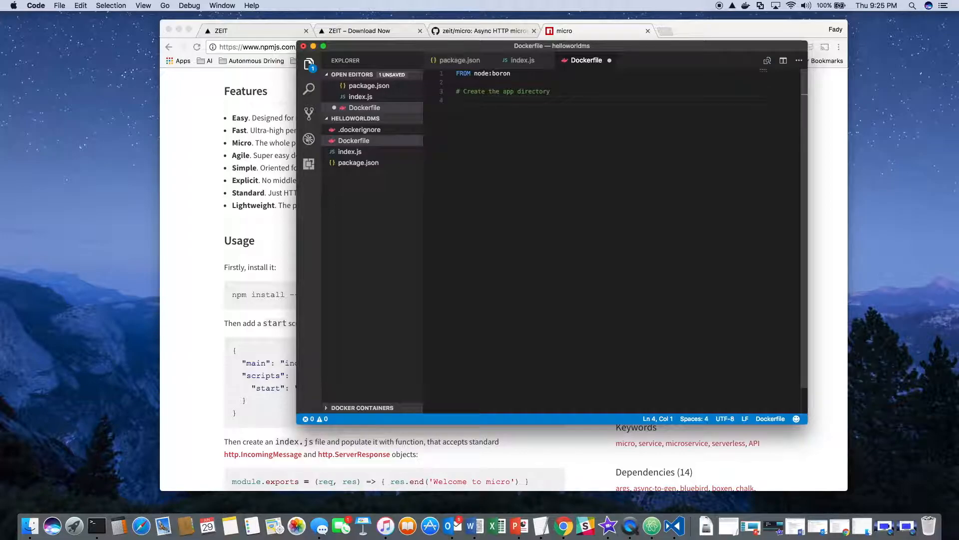
type("RUN")
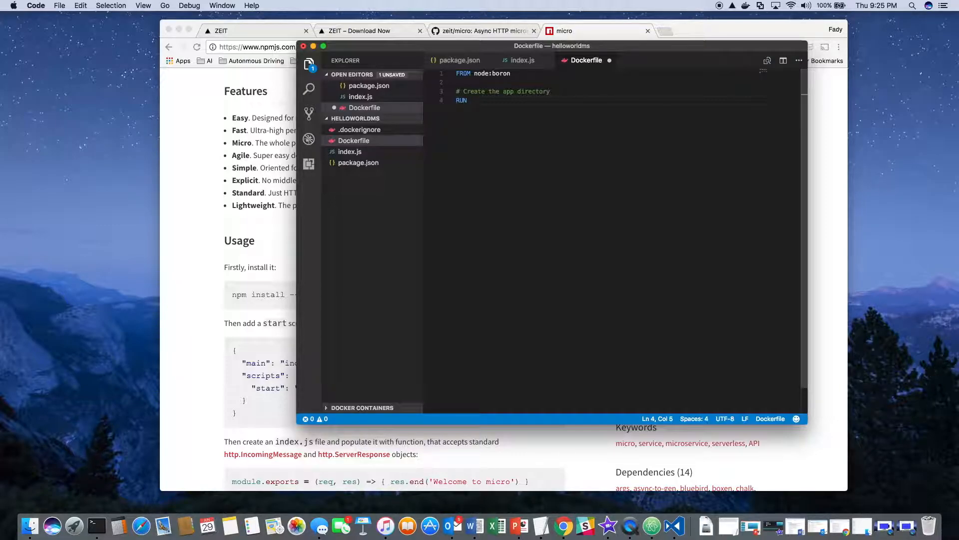
type("mkdir")
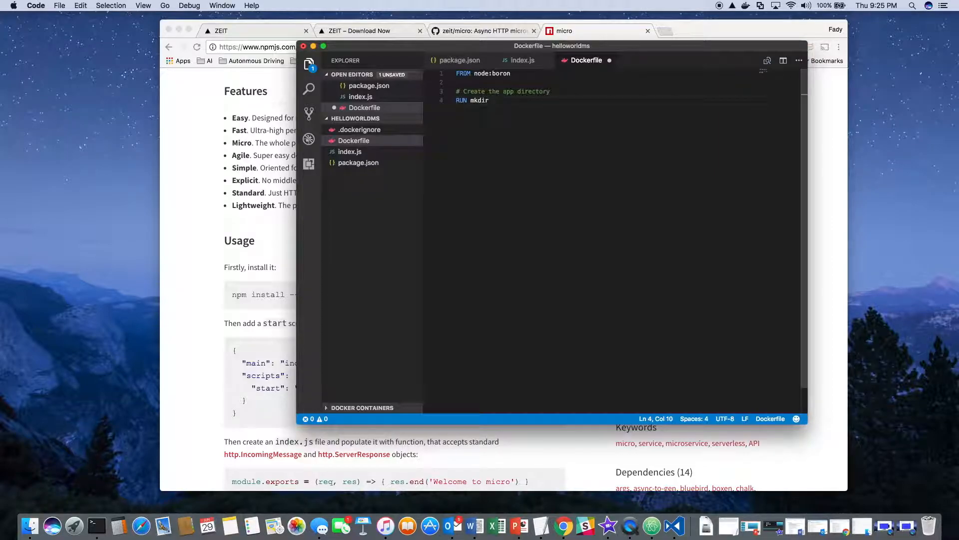
type("-")
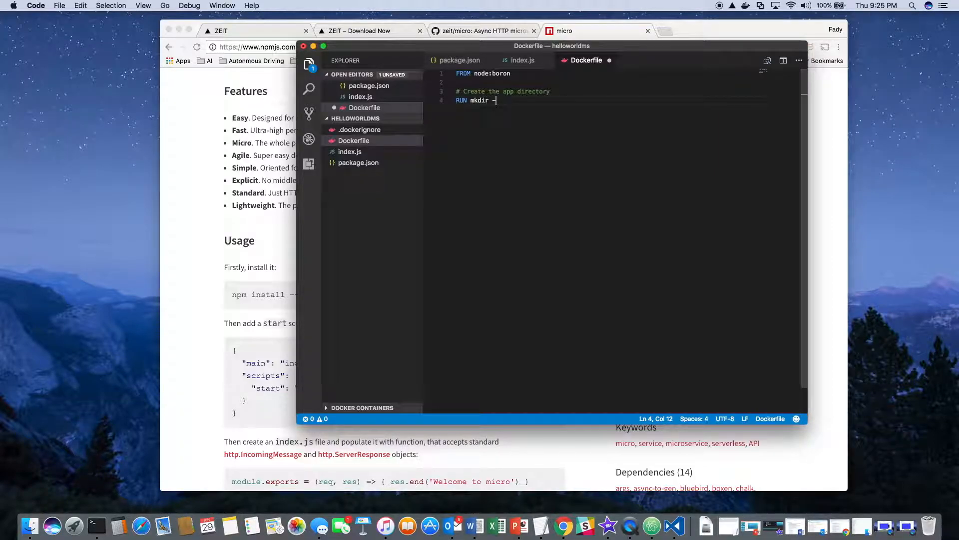
type("p")
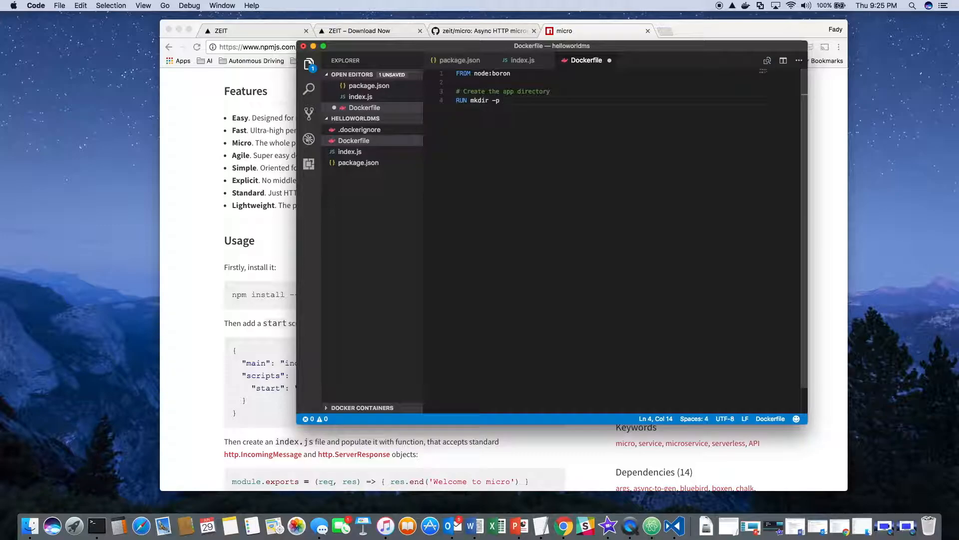
type("/us")
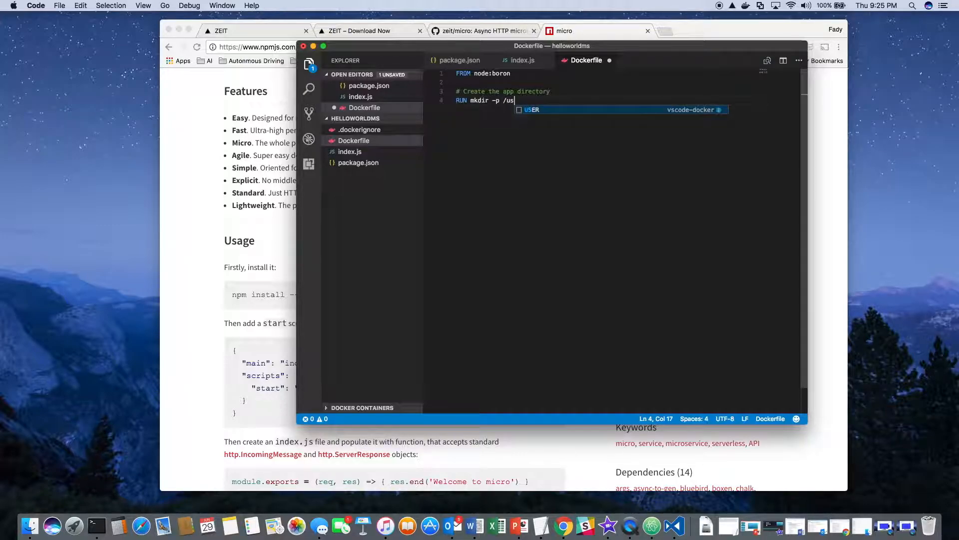
type("r/")
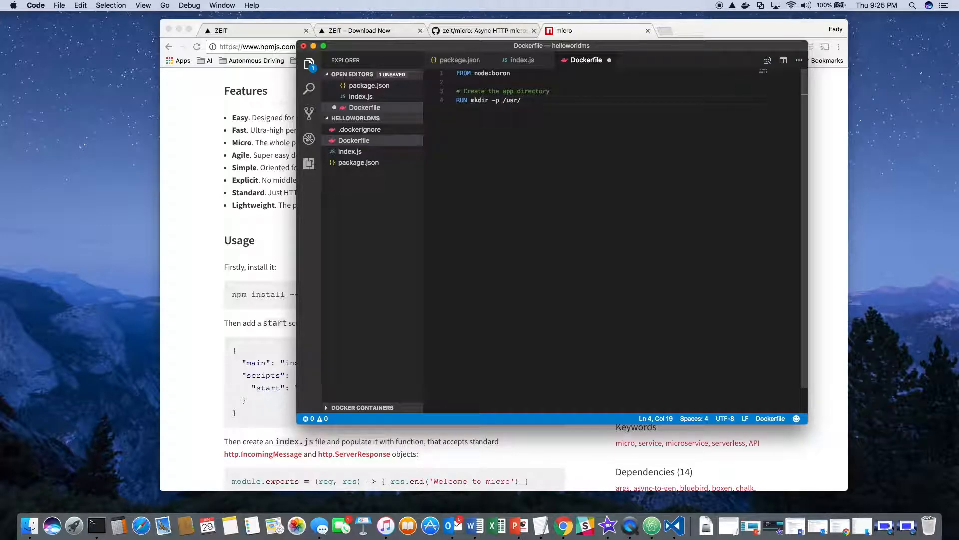
type("src/")
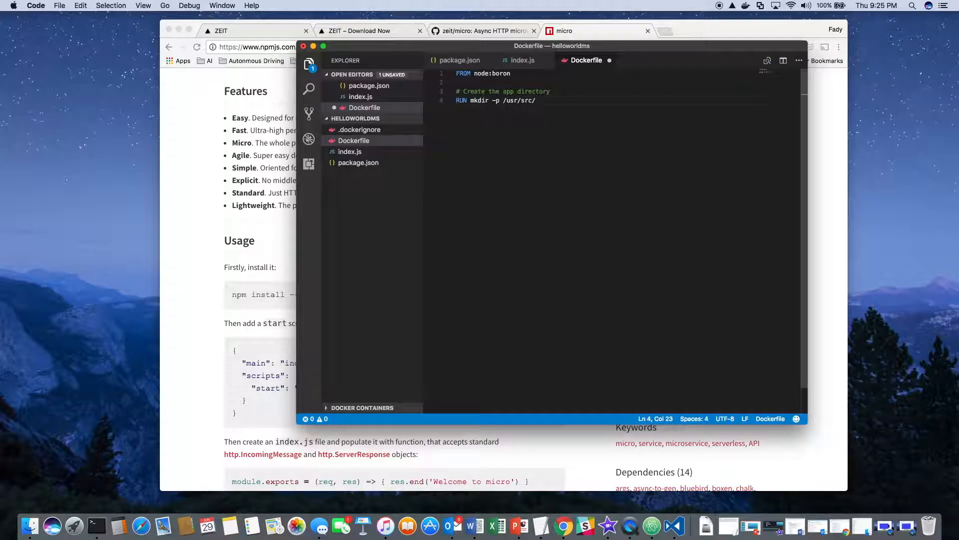
type("app")
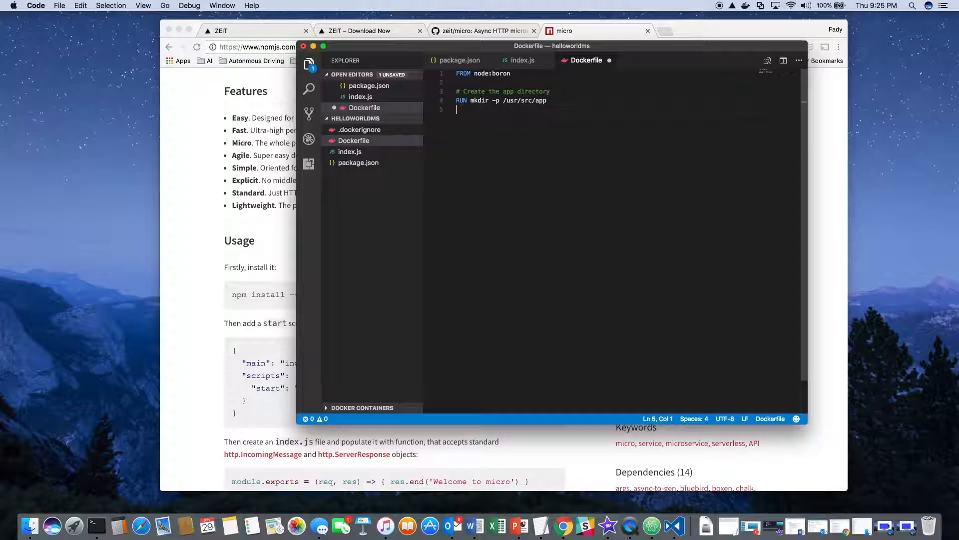
- Set WORKDIR /usr/src/app and leave a blank line after it
type("WORKDIR path")
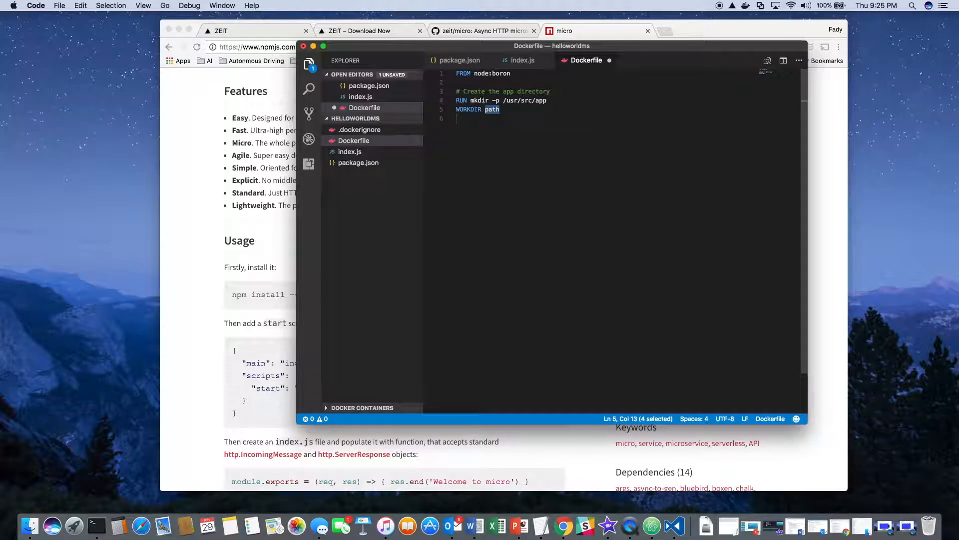
key("Backspace")
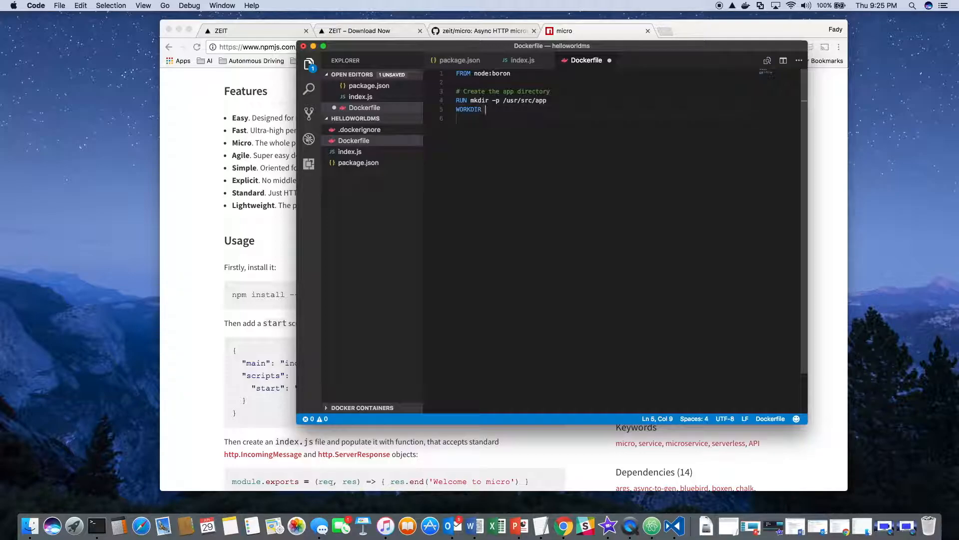
type("/usr/src/app")
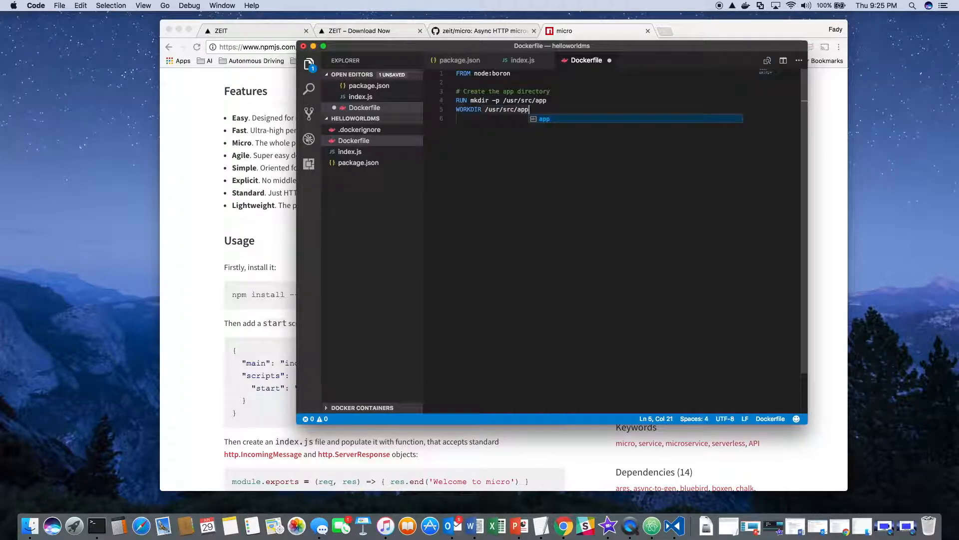
key("enter")
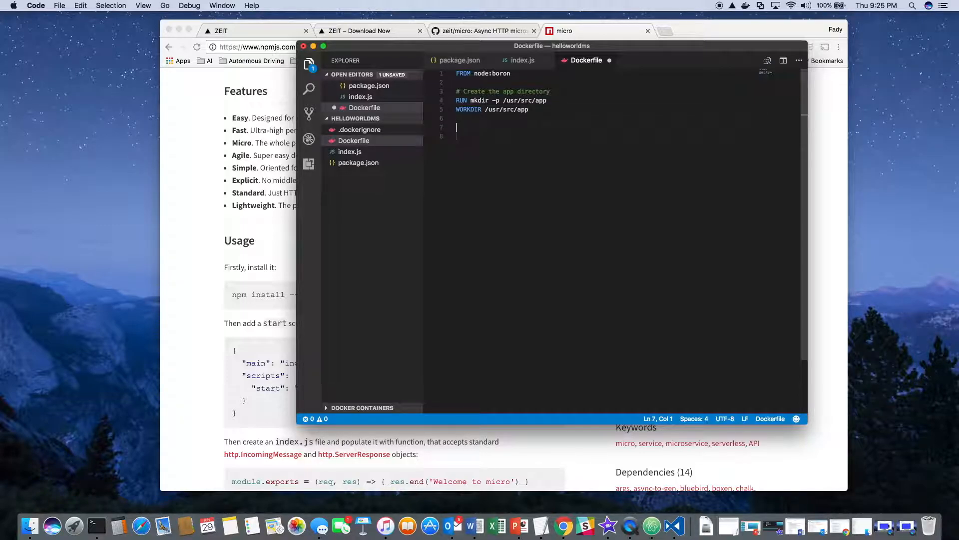
- Add an 'Install app dependencies' comment and COPY package.json /usr/src/app
type("#")
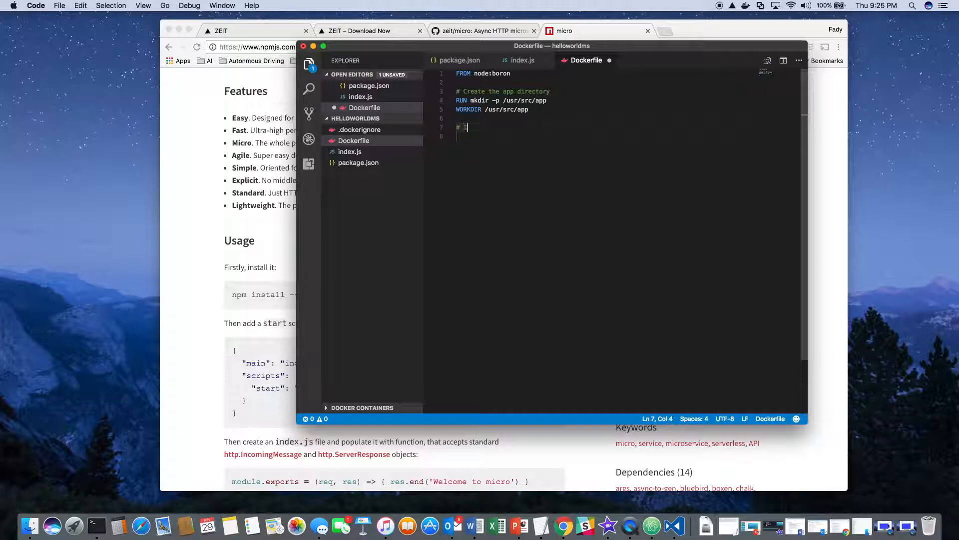
type("Install app")
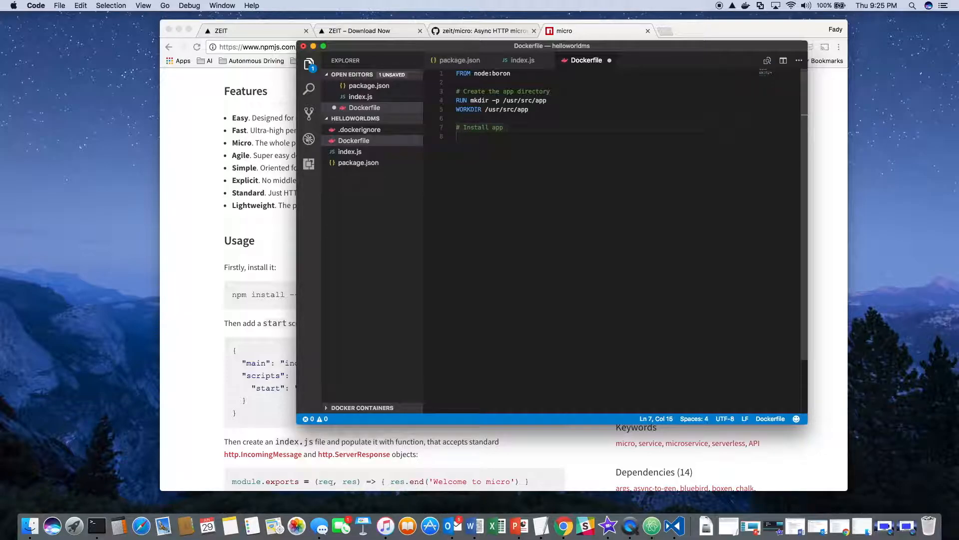
type("dependencies")
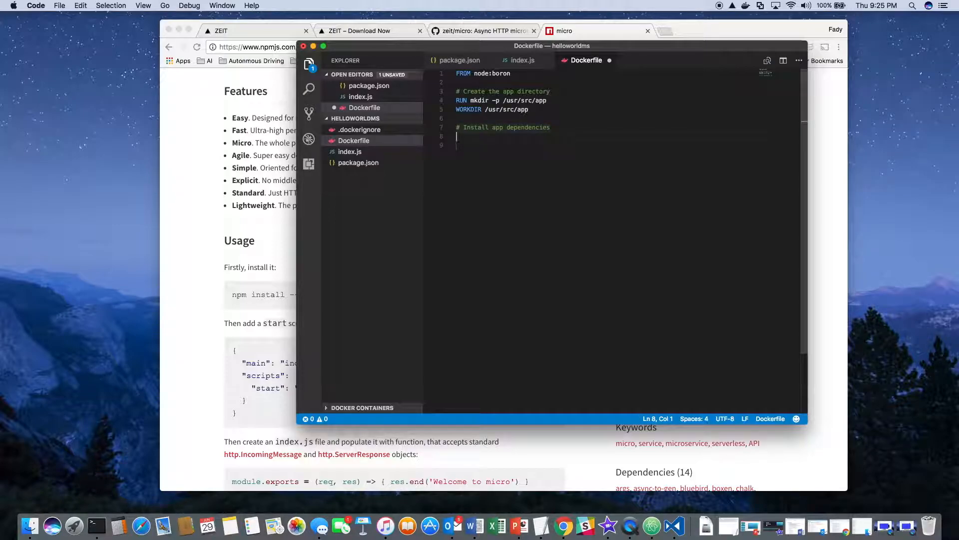
type("COPY")
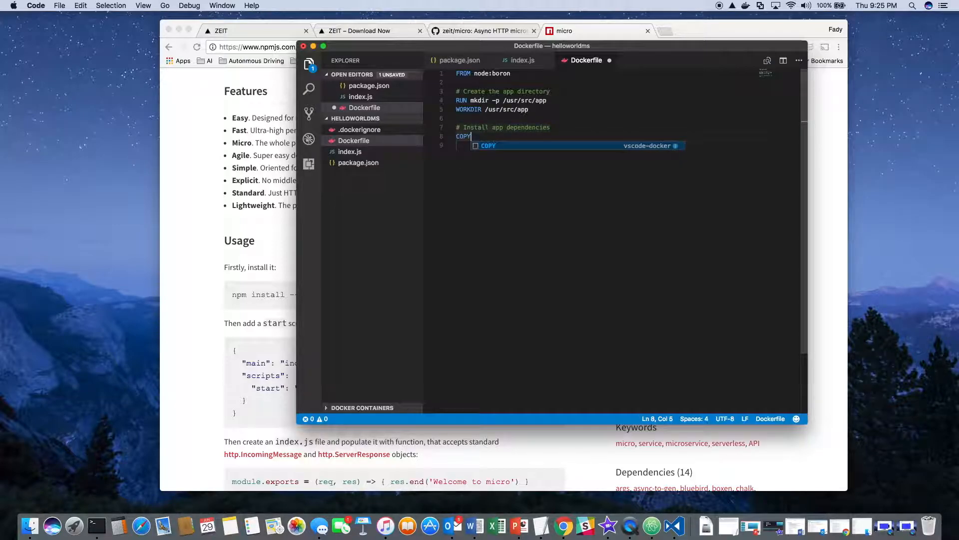
type("pack")
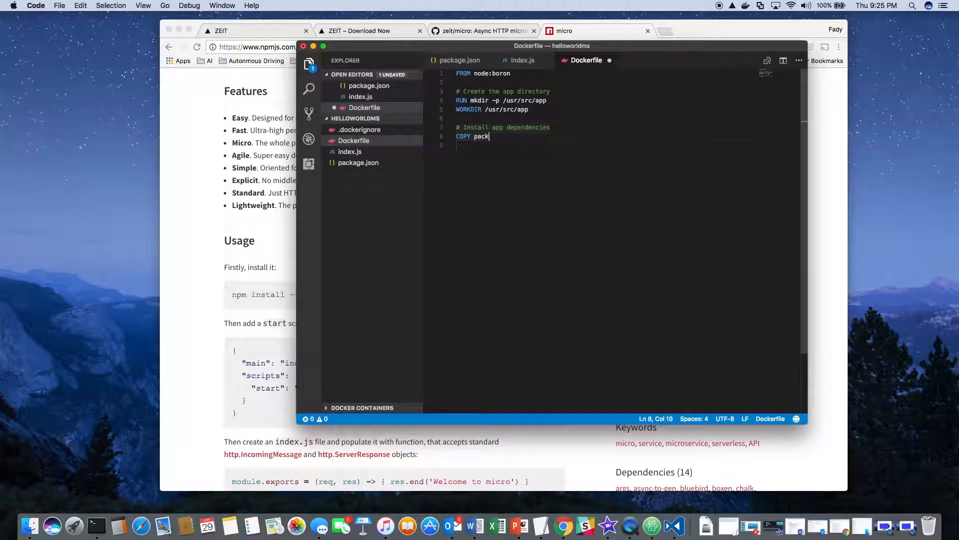
type("age.")
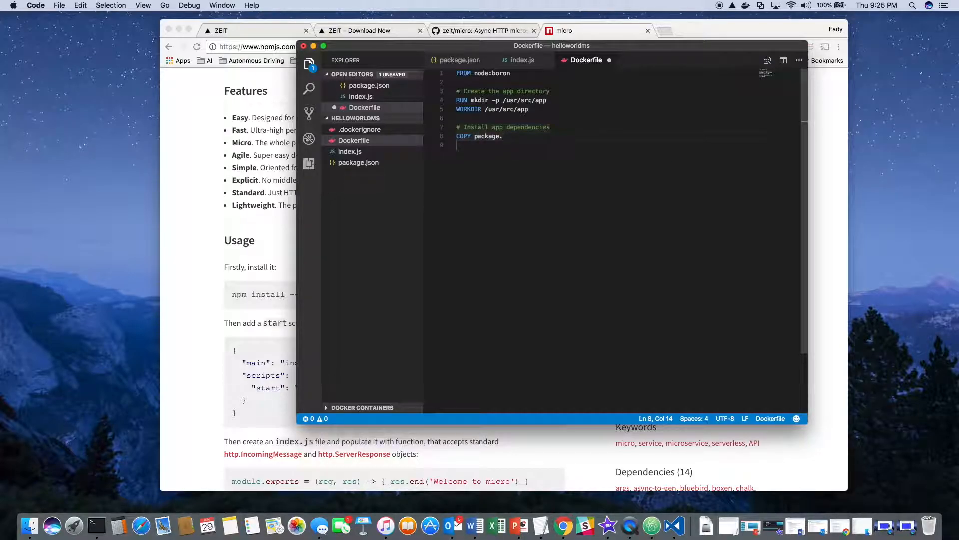
type("json")
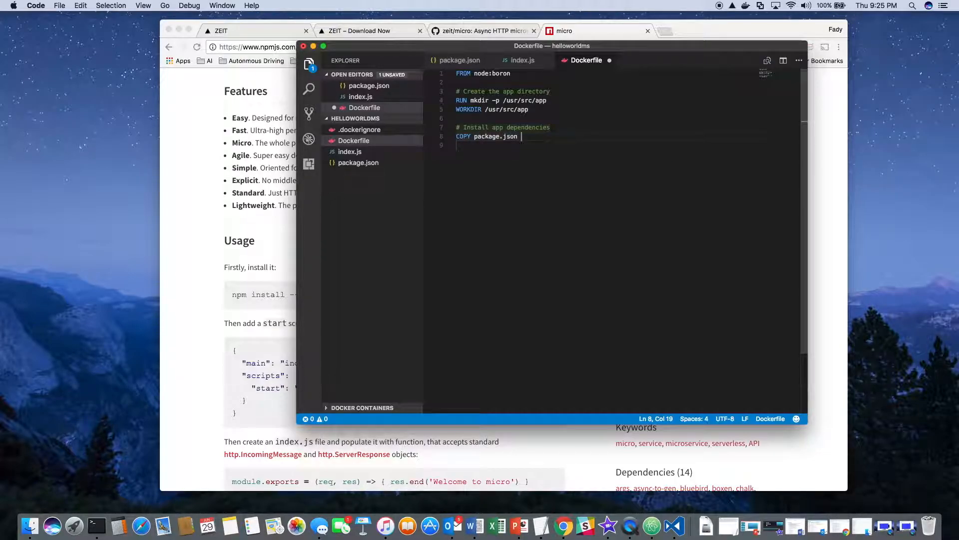
type("/us")
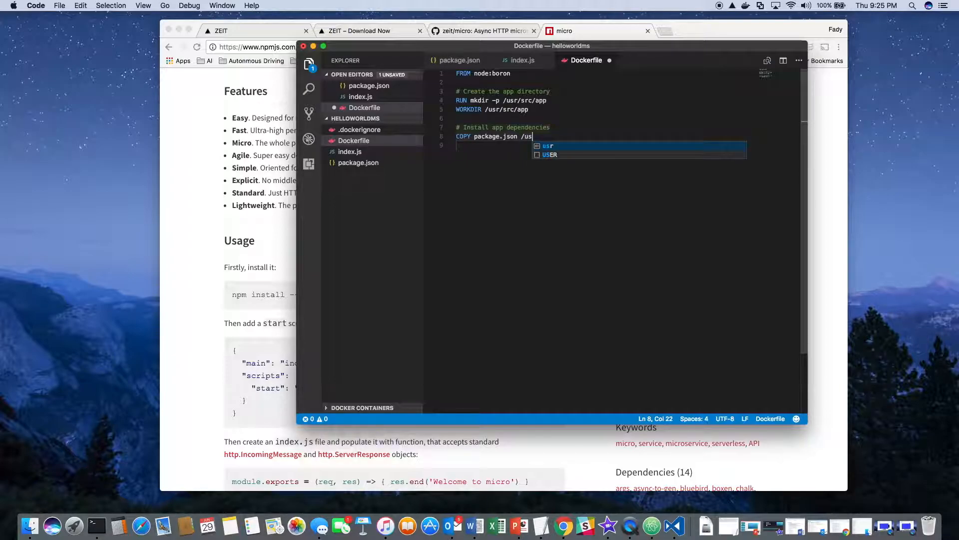
type("r/src/")
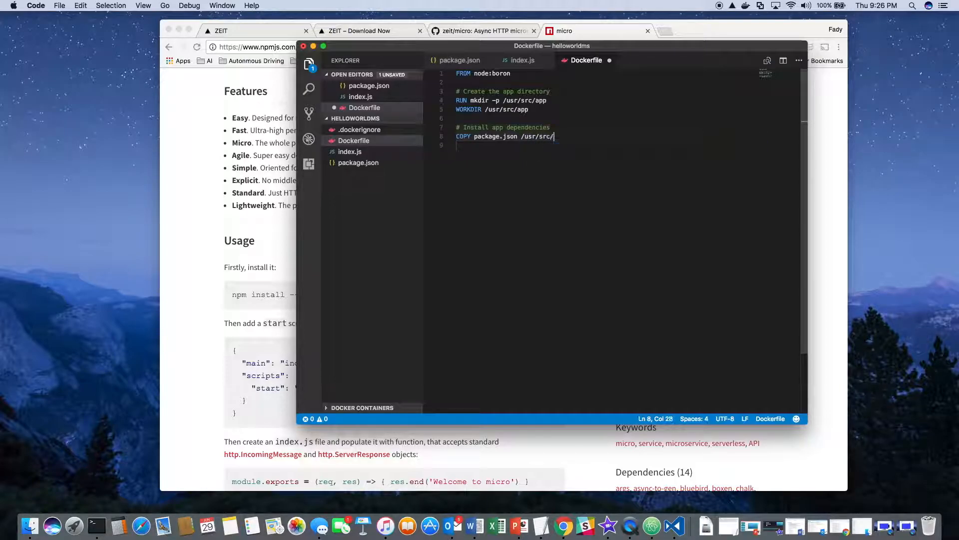
type("app")
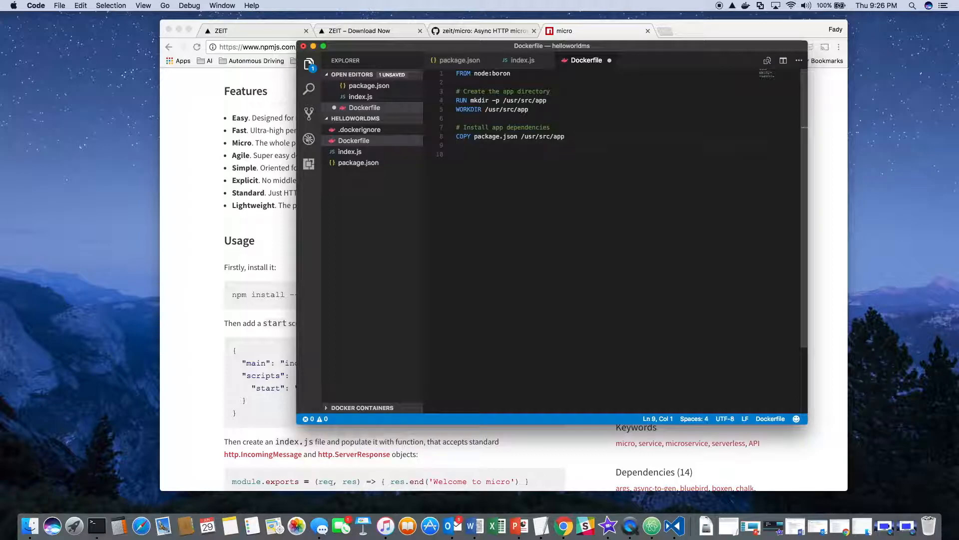
- Add RUN npm install and begin the '# Bundle app source' comment
type("RUN")
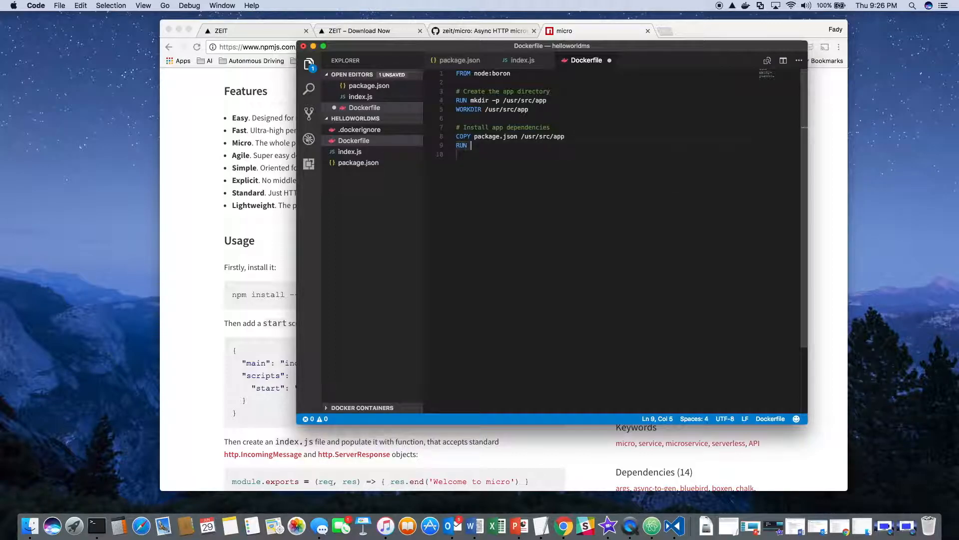
type("np")
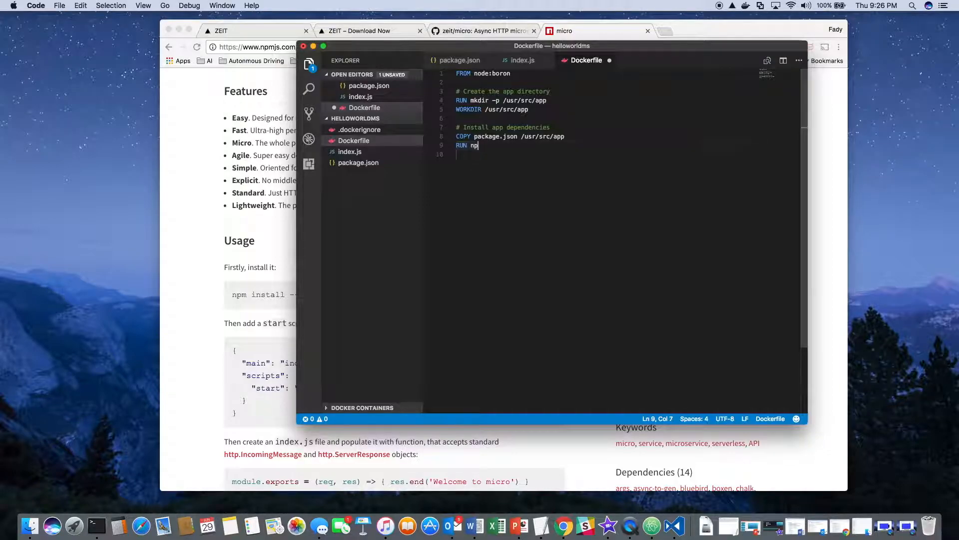
type("m ins")
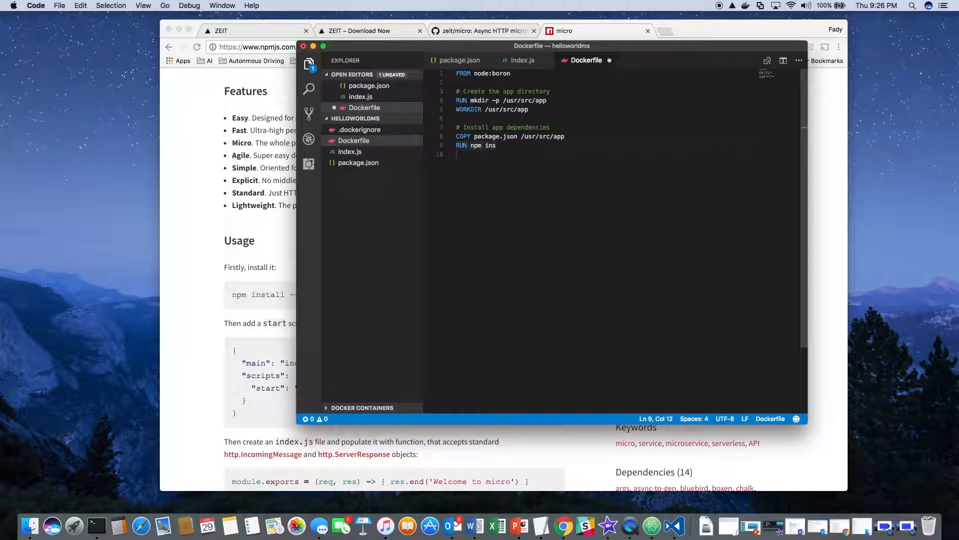
type("tall")
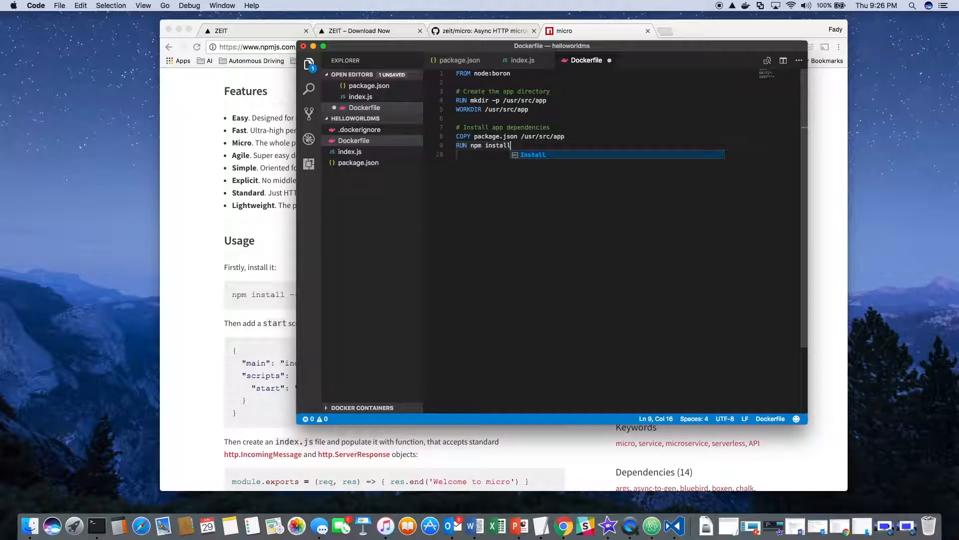
key("Return")
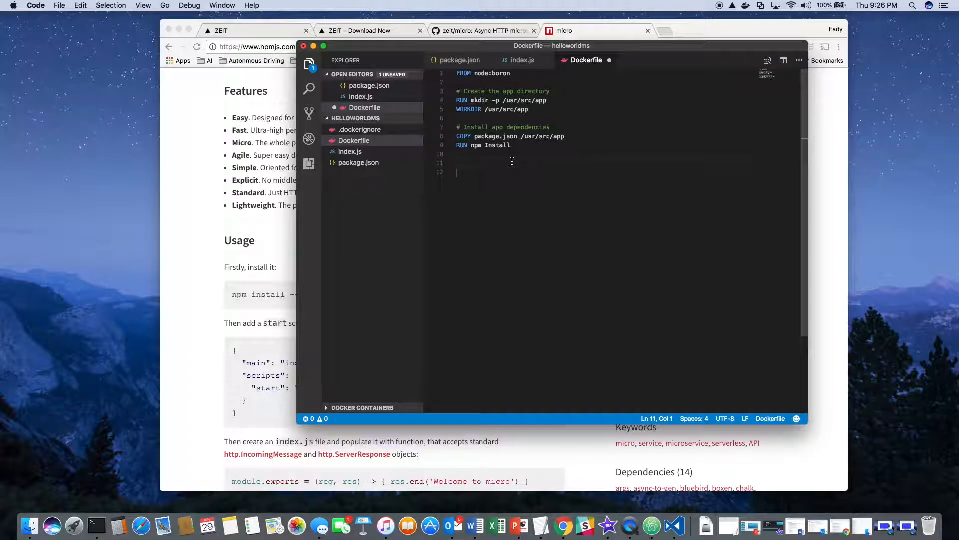
type("# Bundle the app source")
type("COPY")
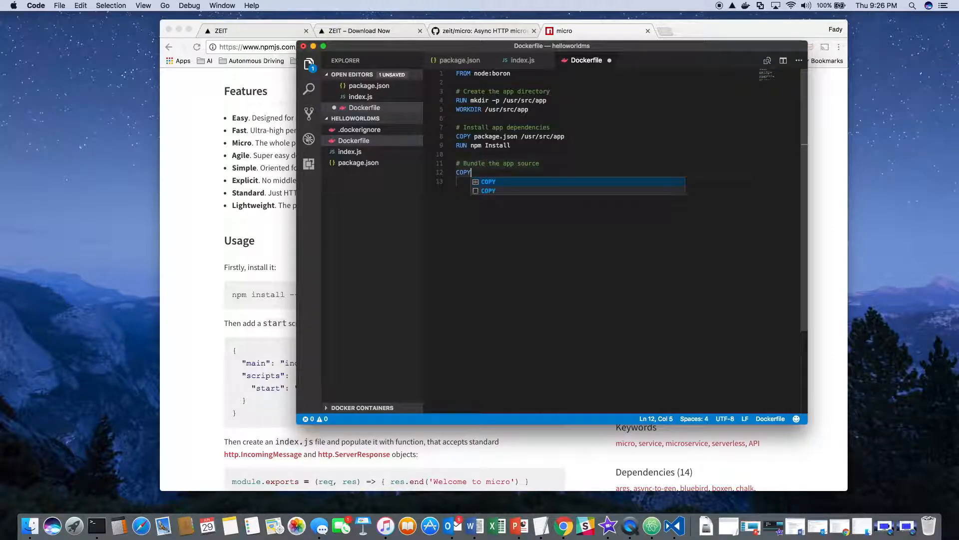
- Add COPY . /usr/src/app and CMD ["npm", "start"], then save the Dockerfile
type(". /usr/s")
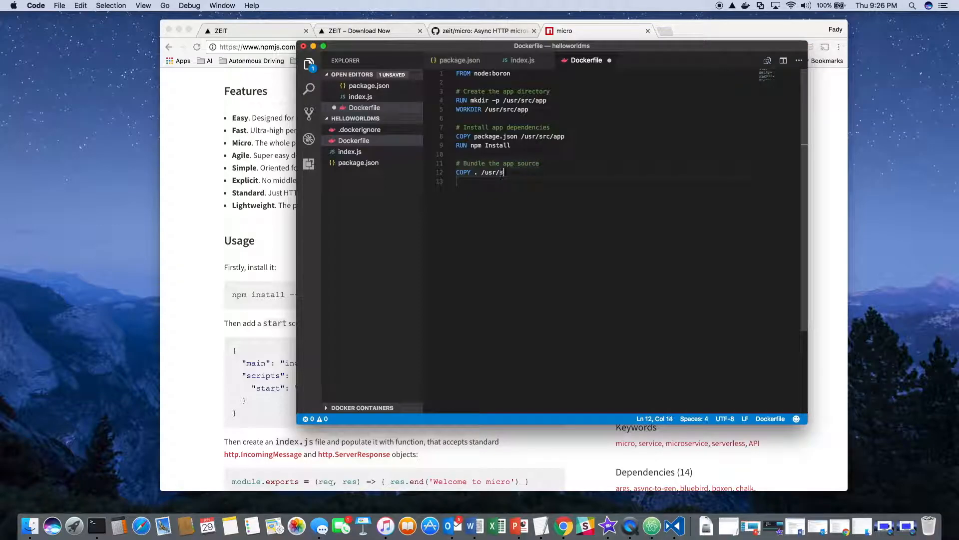
type("rc/app")
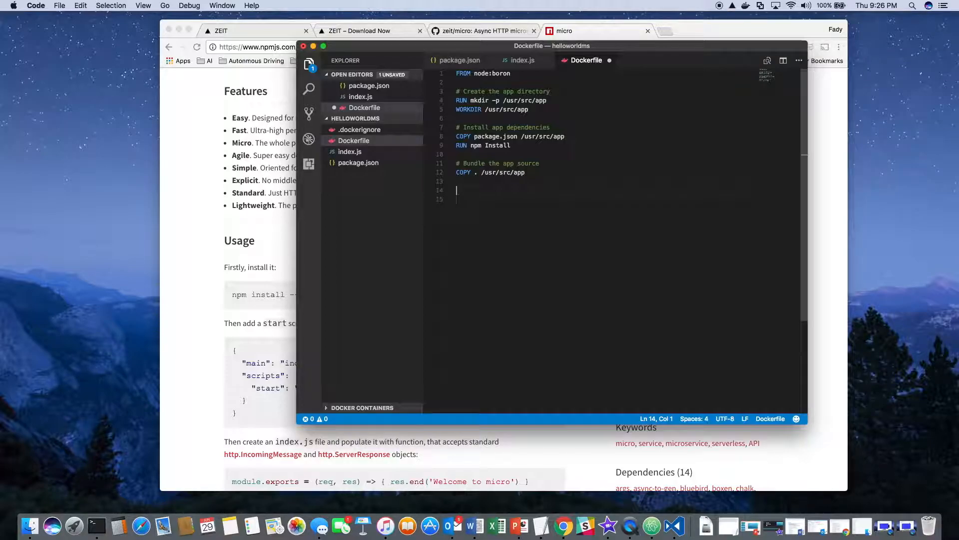
type("CMD []")
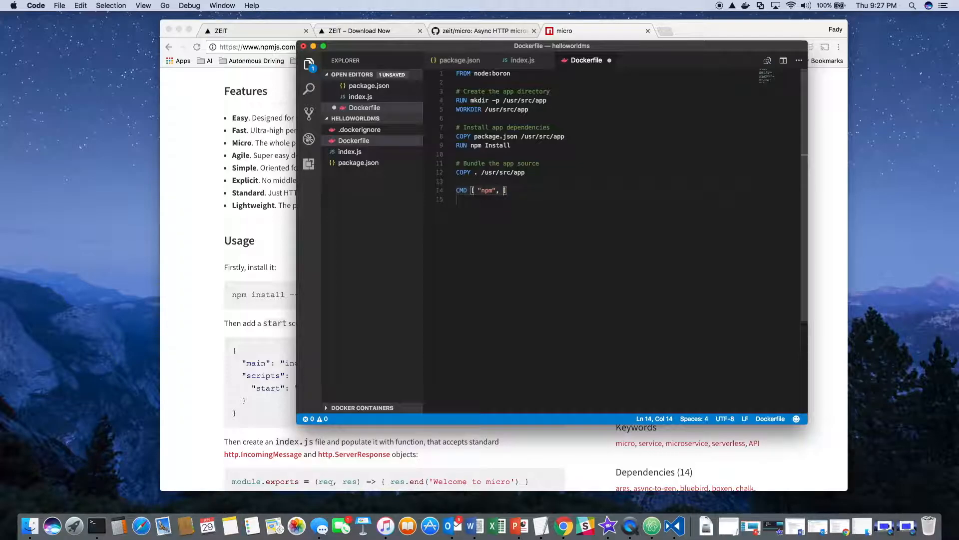
type("\"start\"]")
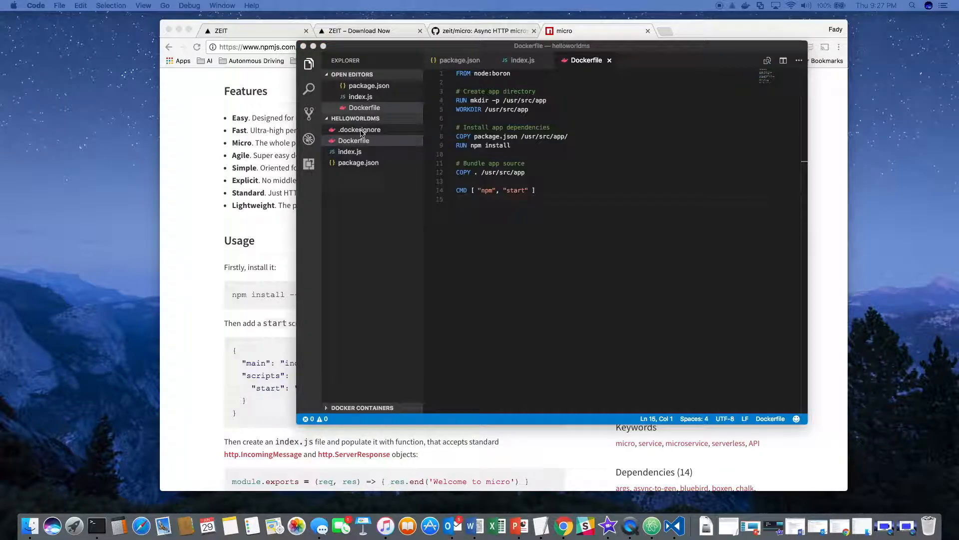
mouse_move(354, 134)
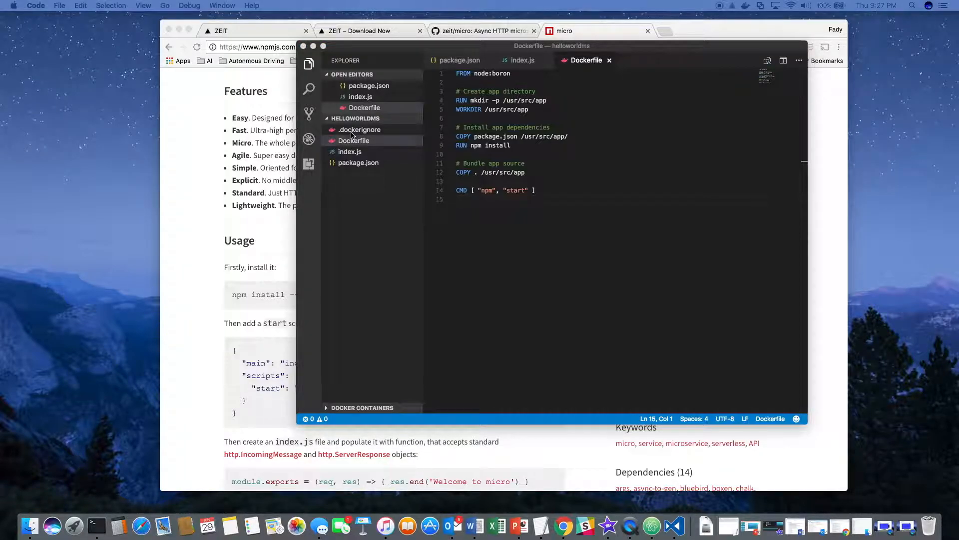
- List node_modules and npm-debug.log on separate lines in .dockerignore and save
left_click(360, 129)
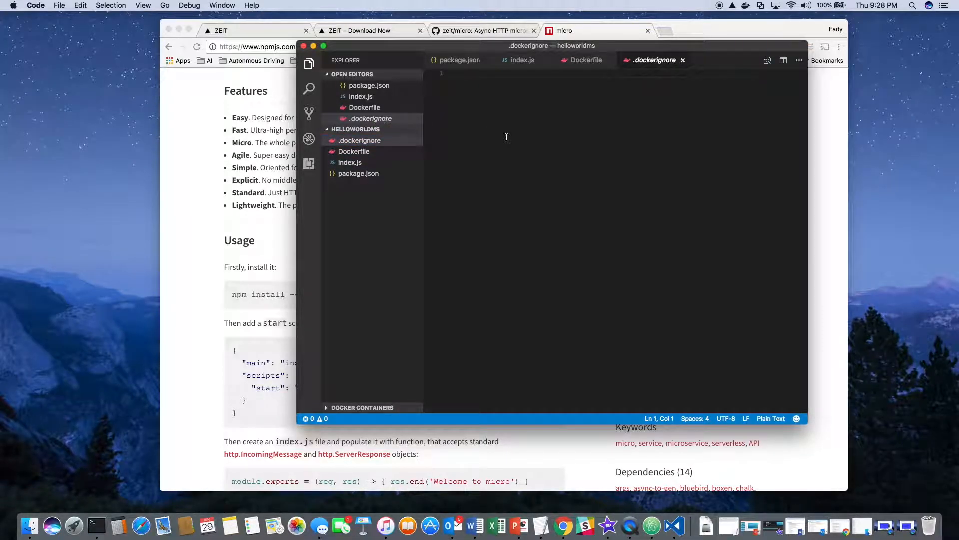
type("node_modules")
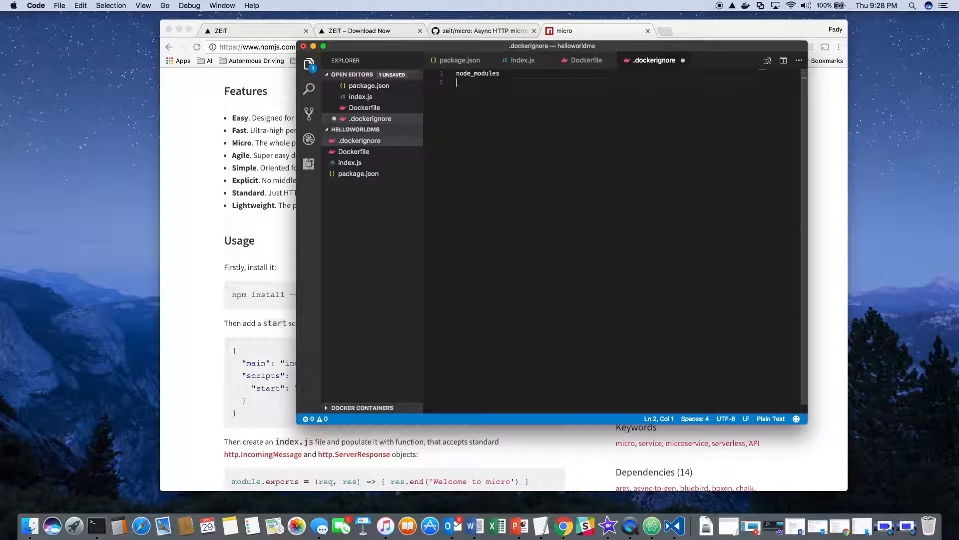
type("npm")
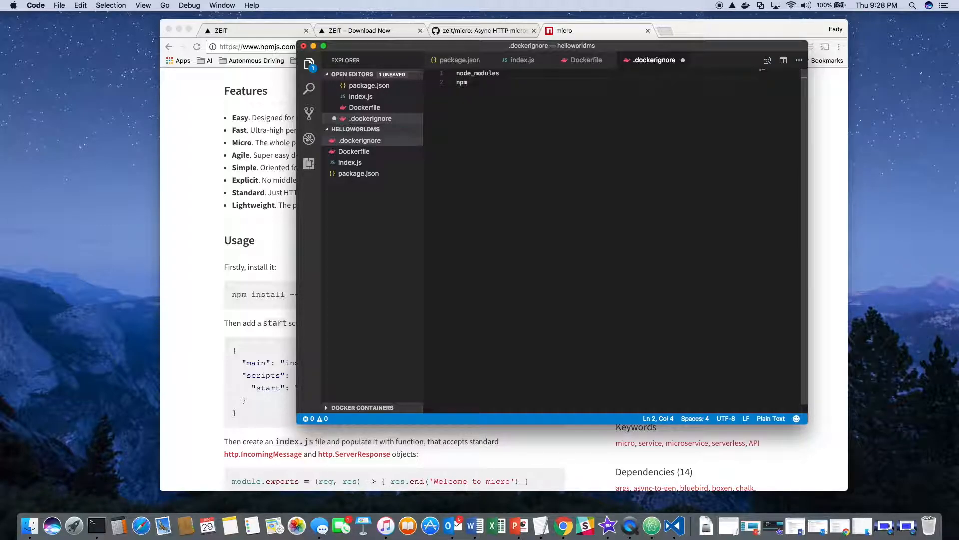
type("-debug.")
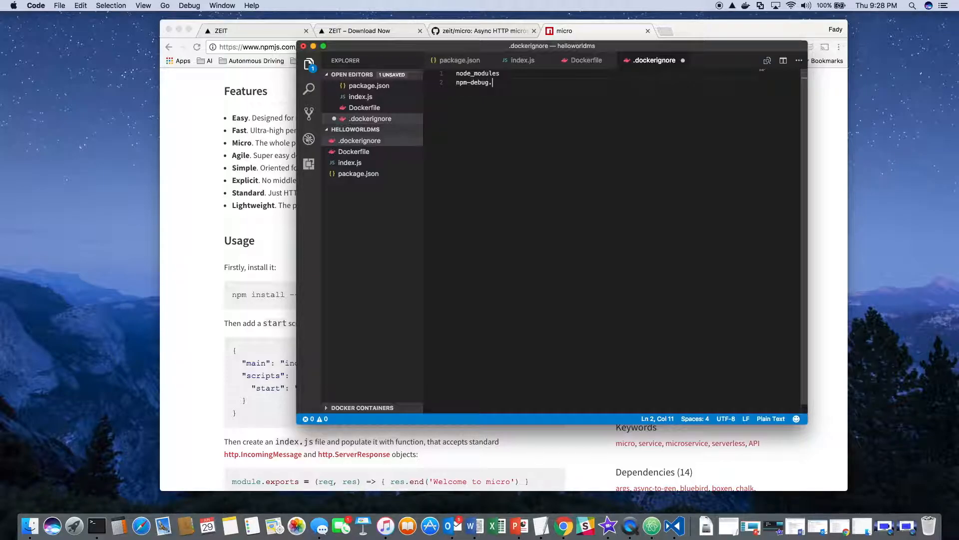
type("log")
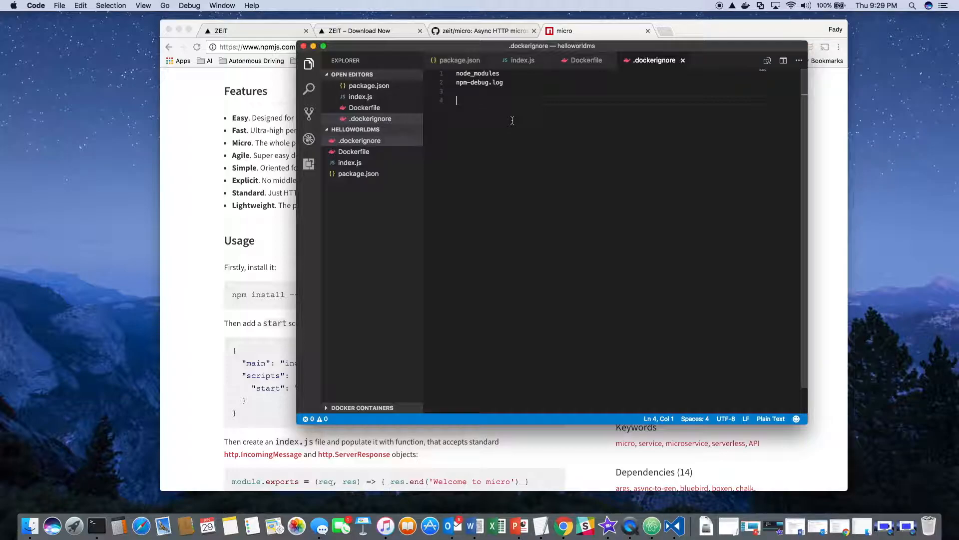
mouse_move(97, 526)
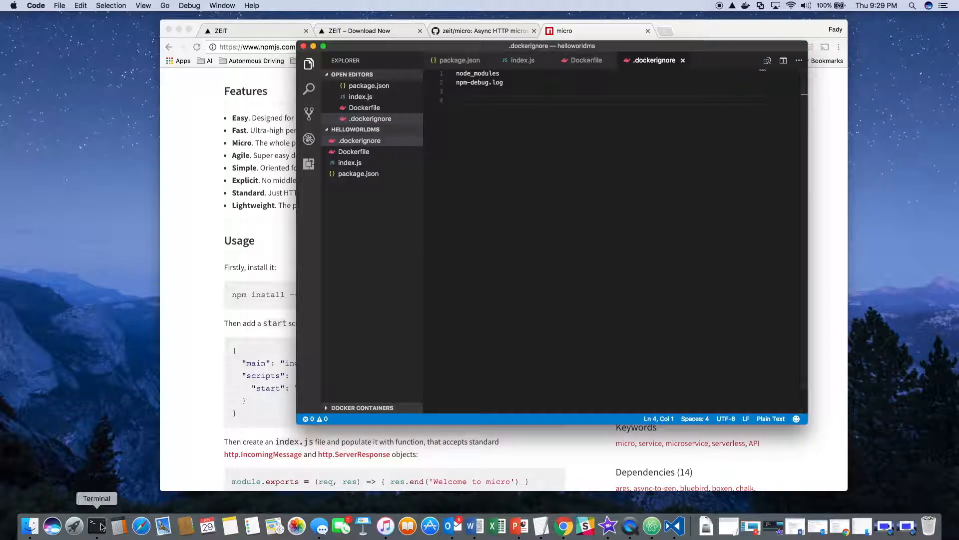
- Run 'docker build -t helloworldnjs .' in Terminal from the project folder
left_click(96, 526)
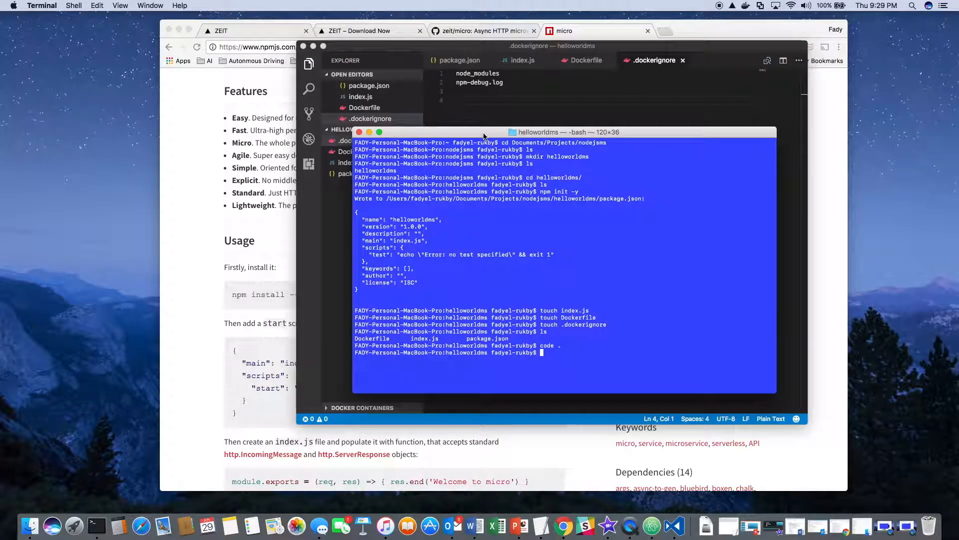
type("docker bu")
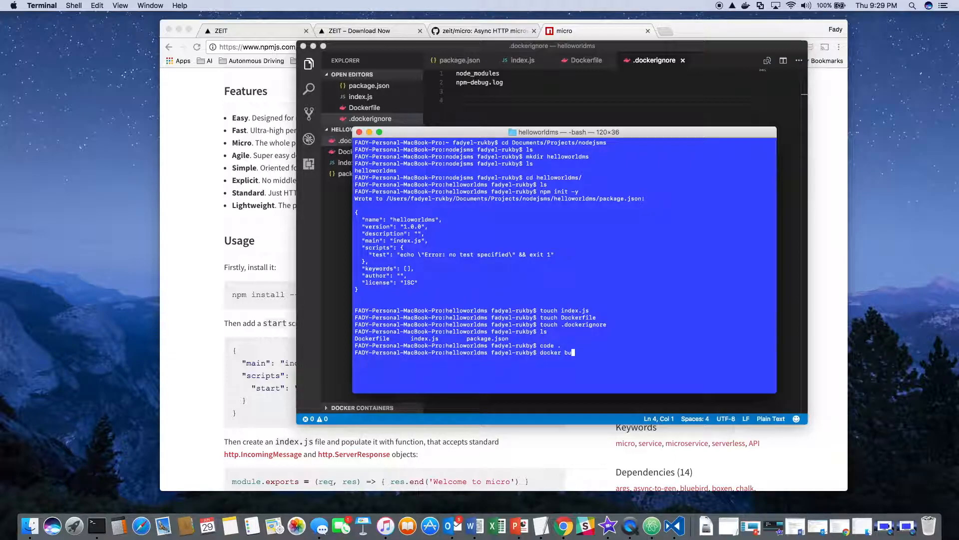
type("ild -t helloworl")
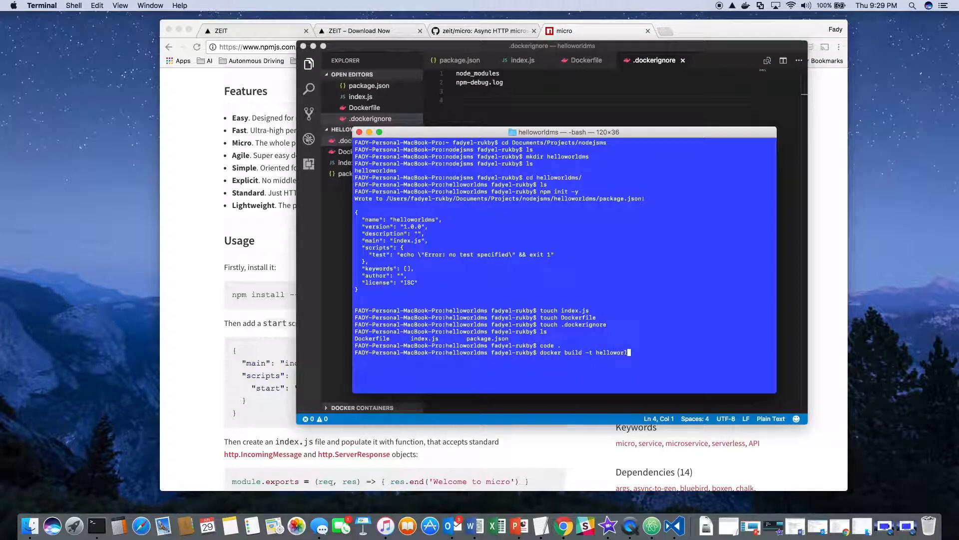
type("njs")
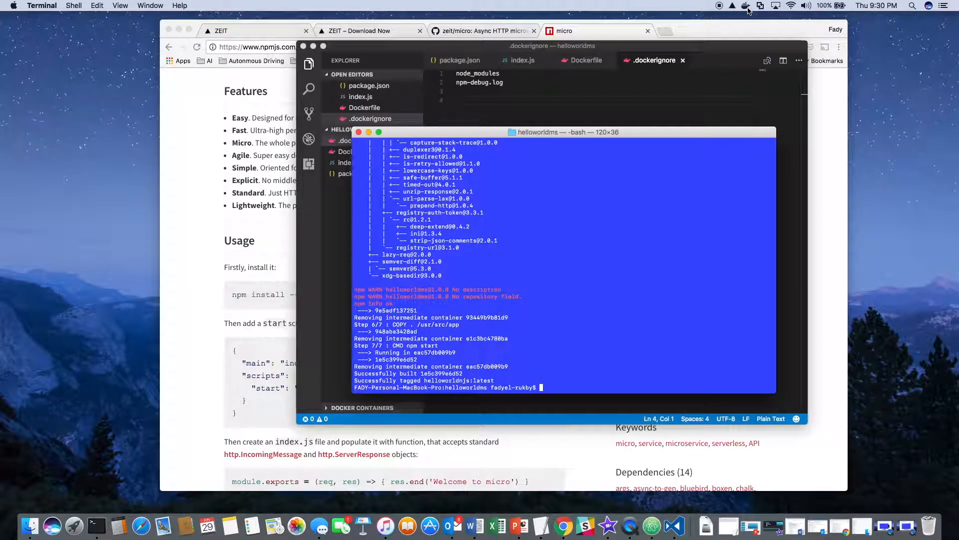
- Launch Kitematic from the Docker status menu, then return to Terminal
left_click(745, 6)
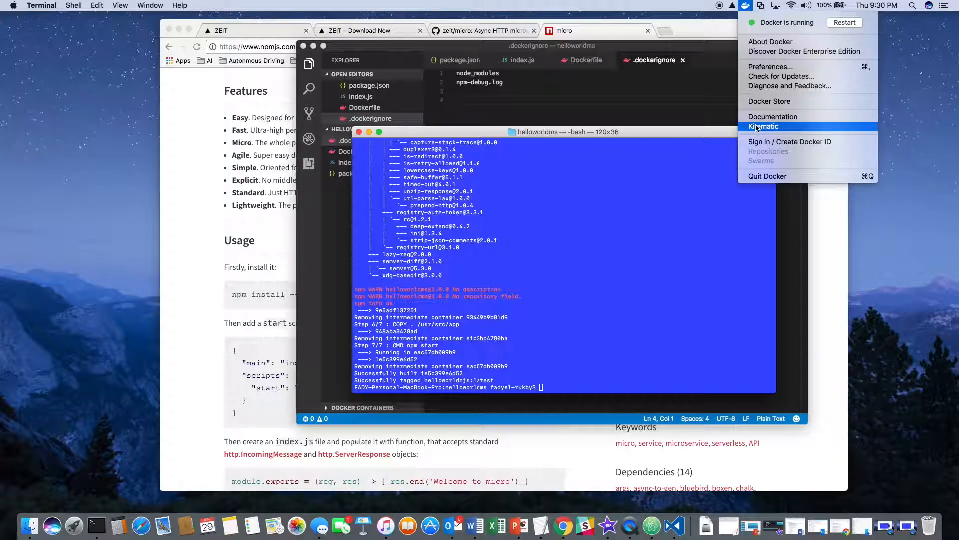
left_click(763, 126)
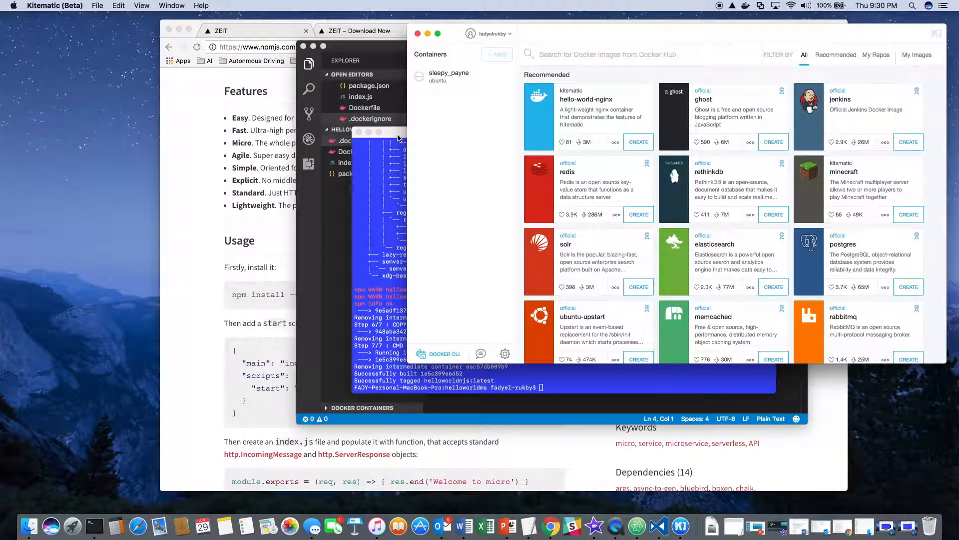
left_click(429, 142)
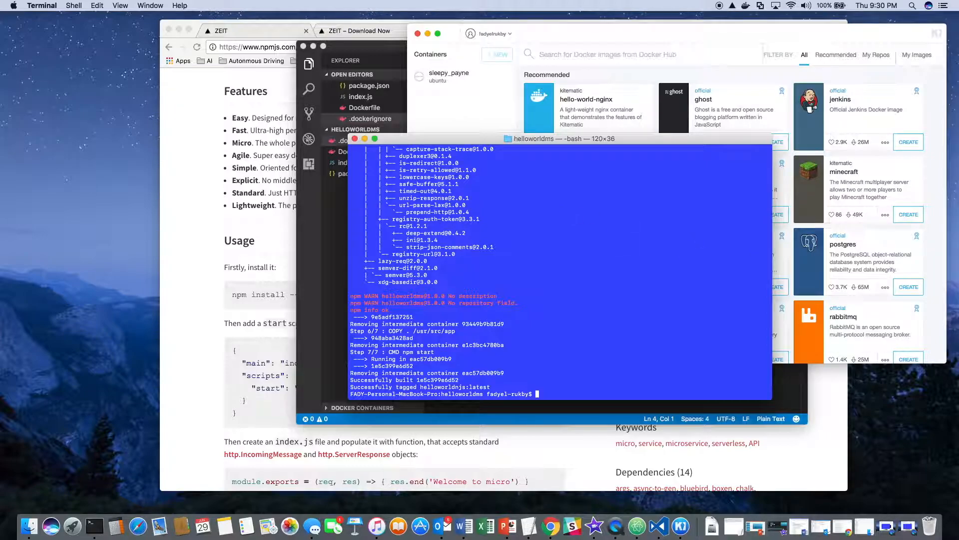
mouse_move(644, 142)
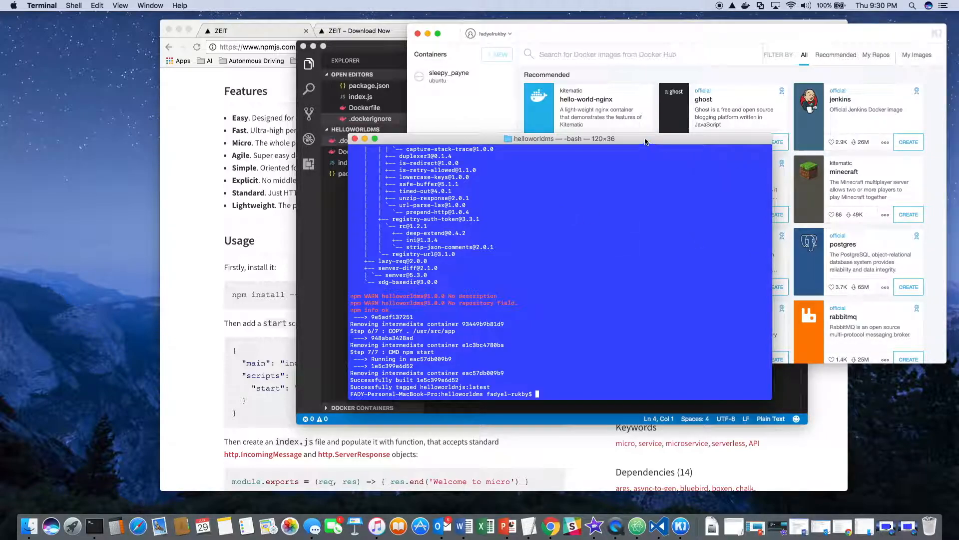
- Run docker images to confirm helloworldnjs:latest is listed with node and ubuntu
type("docker")
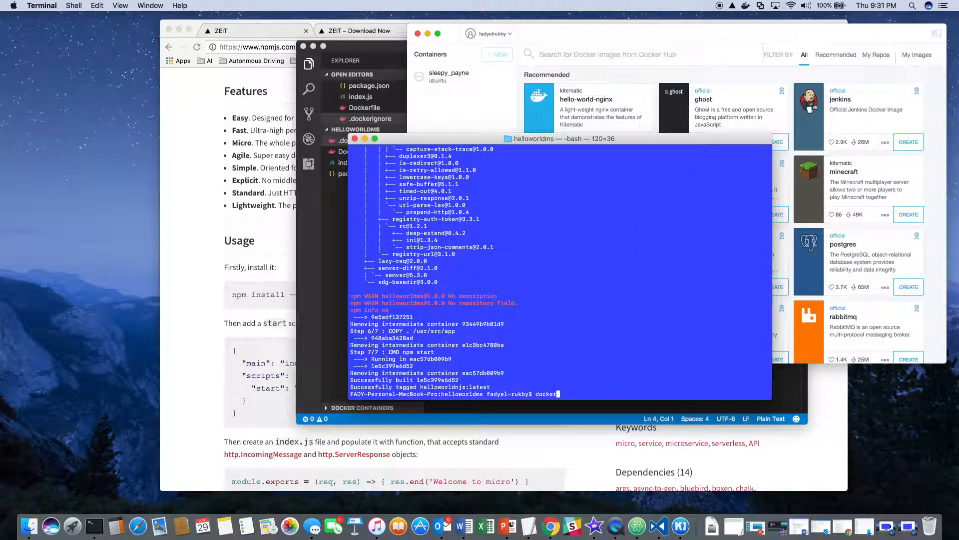
type("images")
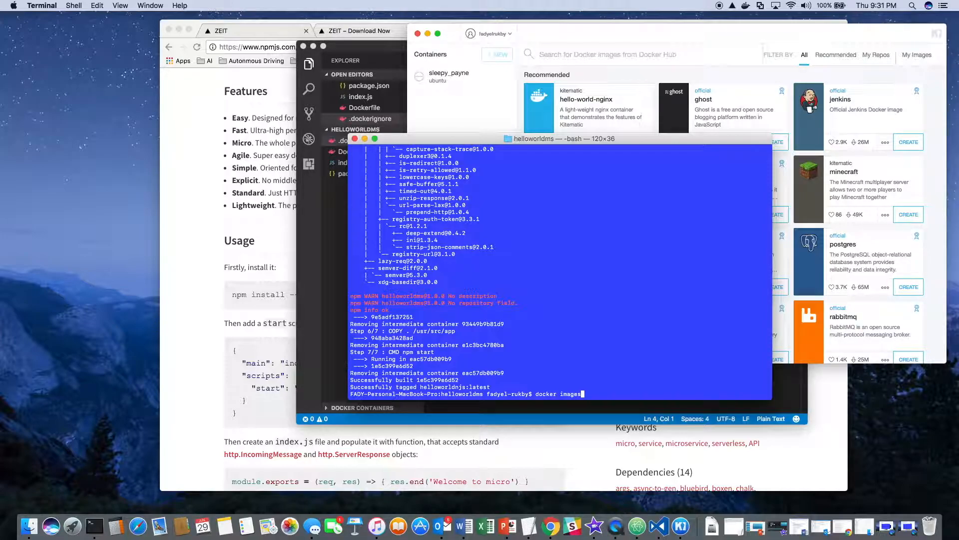
key("Return")
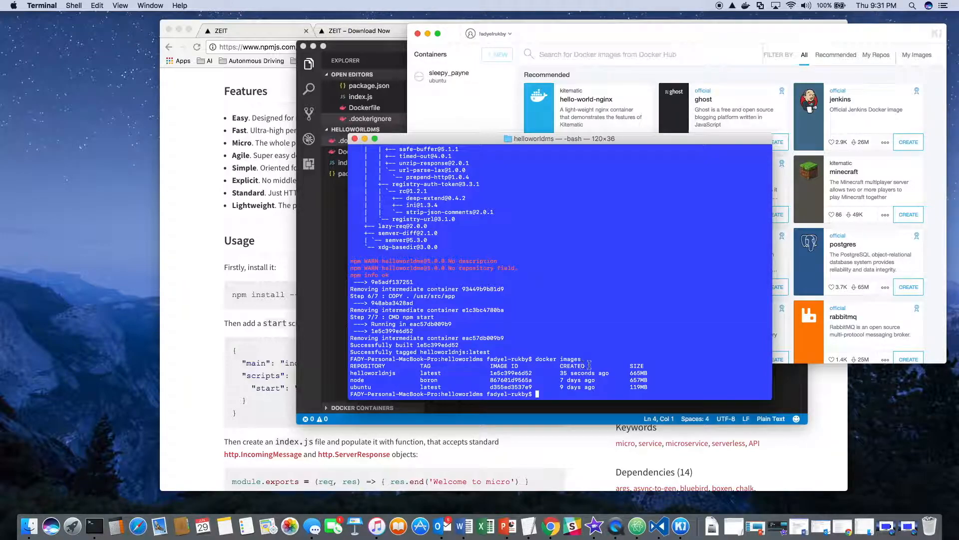
mouse_move(625, 311)
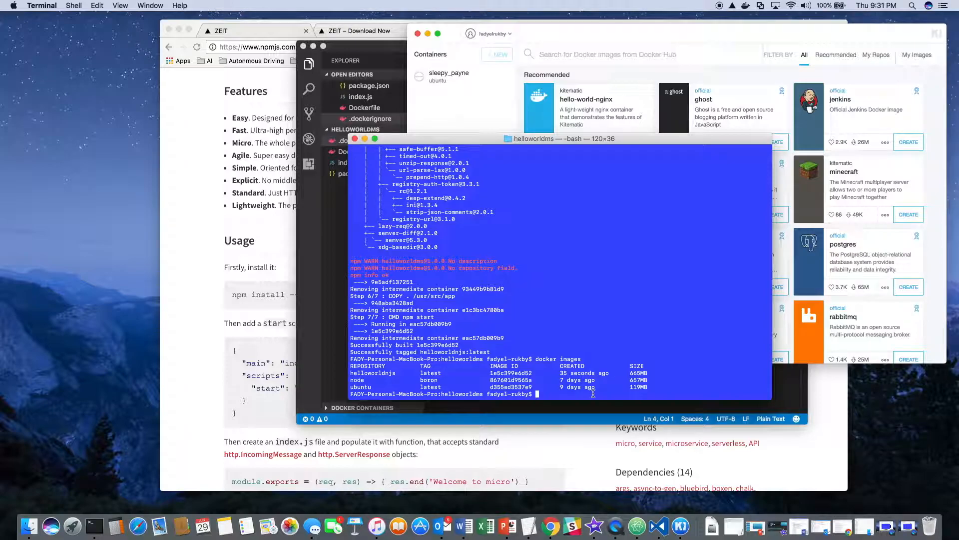
mouse_move(553, 395)
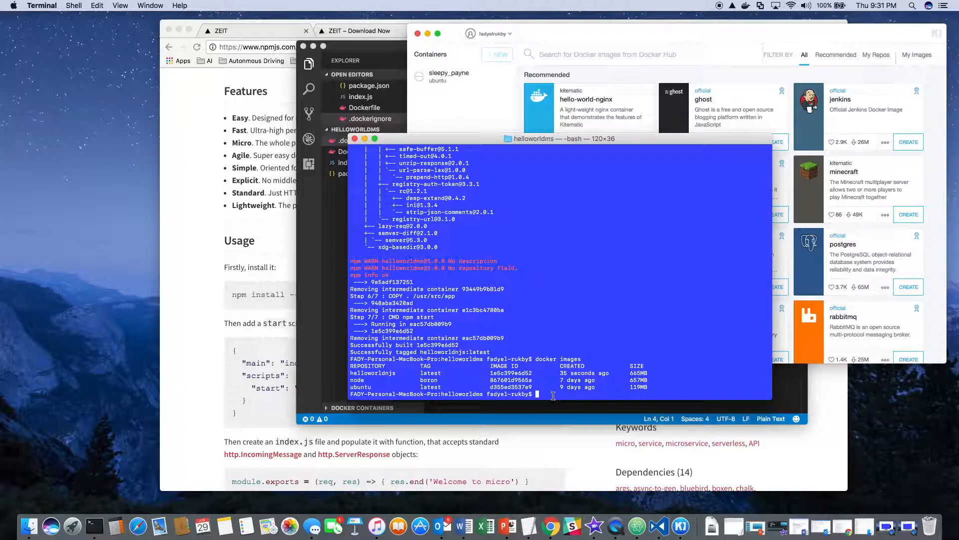
- Run helloworldnjs detached with host port 8080 mapped to container port 3000
type("d")
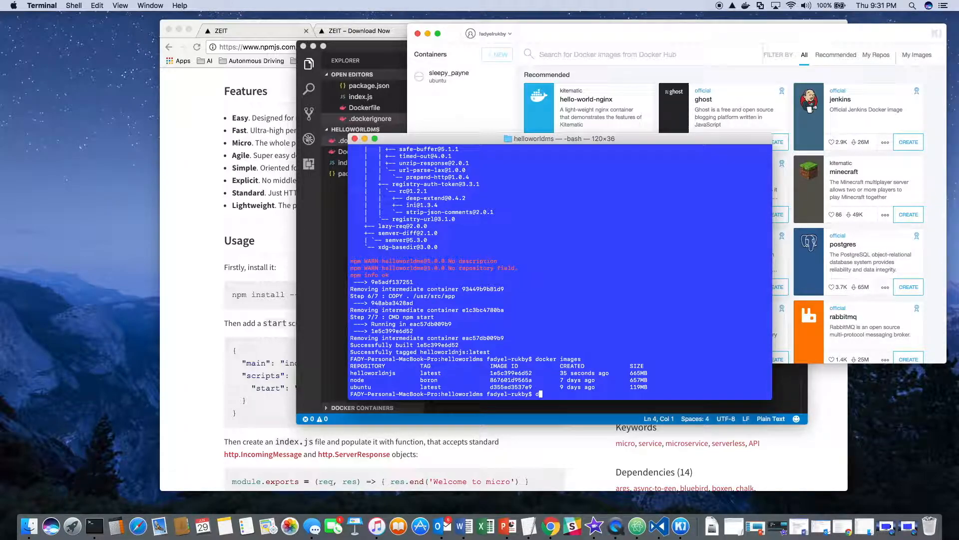
type("docker")
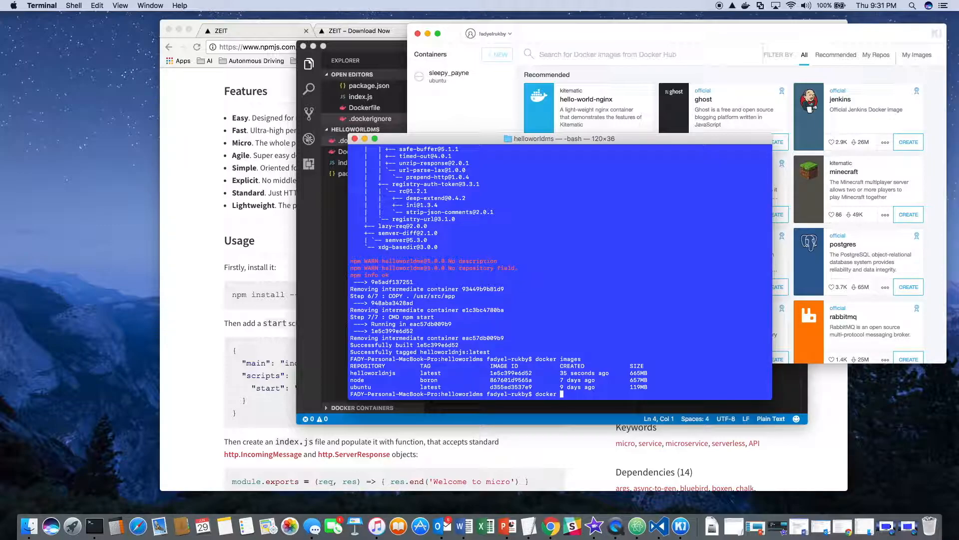
type("run")
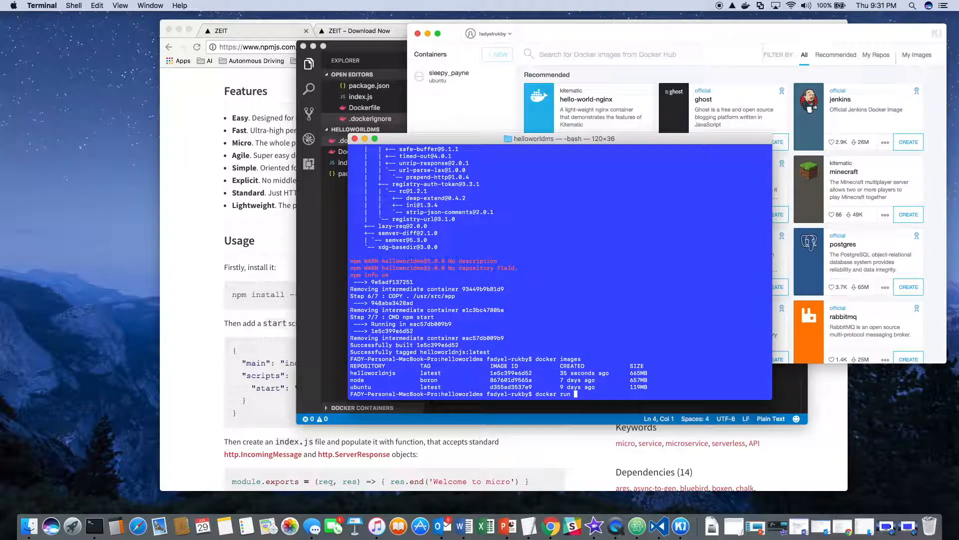
type("-p")
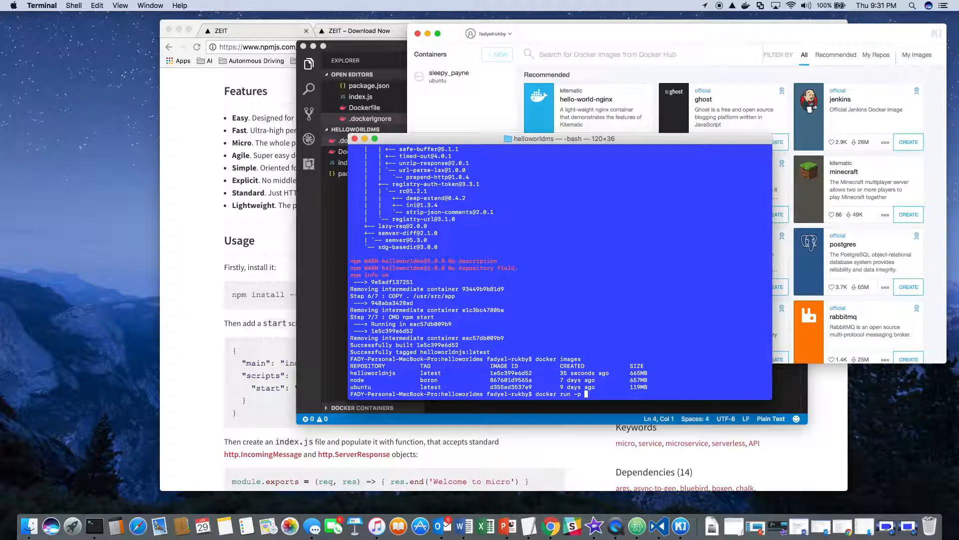
type("8080")
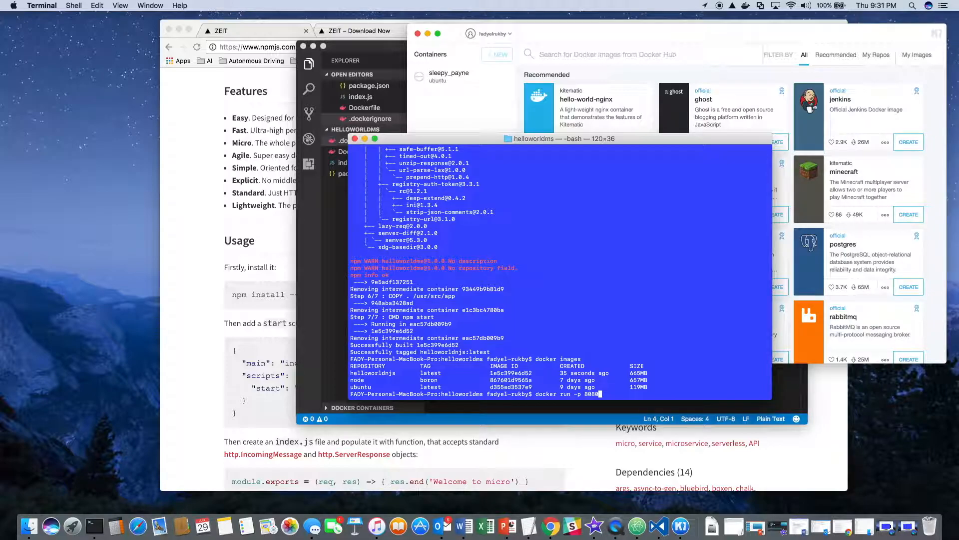
type(":3000 -")
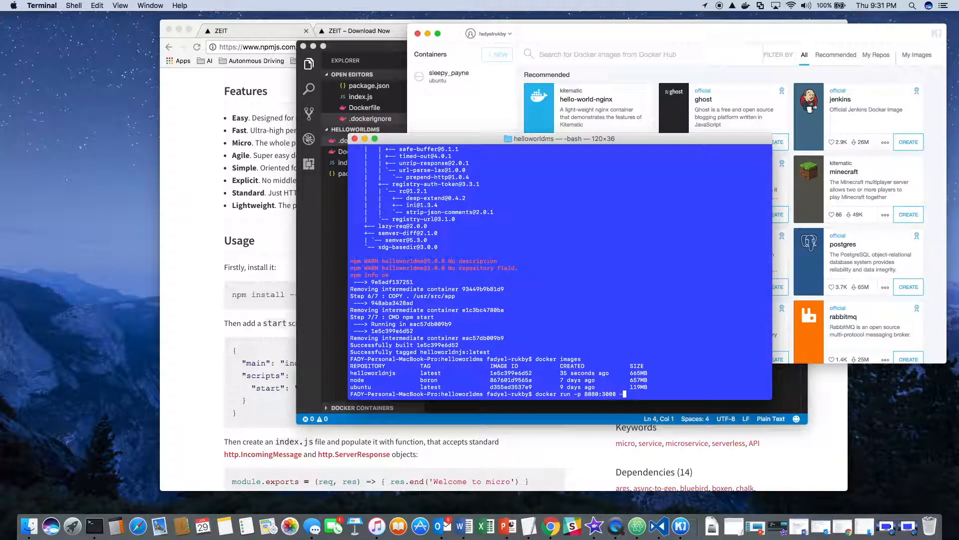
type("d")
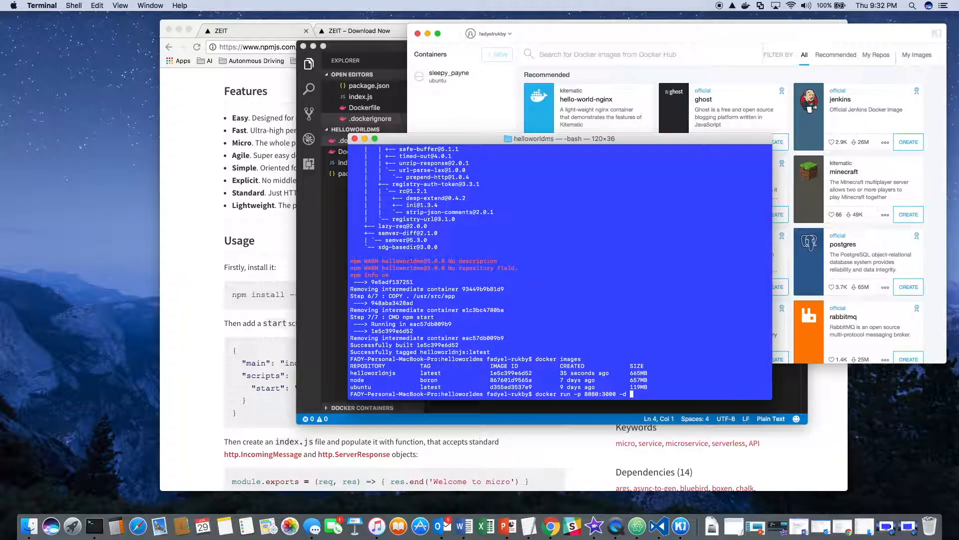
type("helloworld")
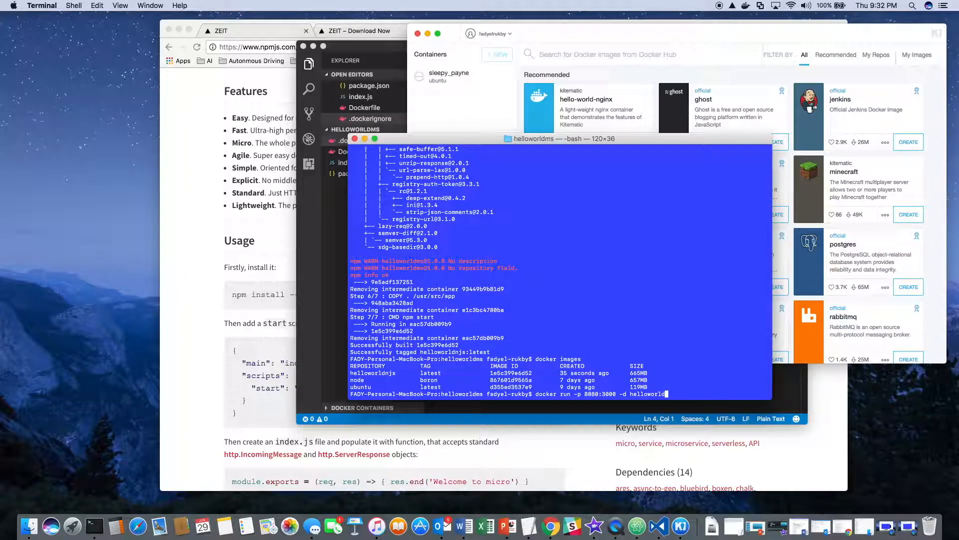
type("js")
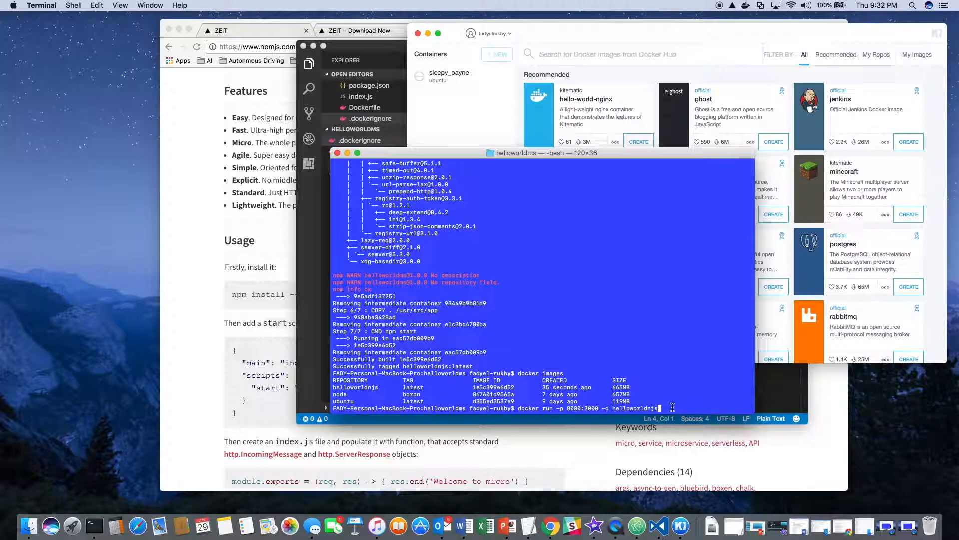
key("Return")
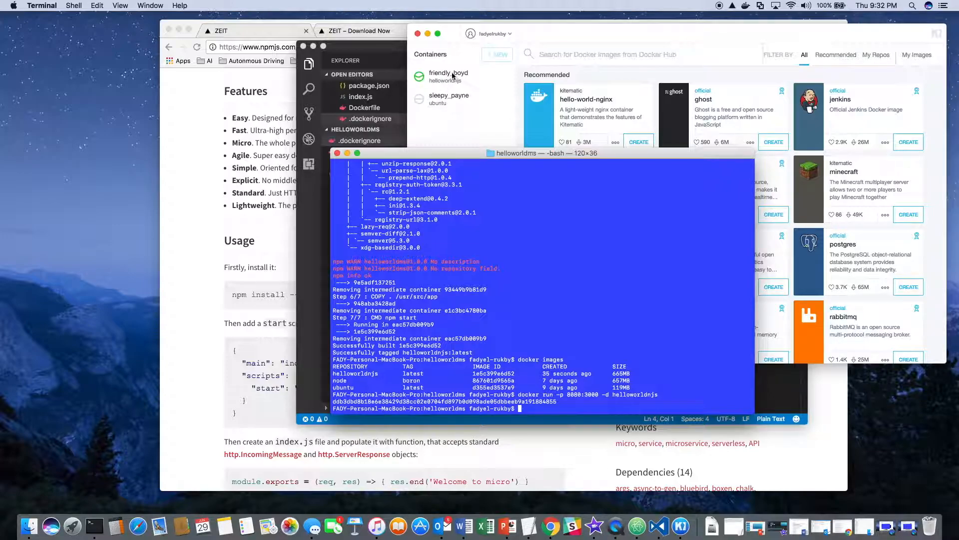
- Select friendly_boyd in Kitematic to show its logs reporting Micro running on localhost:3000
left_click(448, 77)
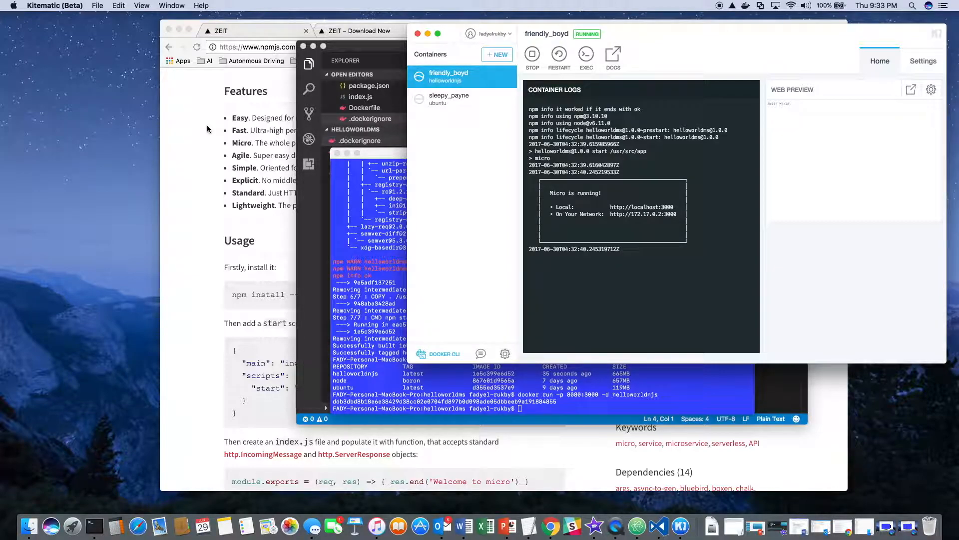
mouse_move(300, 154)
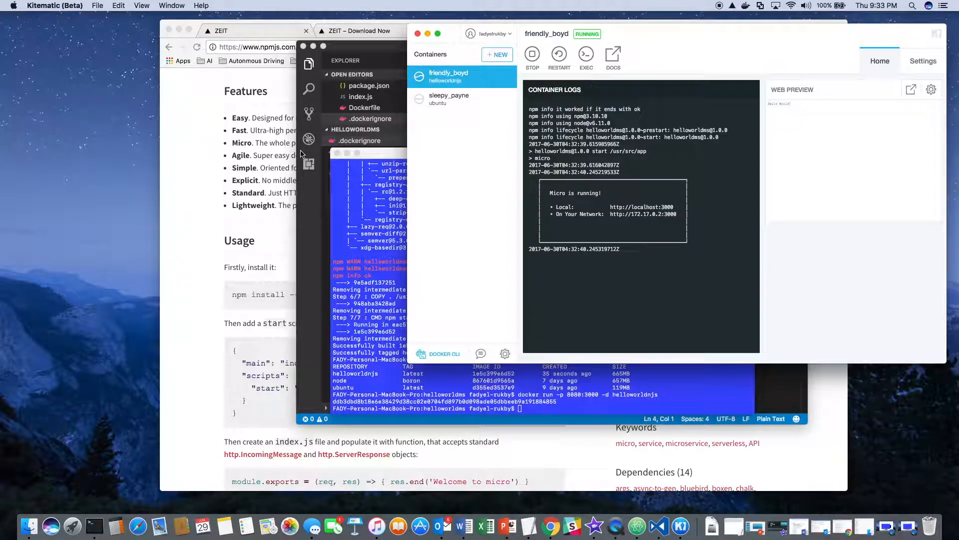
mouse_move(209, 160)
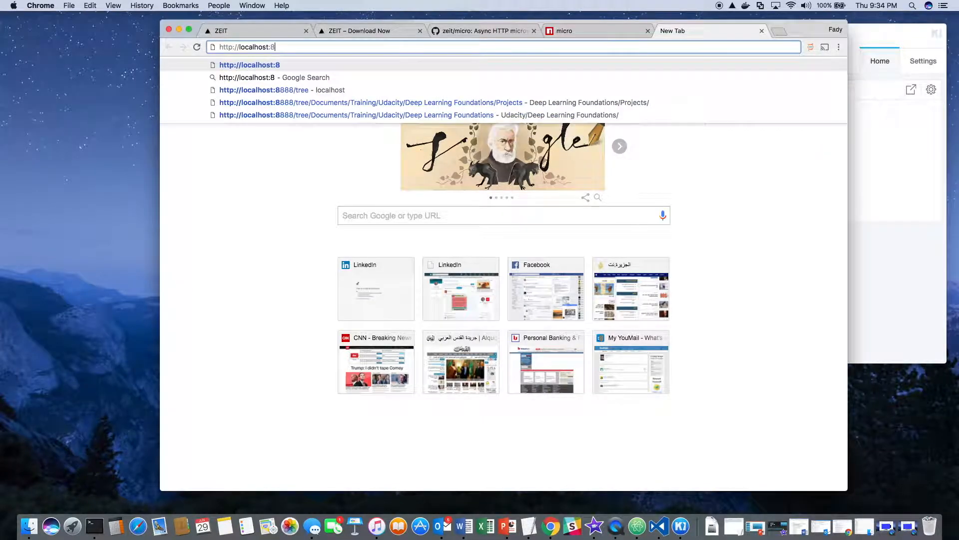
type("080")
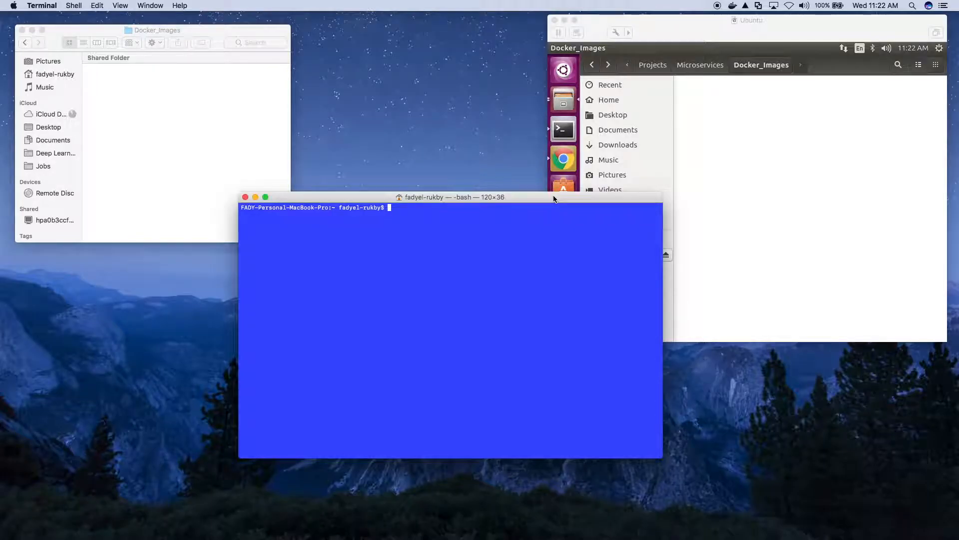
- List the Docker images on the Mac with docker images
type("d")
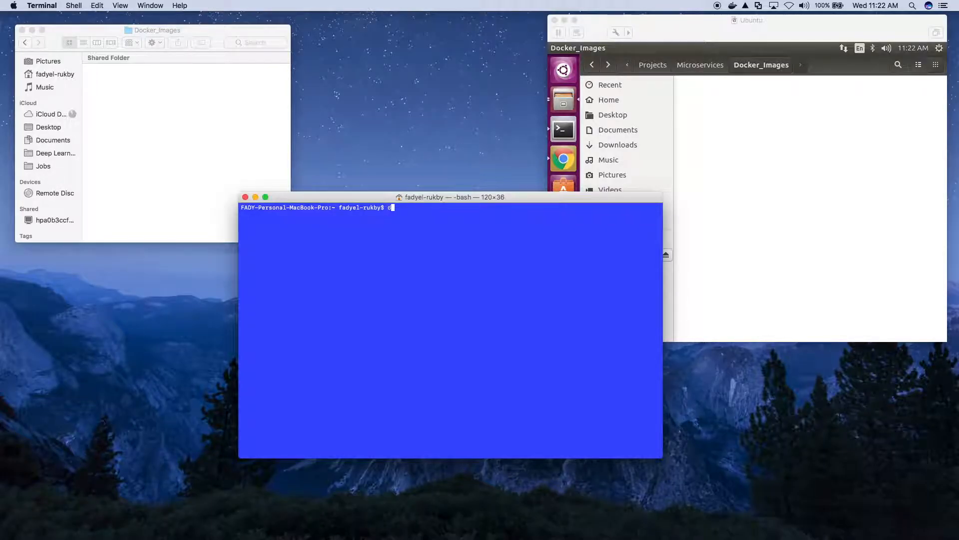
type("ocker images")
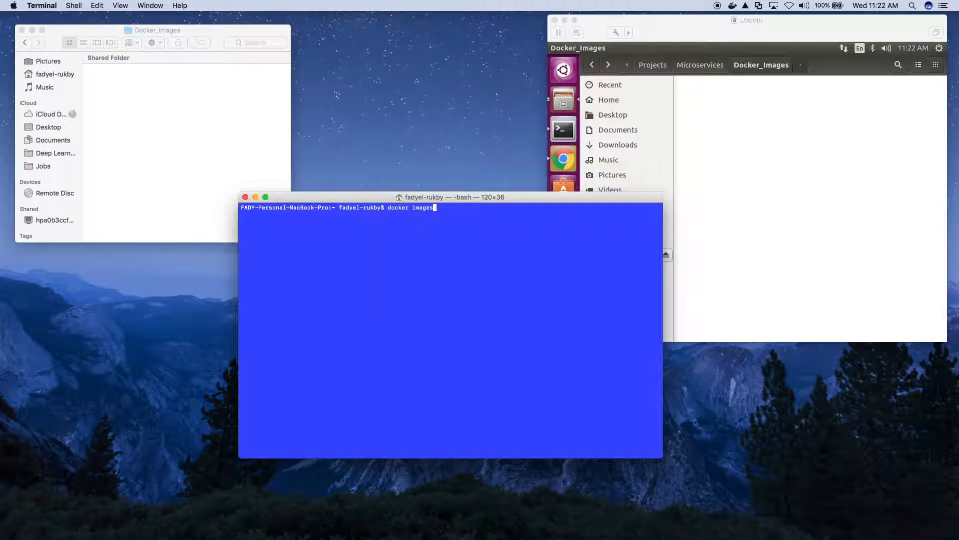
key("Return")
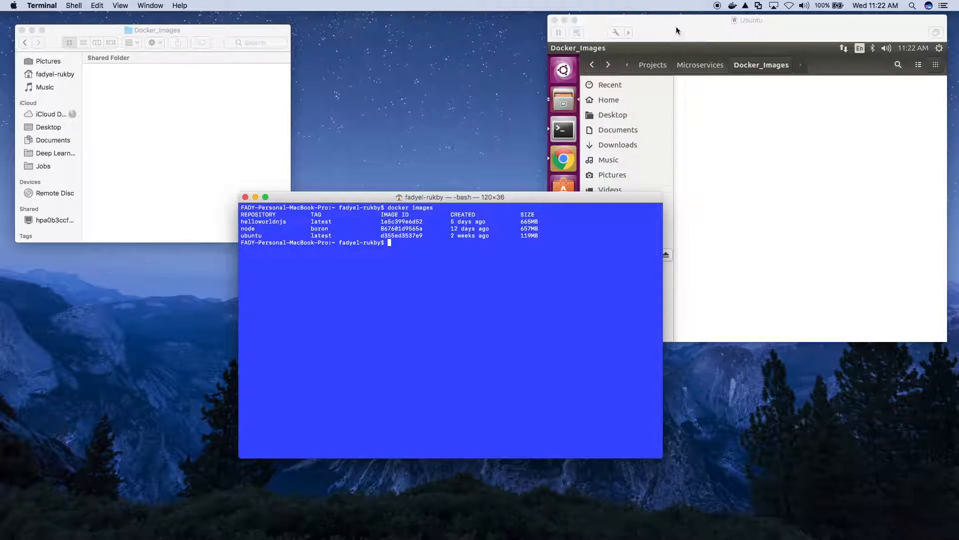
- Save helloworldnjs to Documents/Projects/Microservices/Docker_Images/helloworldnjs.tar using sudo docker save -o
type("su")
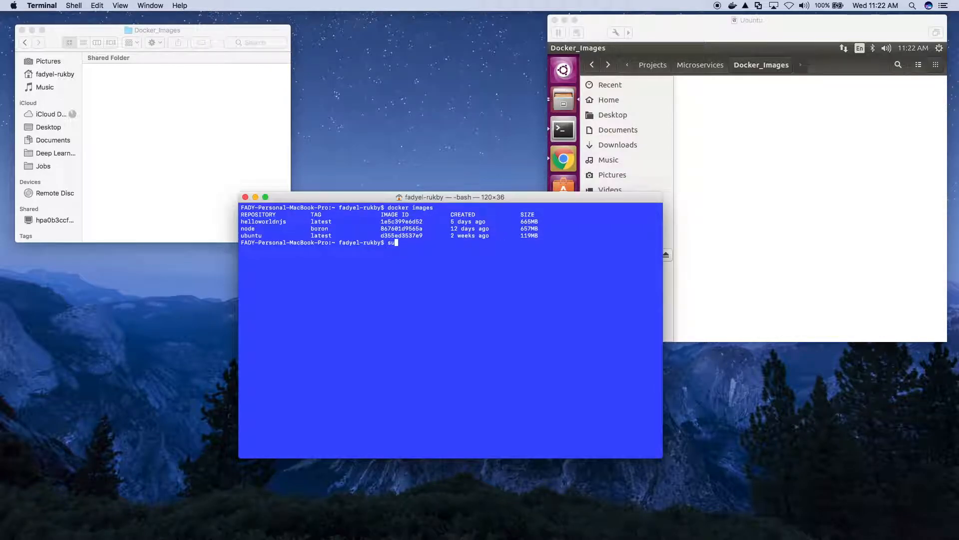
type("do docker s")
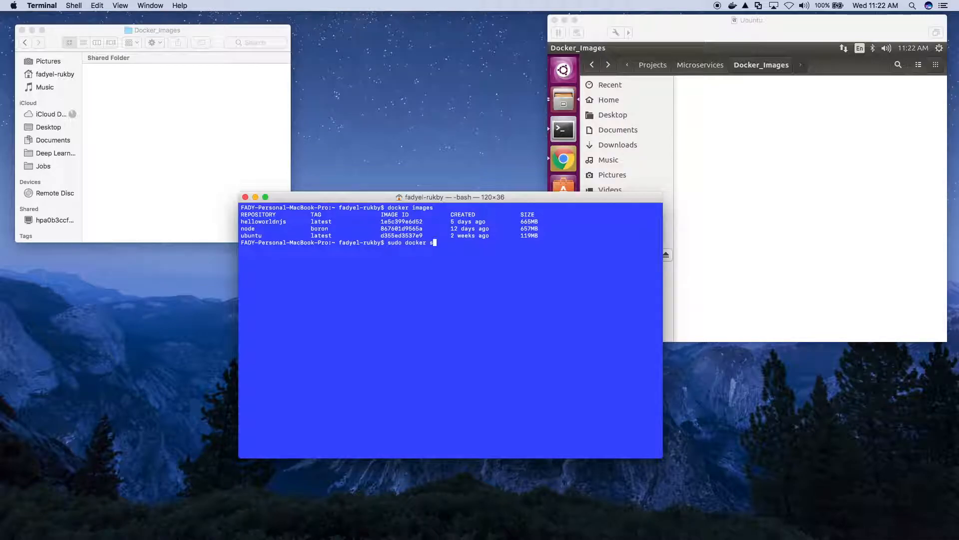
type("ave -o Docue")
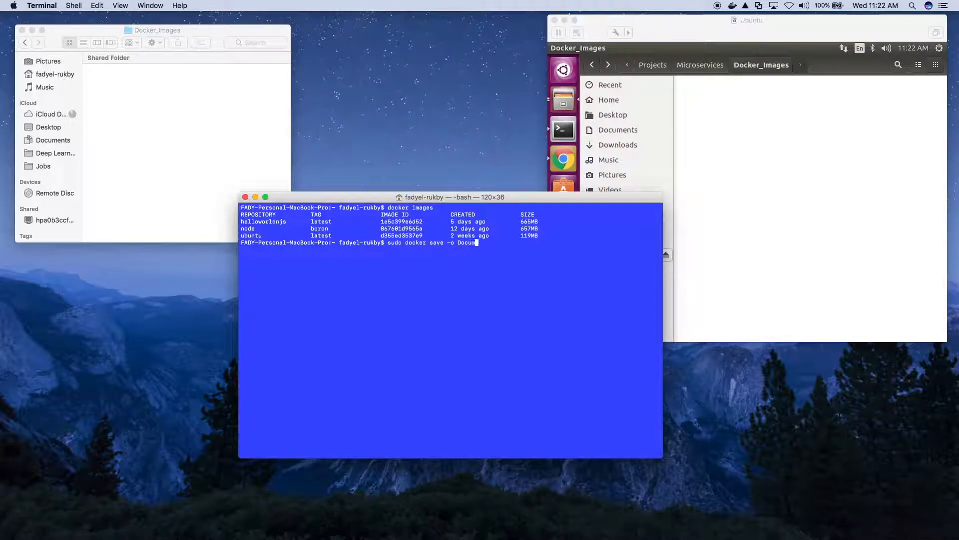
type("ments/Projects/Mic")
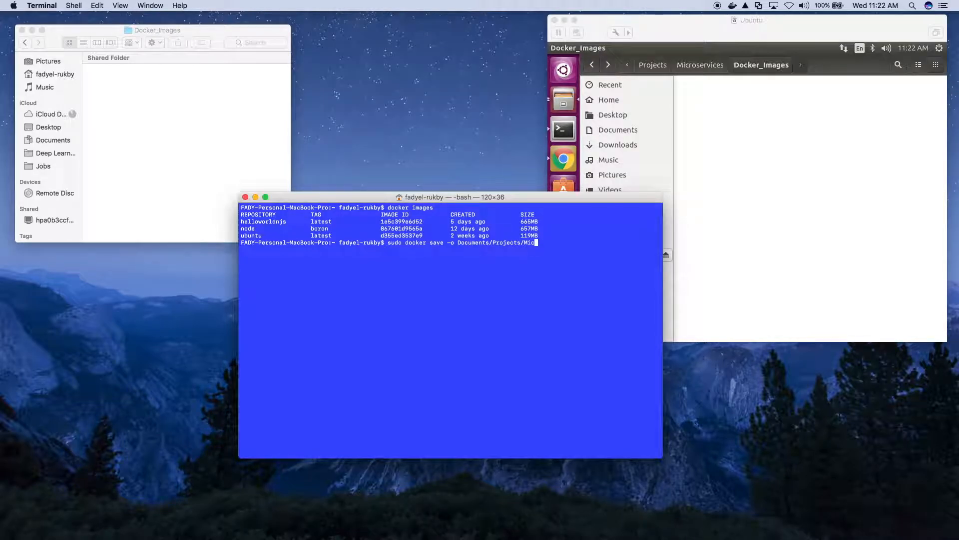
type("roservices/Docker_Images/")
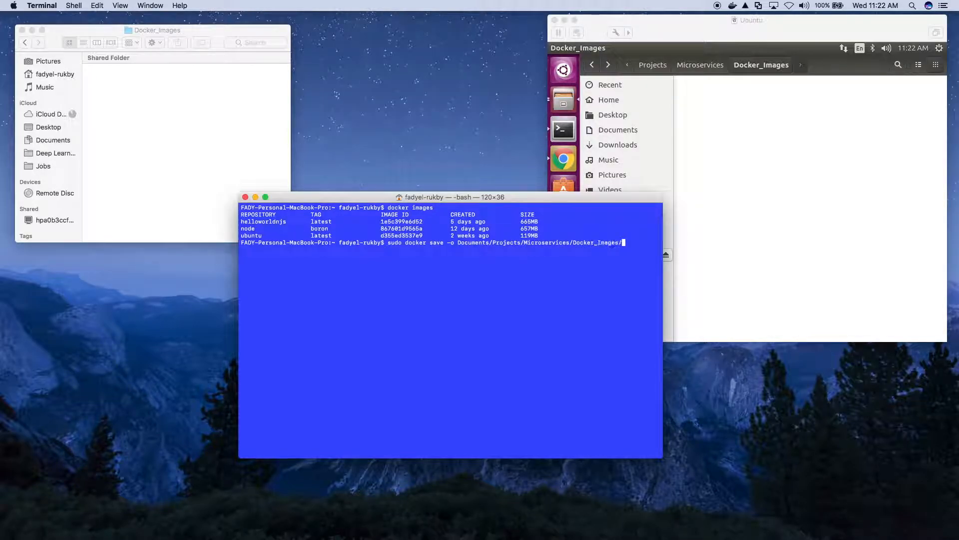
type("hellowor")
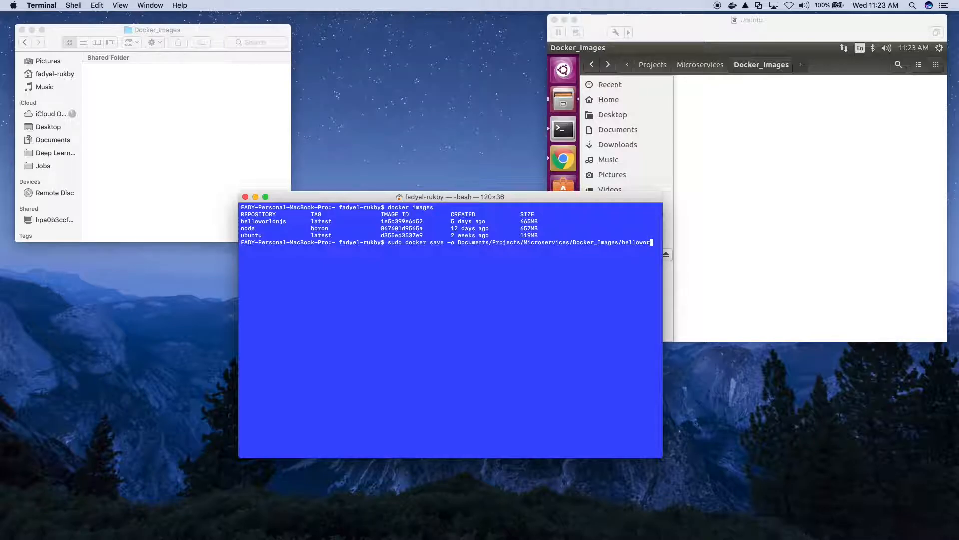
type("js.tar")
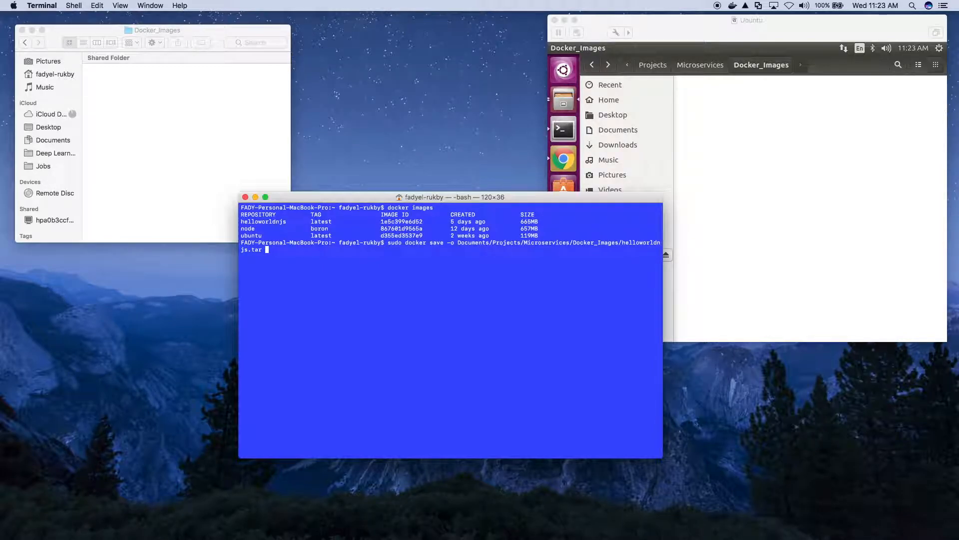
type("helloworldnjs")
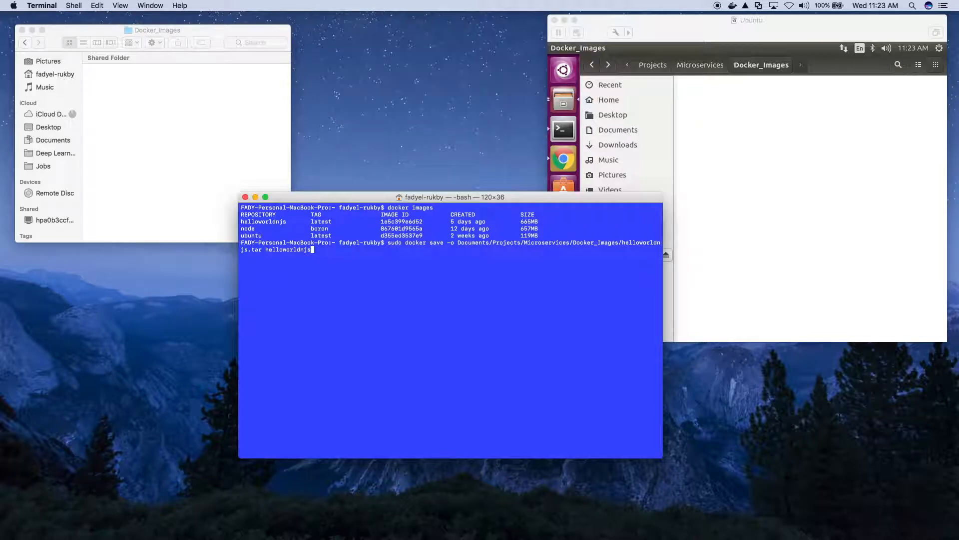
key("Return")
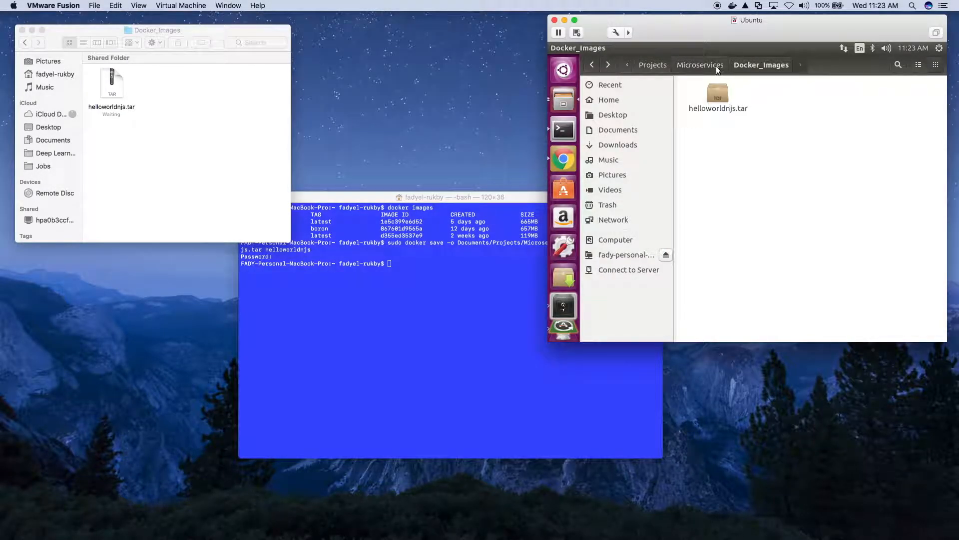
mouse_move(776, 115)
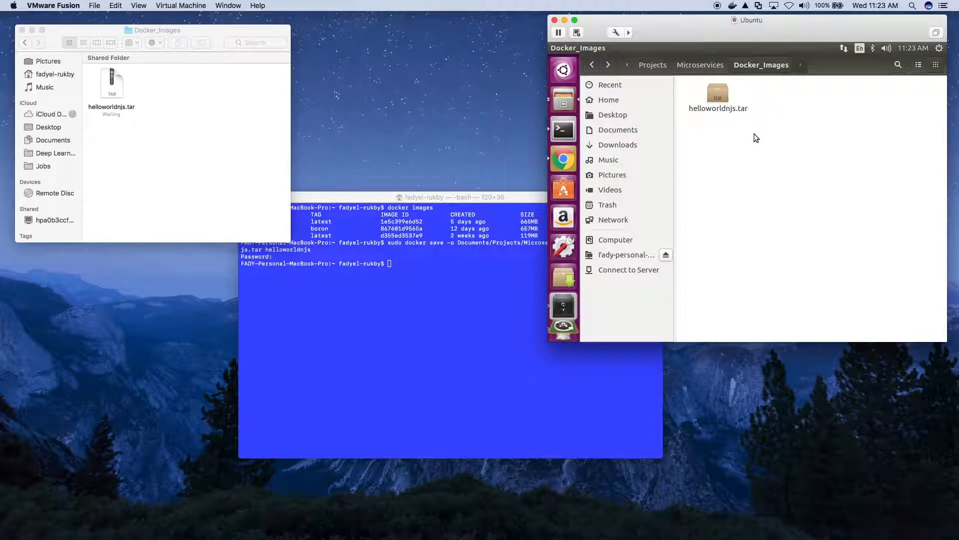
- Copy helloworldnjs.tar from the shared folder and paste it into Documents/DockerImages beside WeatherMicroservice
right_click(717, 97)
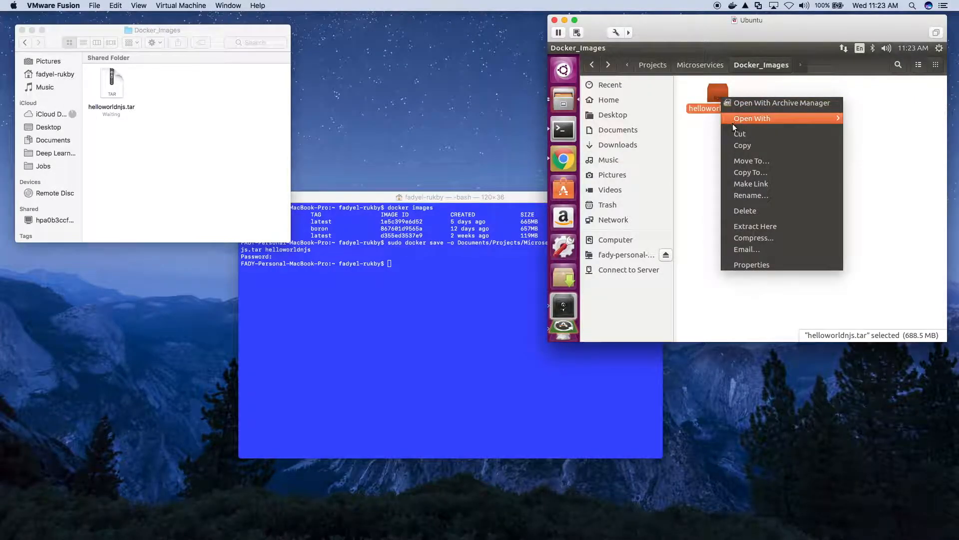
left_click(747, 150)
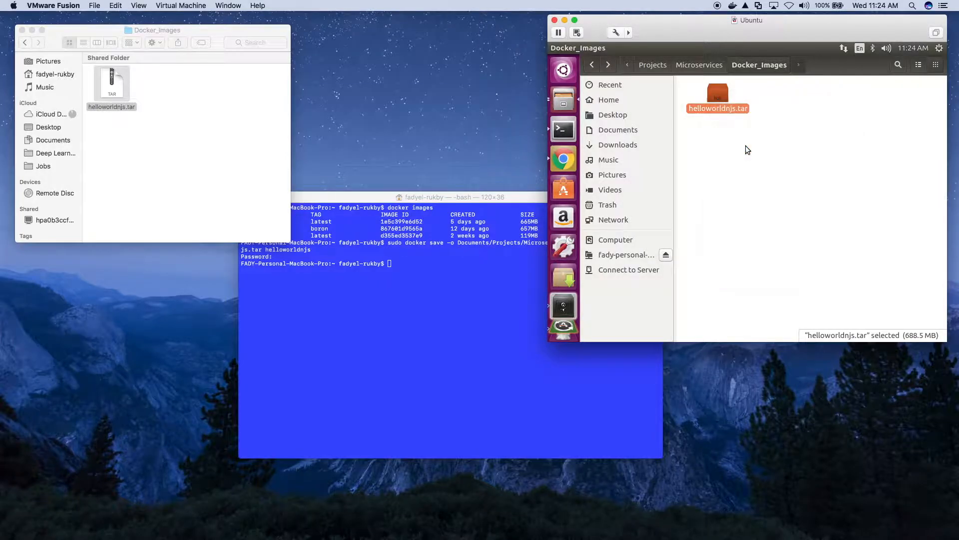
left_click(618, 130)
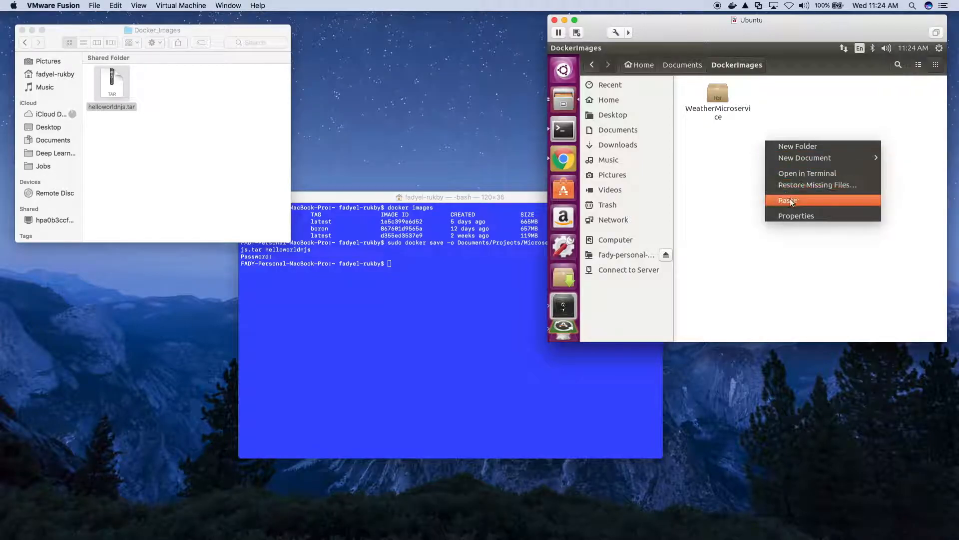
left_click(788, 200)
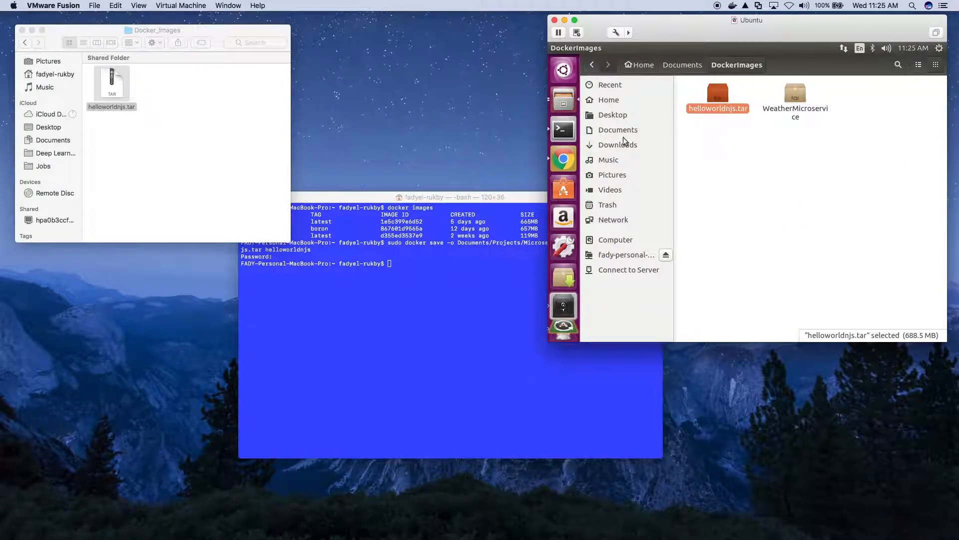
- Run 'sudo docker load -i helloworldnjs.tar' in the Ubuntu terminal
left_click(562, 128)
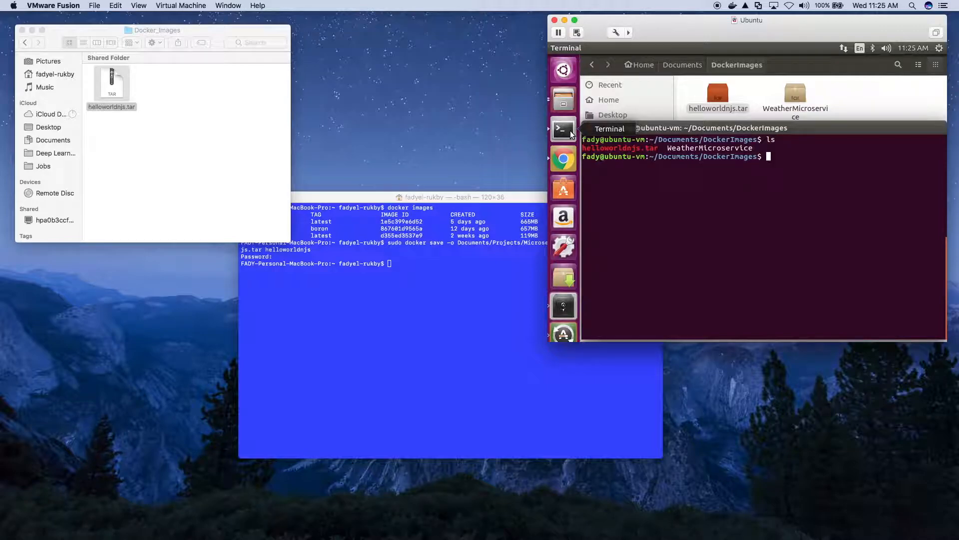
type("sudo docker load")
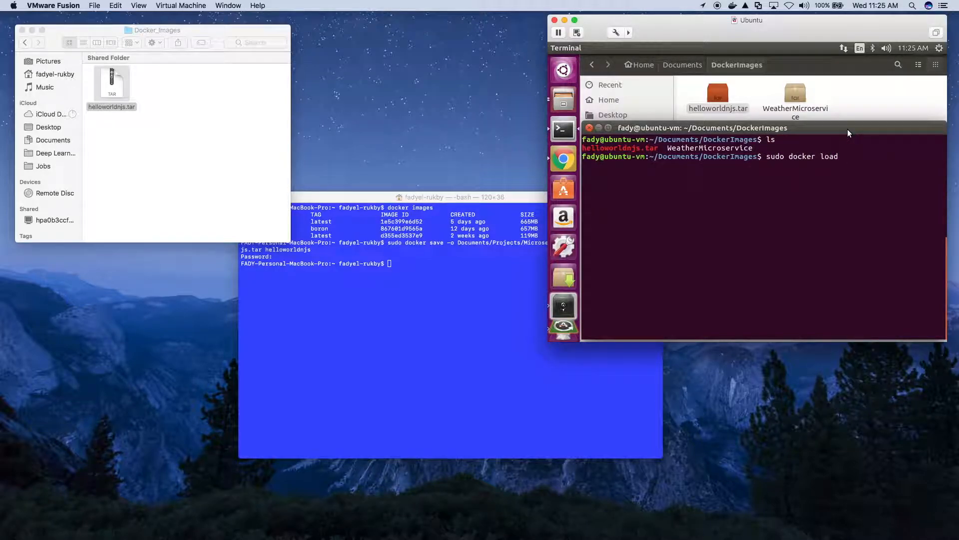
type("-i")
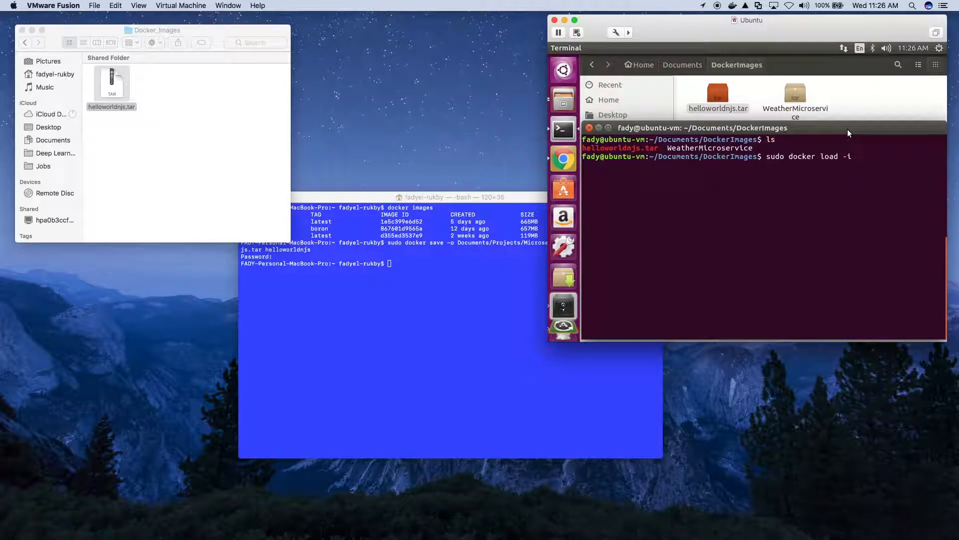
type("helloworldnjs.tar")
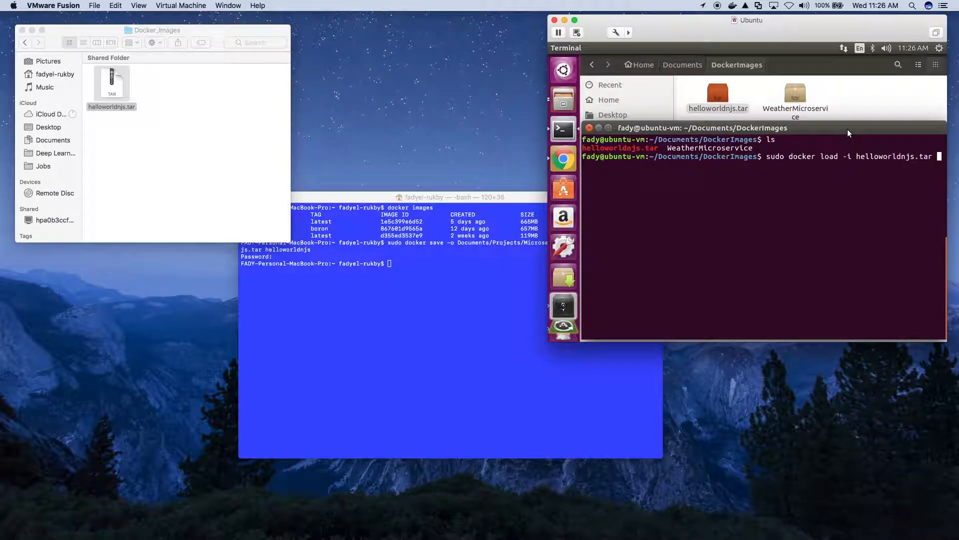
key("Return")
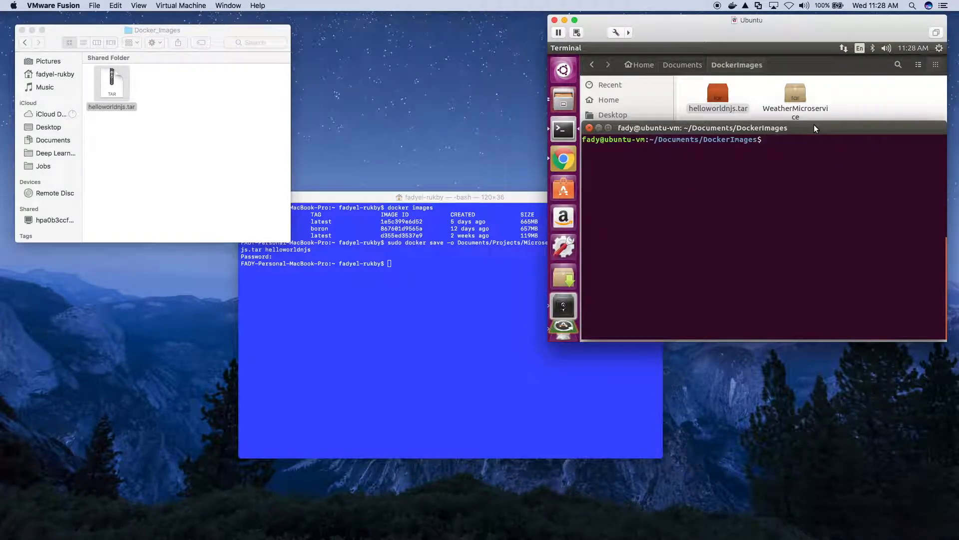
- Run sudo docker images, sudo docker ps and sudo docker ps -a to check images and containers
type("sudo docker images")
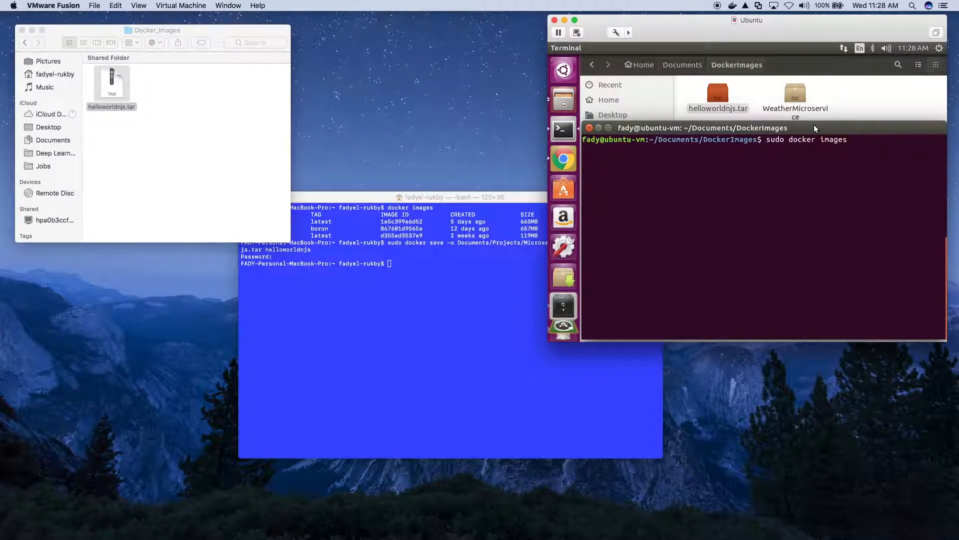
key("Return")
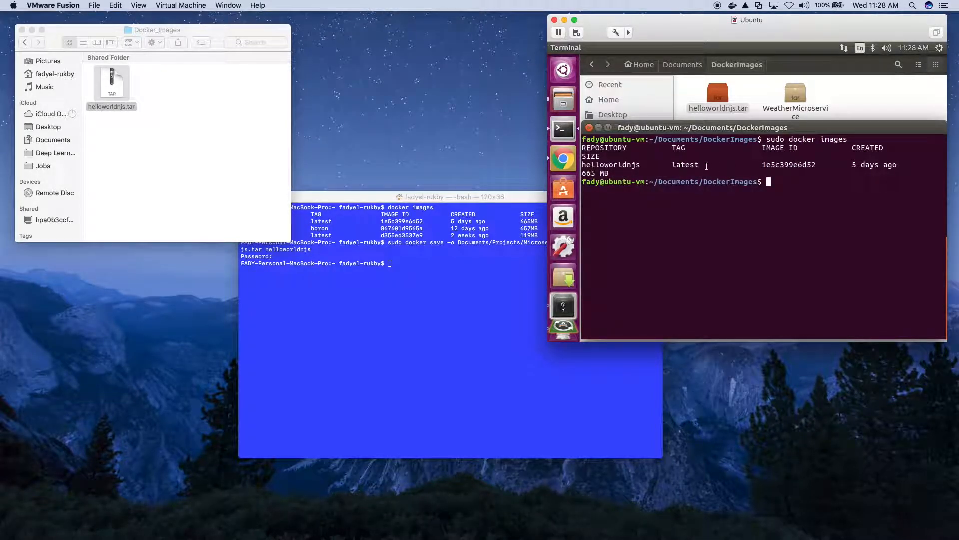
type("sudo")
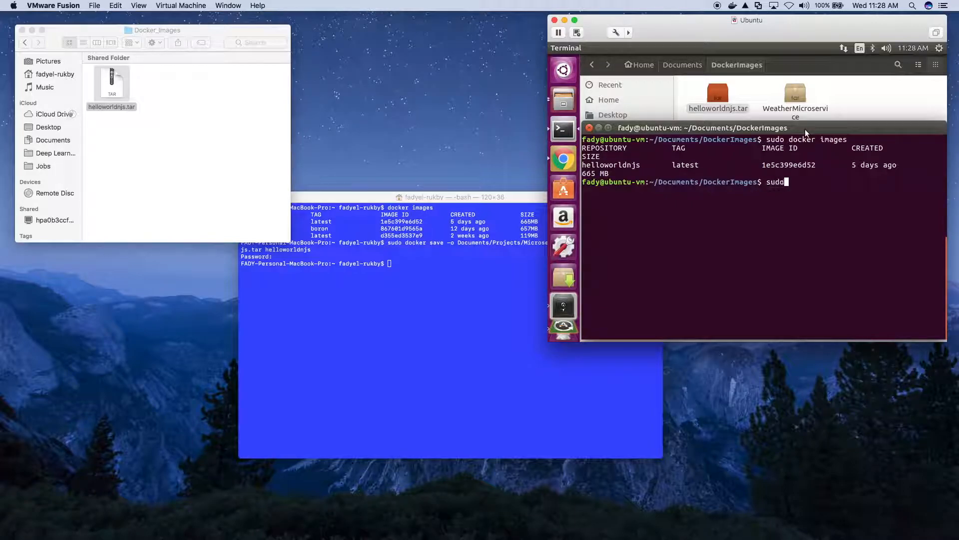
key("Return")
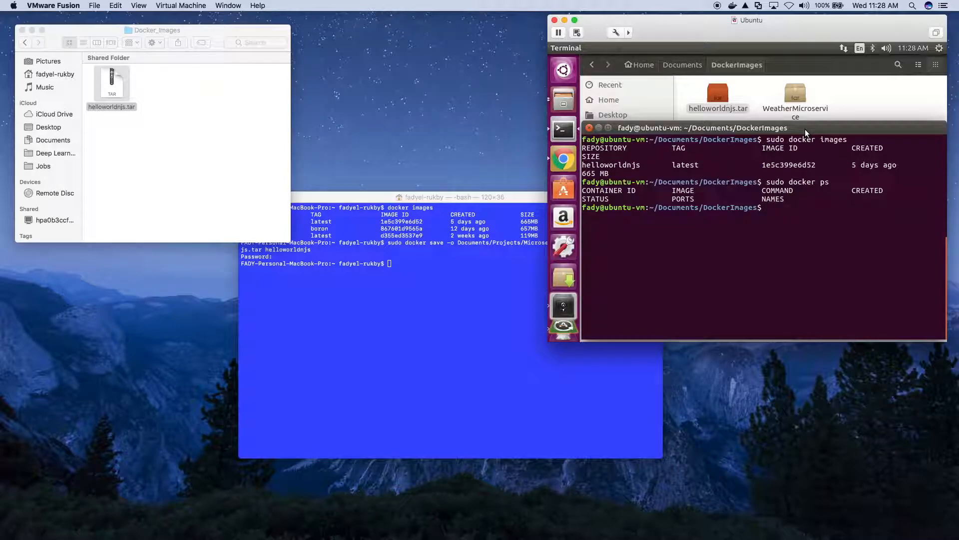
type("sudo docker ps -a")
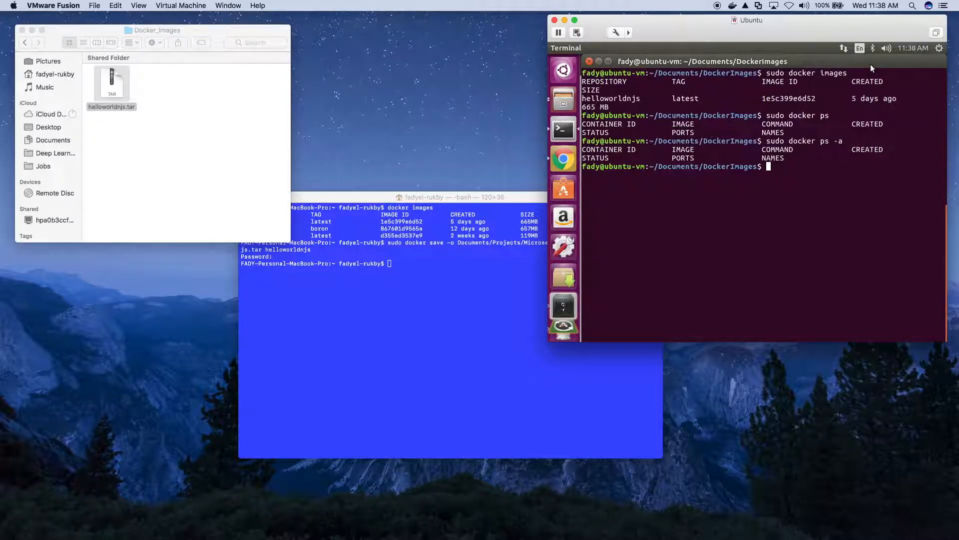
- Start helloworldnjs detached with 'sudo docker run -p 8080:3000 -d helloworldnjs'
type("sudo docker")
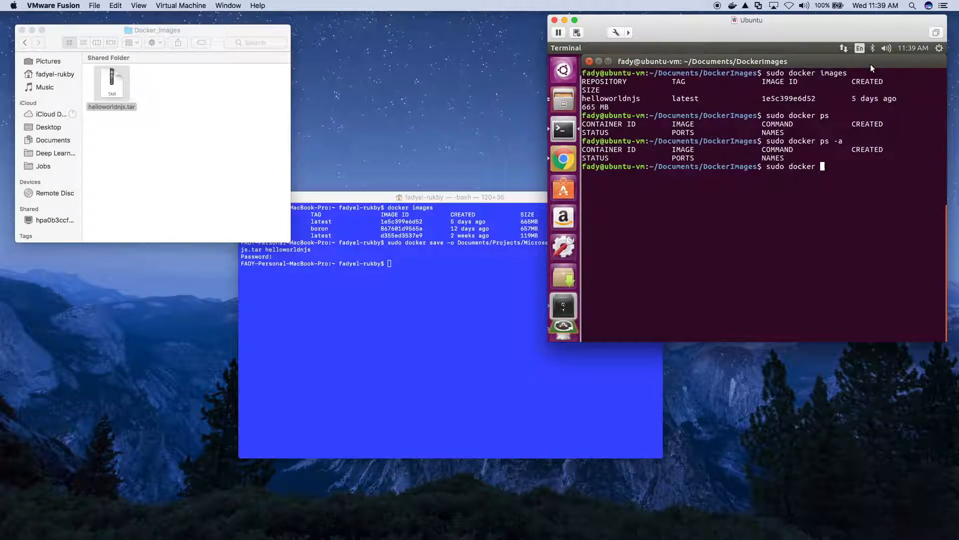
type("run")
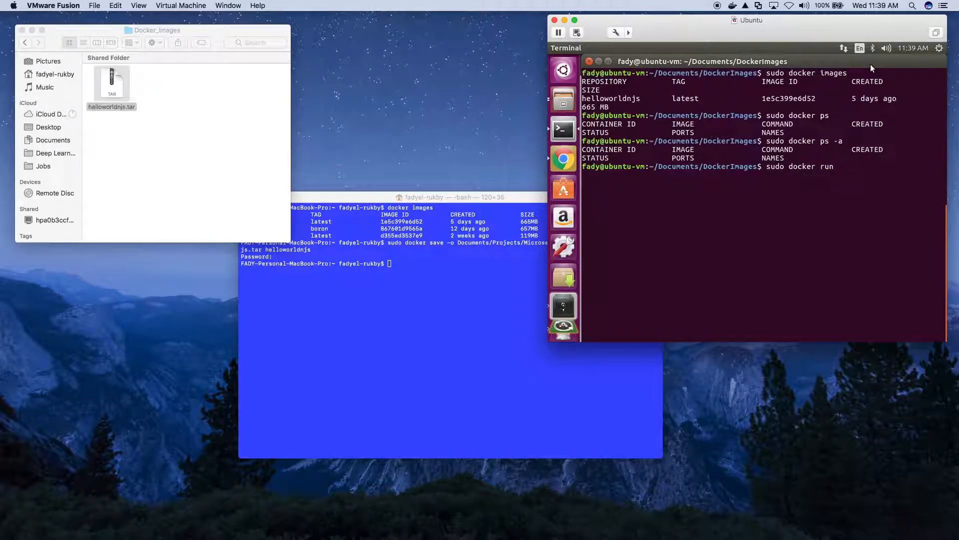
type("-p 8080")
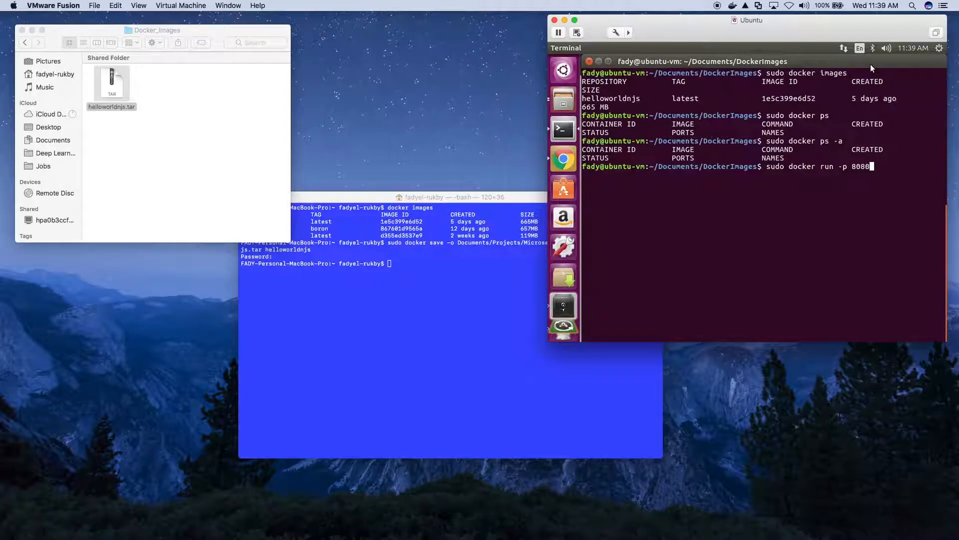
type(":3000 -")
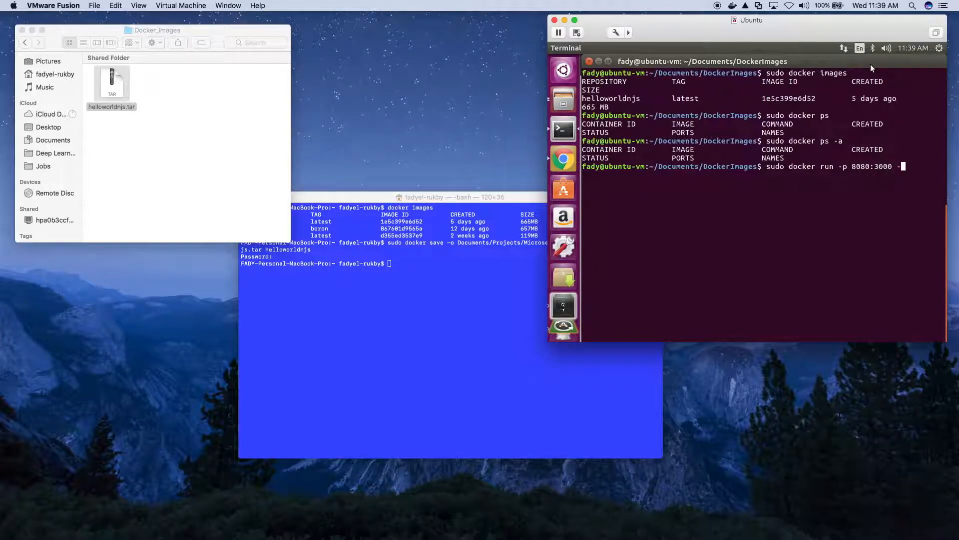
type("-d")
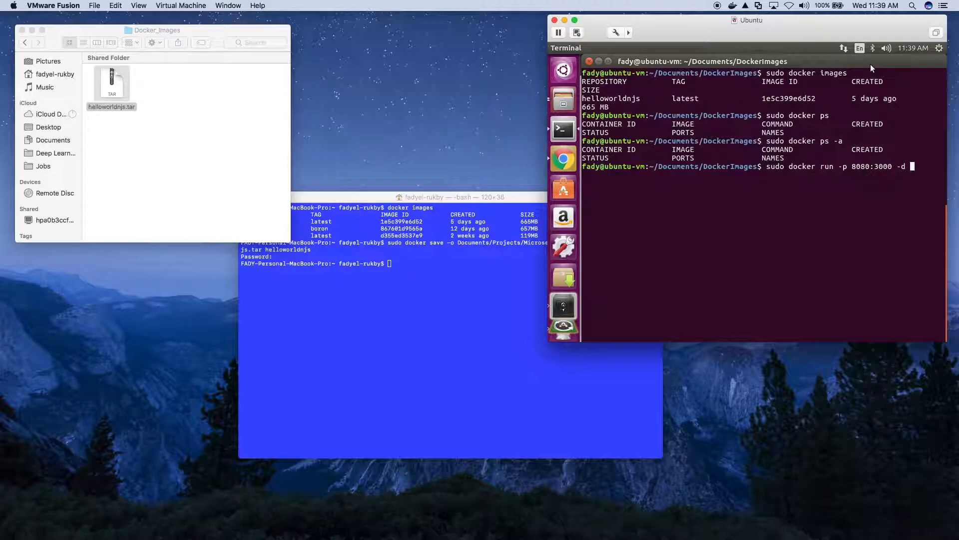
type("he")
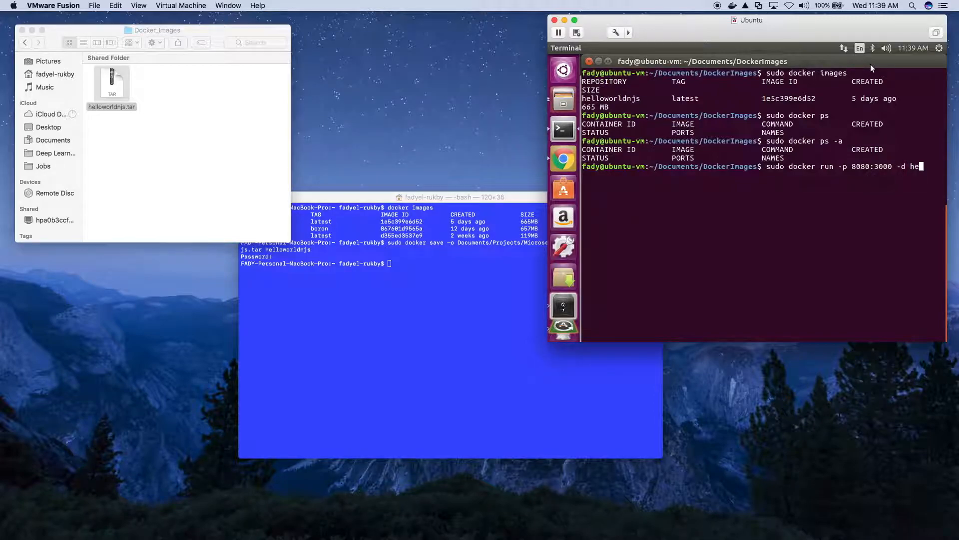
type("llow")
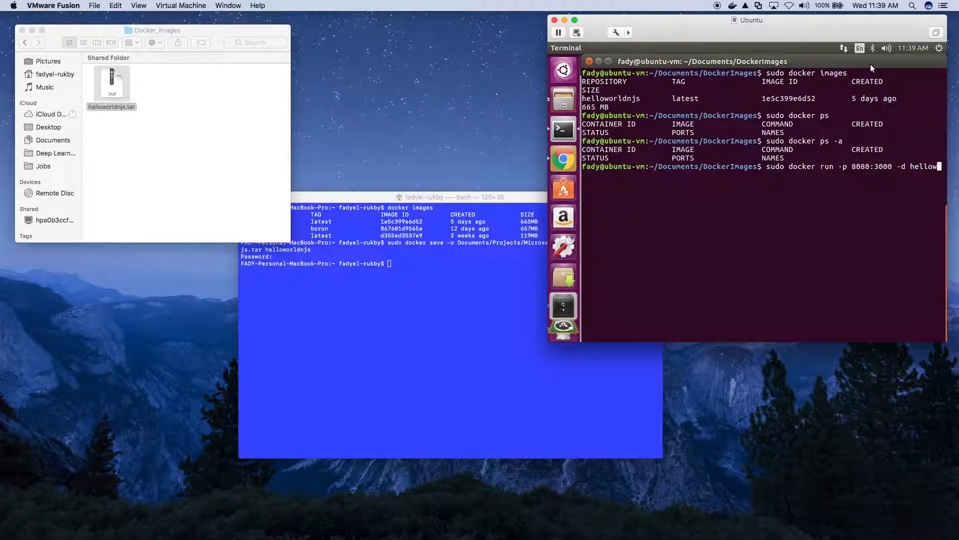
type("rldnjs")
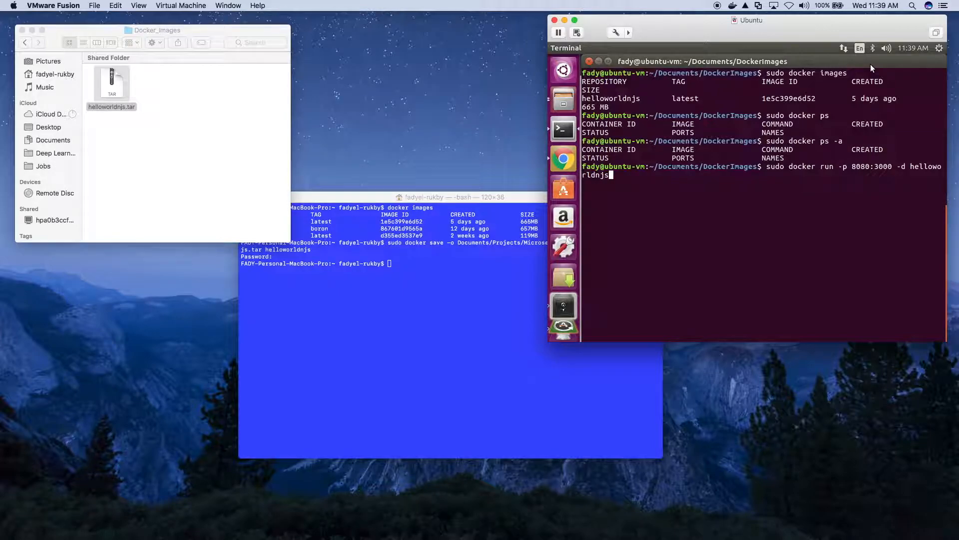
key("Return")
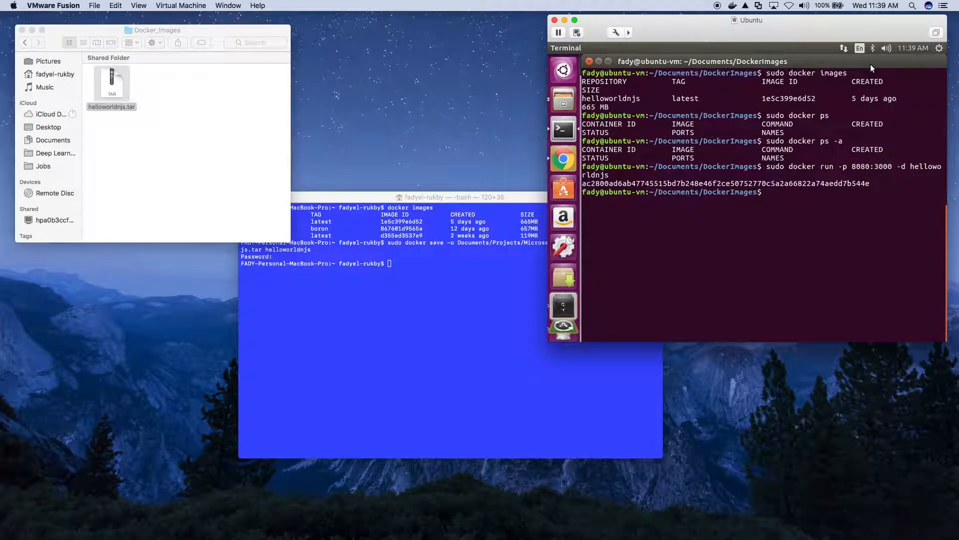
- Verify with sudo docker ps that the container maps port 8080 to 3000
type("sudo")
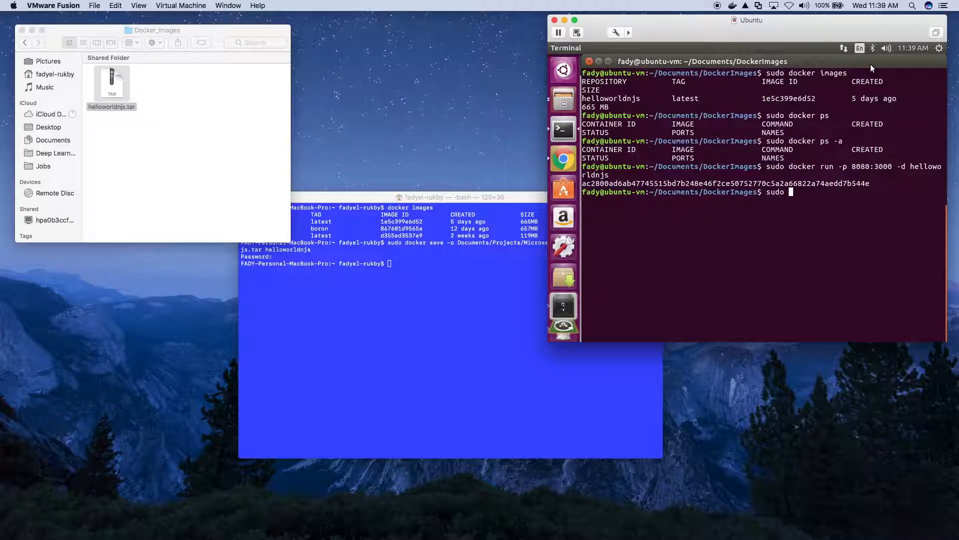
type("d")
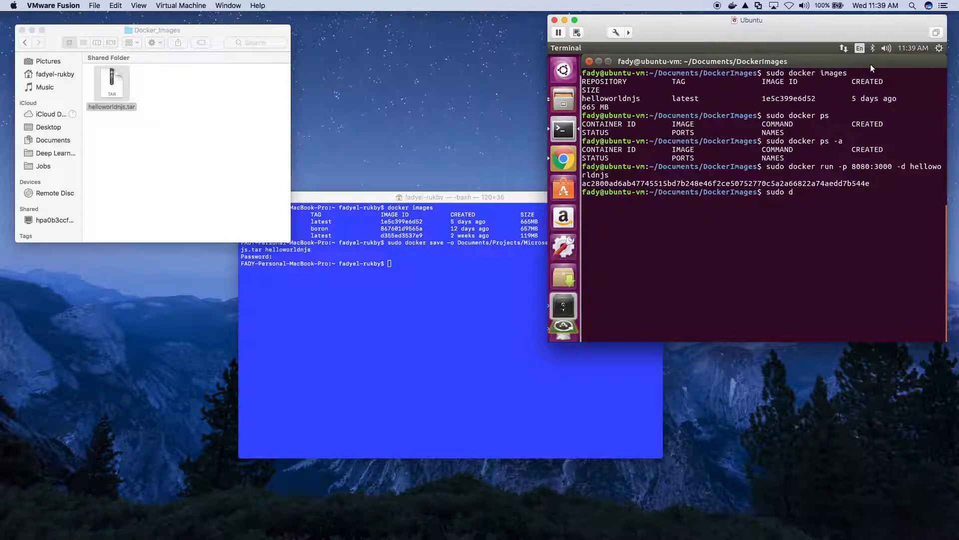
key("Return")
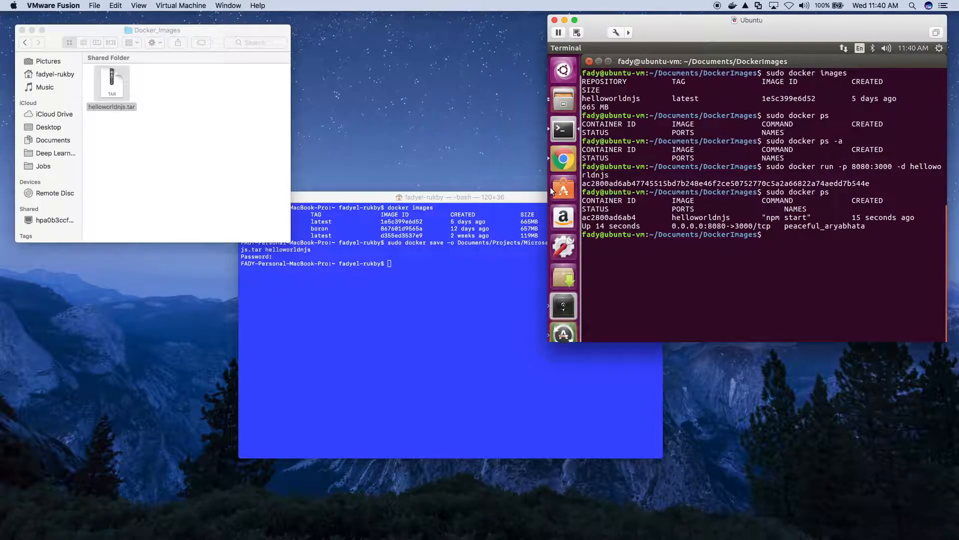
mouse_move(563, 159)
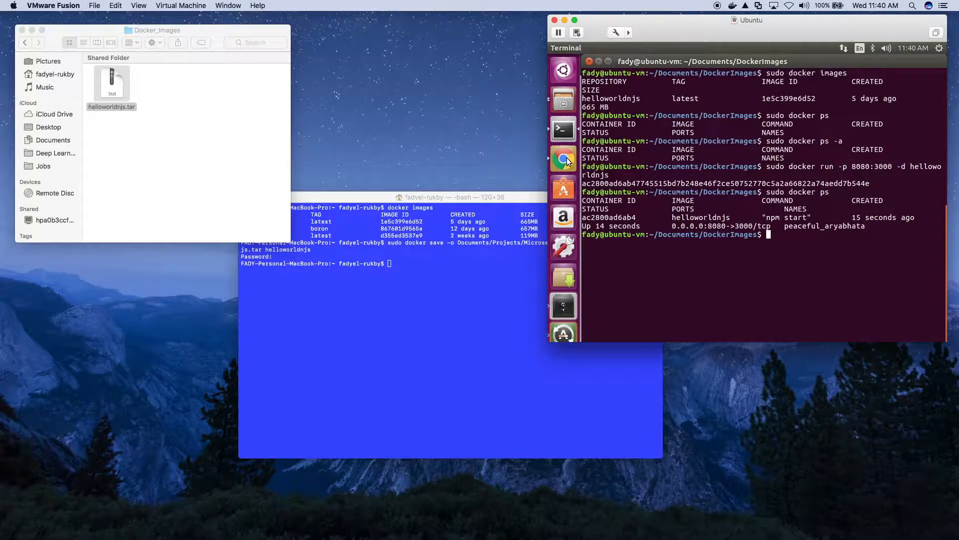
- Open Chrome in the Ubuntu VM and load localhost:8080 to show Hello World!
left_click(562, 159)
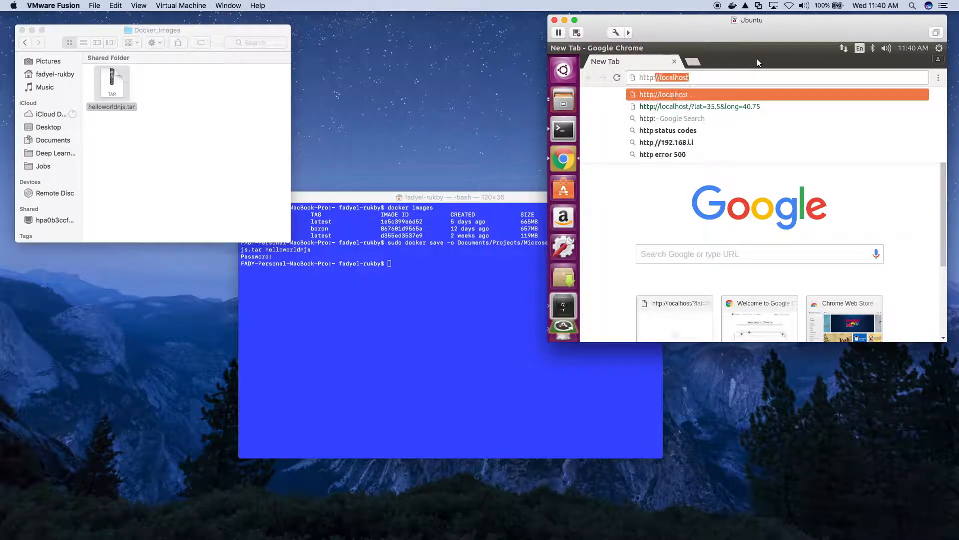
key("Backspace")
type("://localhost:8")
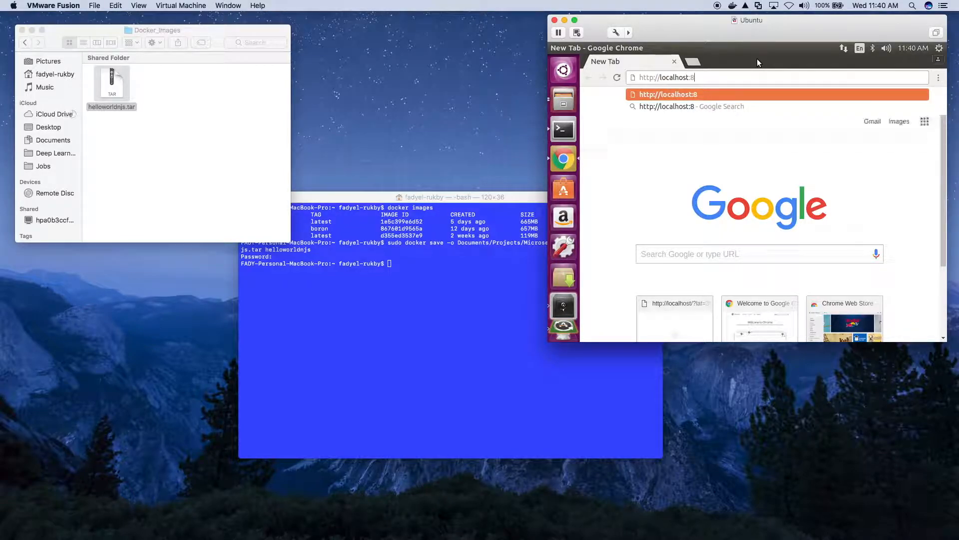
type("080")
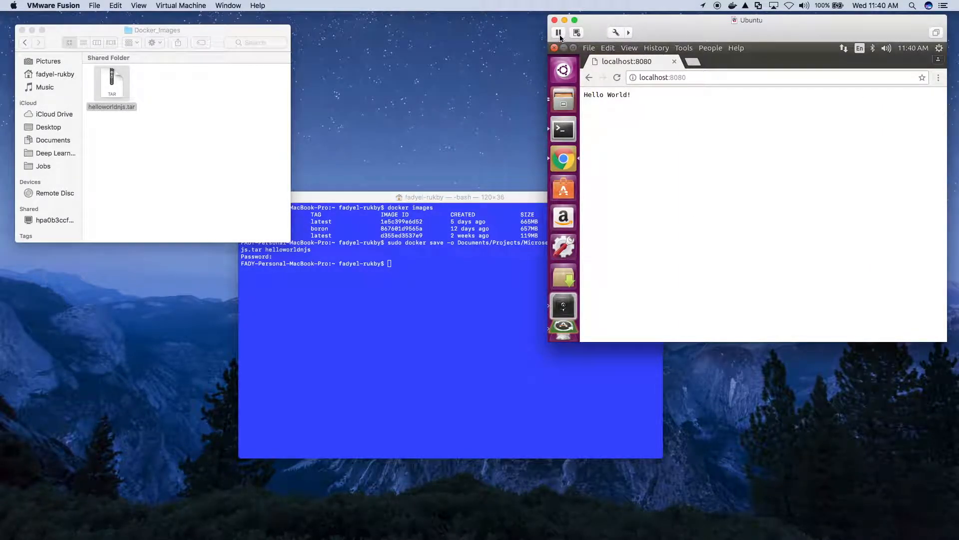
mouse_move(559, 32)
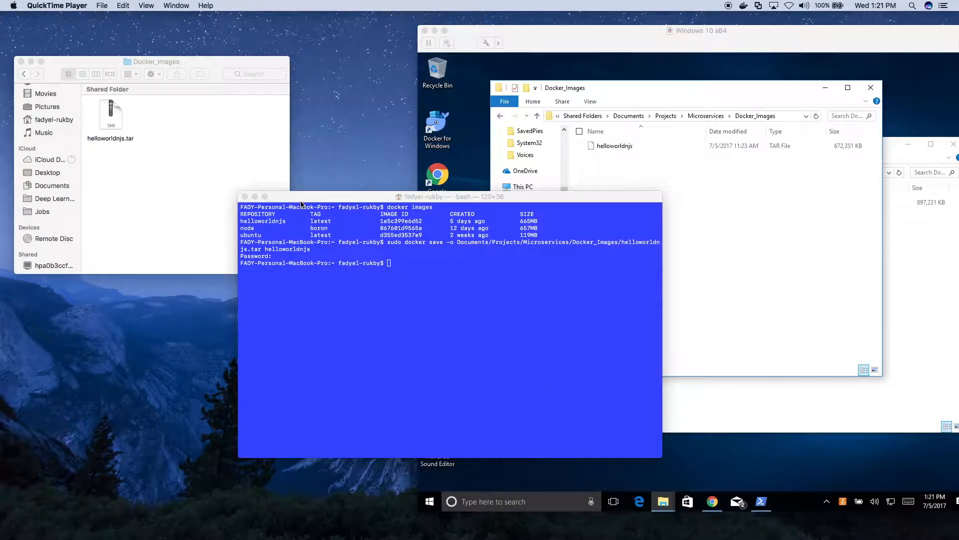
mouse_move(209, 87)
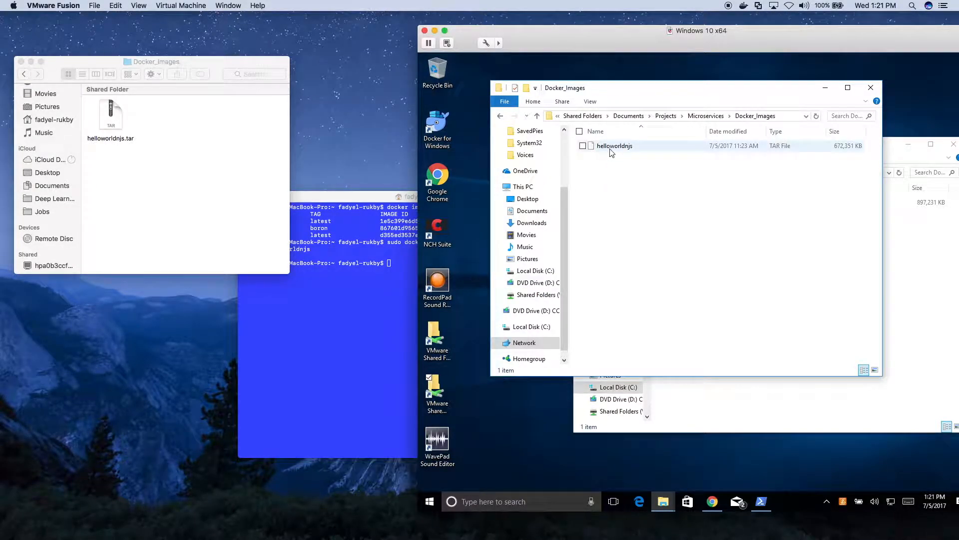
- Copy the helloworldnjs tar from the shared Docker_Images folder into C:\Docker_Images
right_click(614, 146)
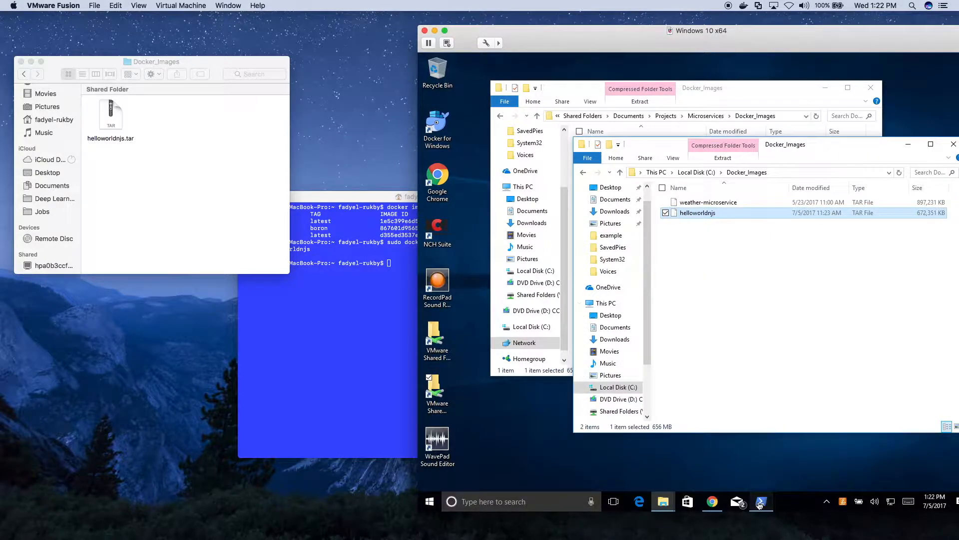
- Open PowerShell and list the Windows Docker images with docker images
left_click(761, 501)
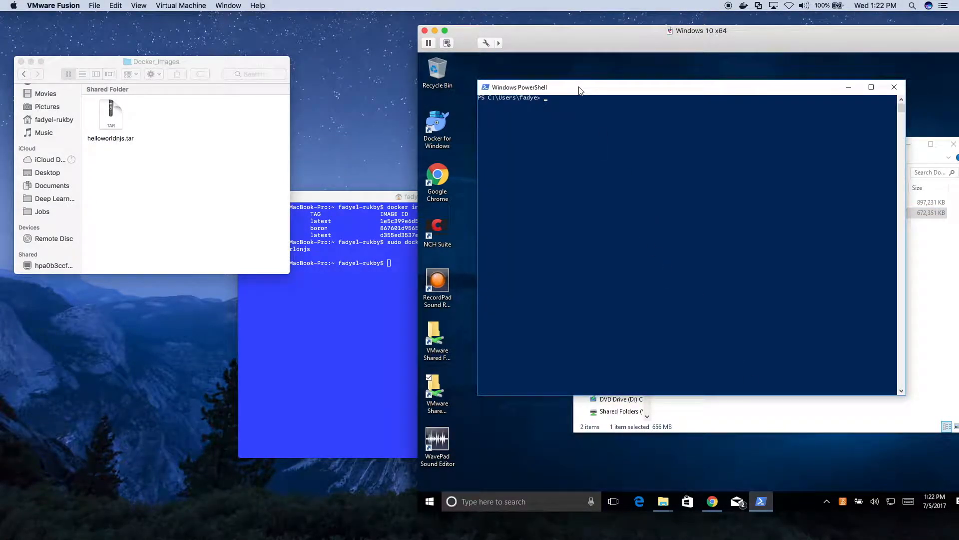
type("docker")
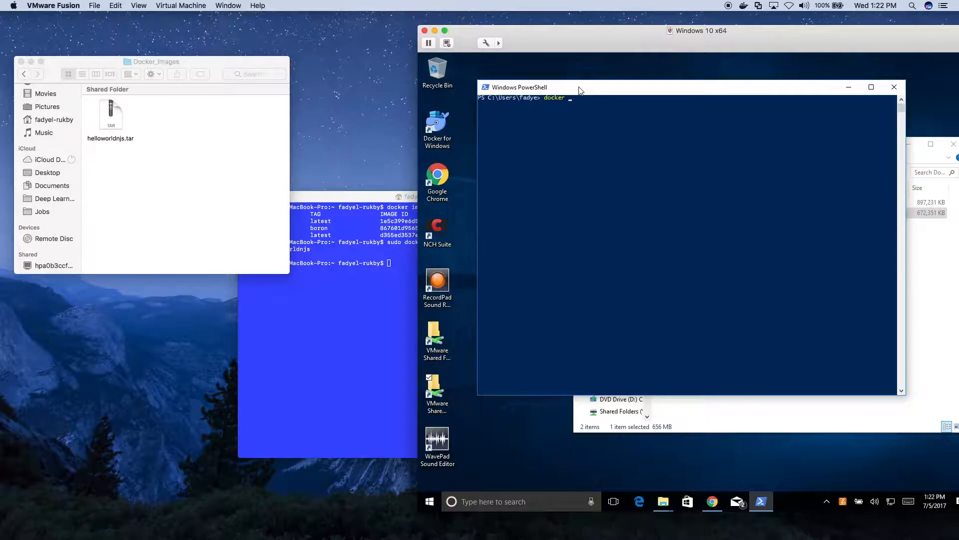
key("Return")
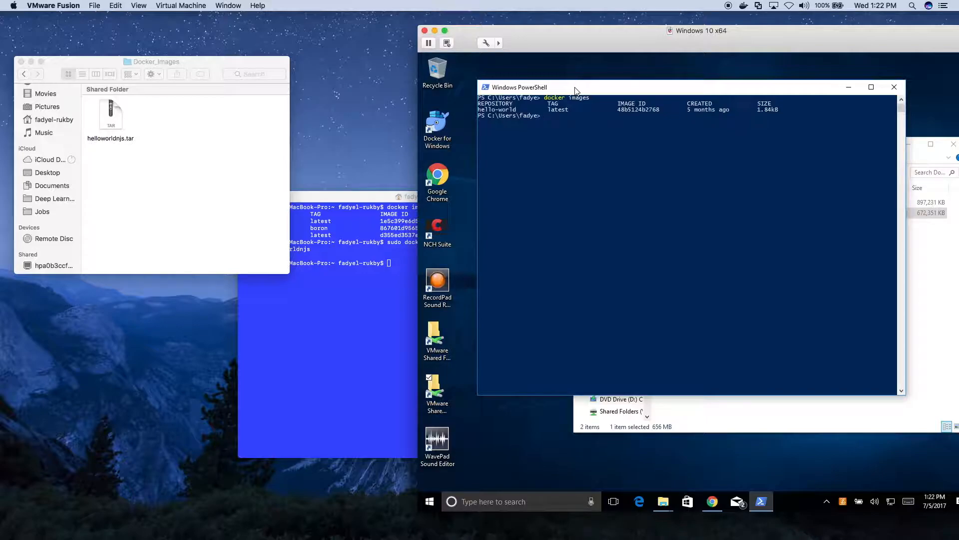
- Change to C:\Docker_Images and run 'docker load -i helloworldnjs.tar'
type("cd")
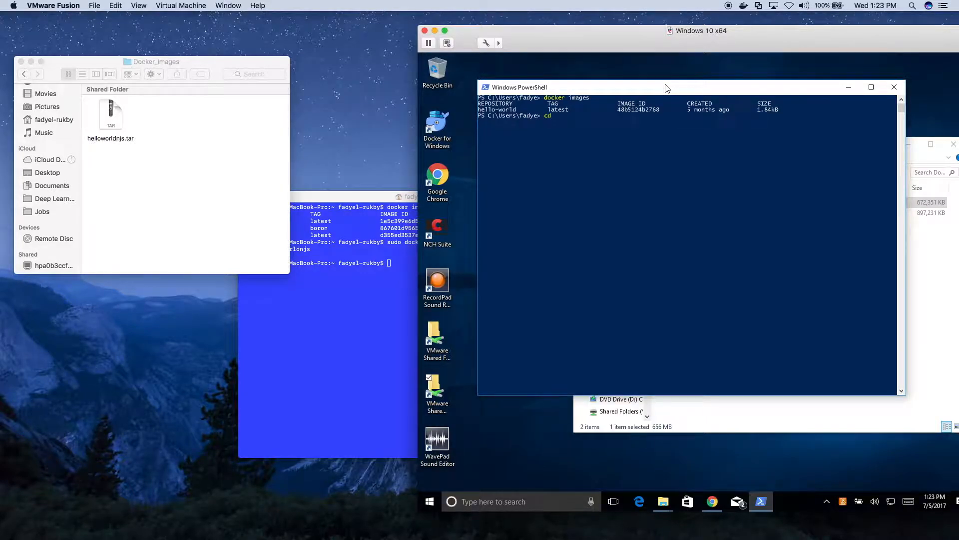
type("C:\\")
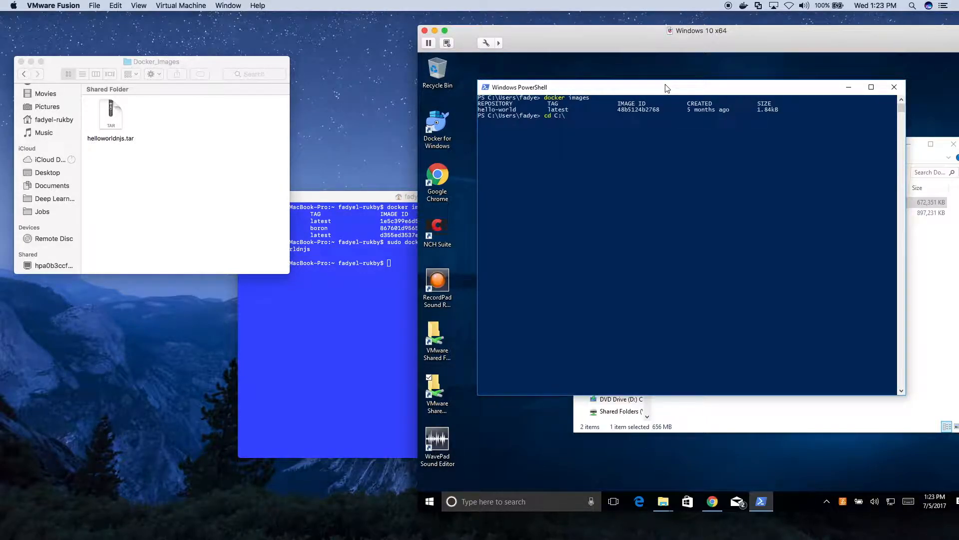
type("Docker_")
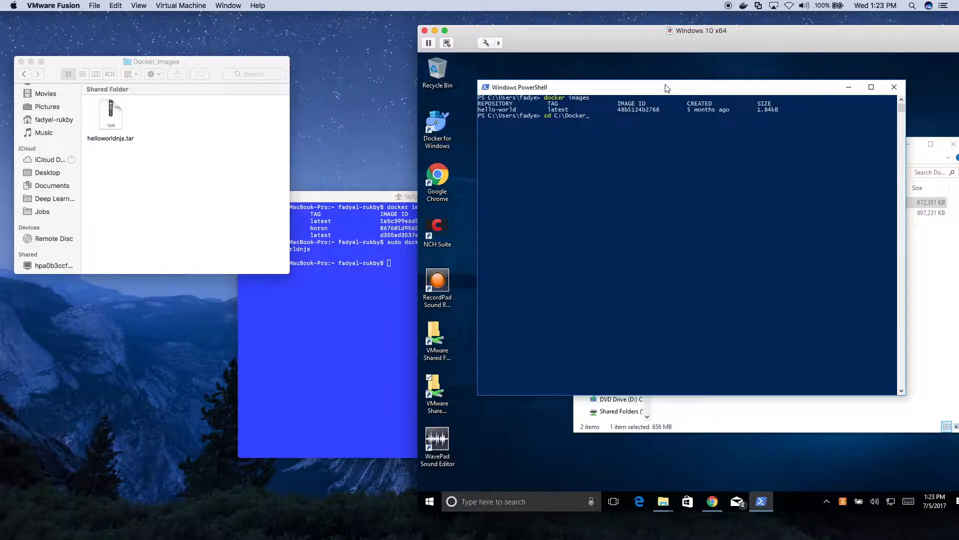
type("_Images")
key("Return")
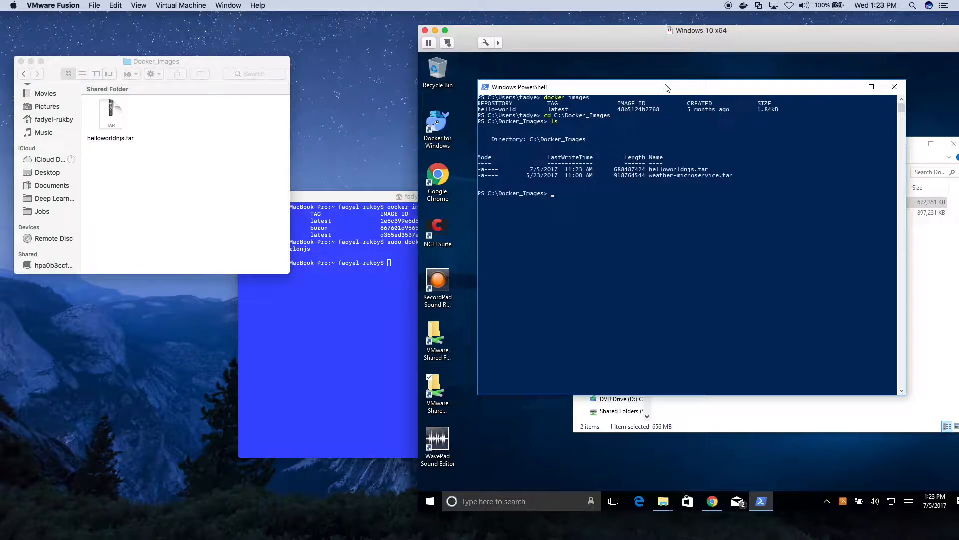
type("docker load")
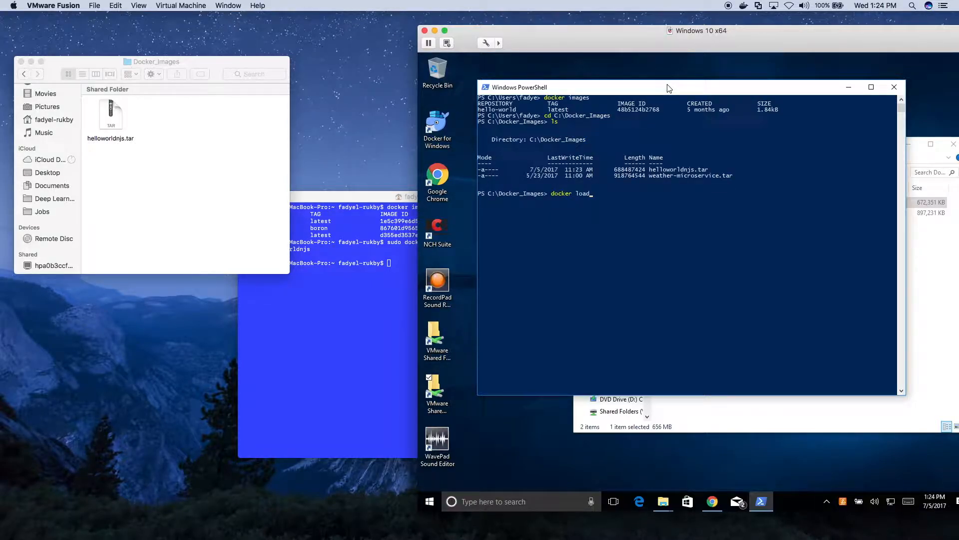
type("-i helloworldnjs.tar")
type("docker run")
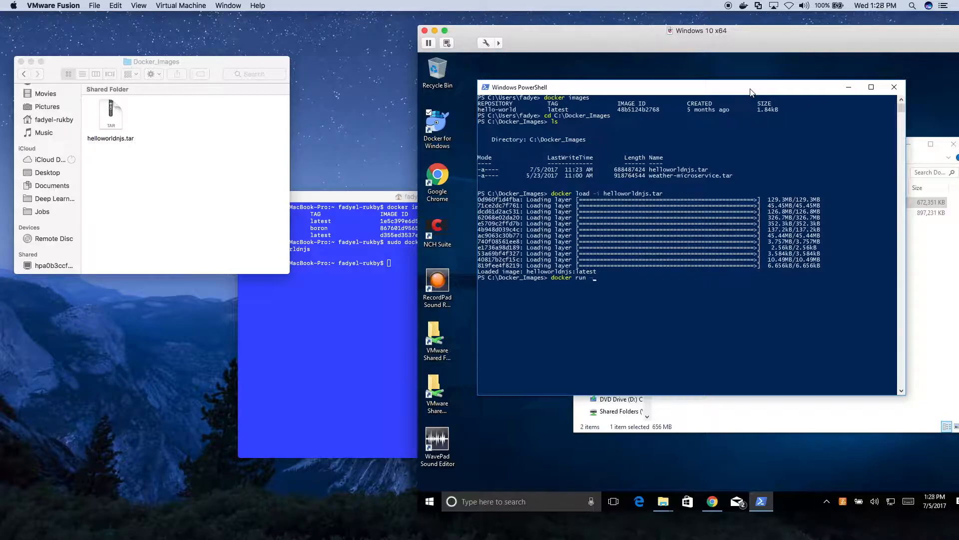
- Run the helloworldnjs container detached in PowerShell, mapping port 8080 to 3000
type("-p 8")
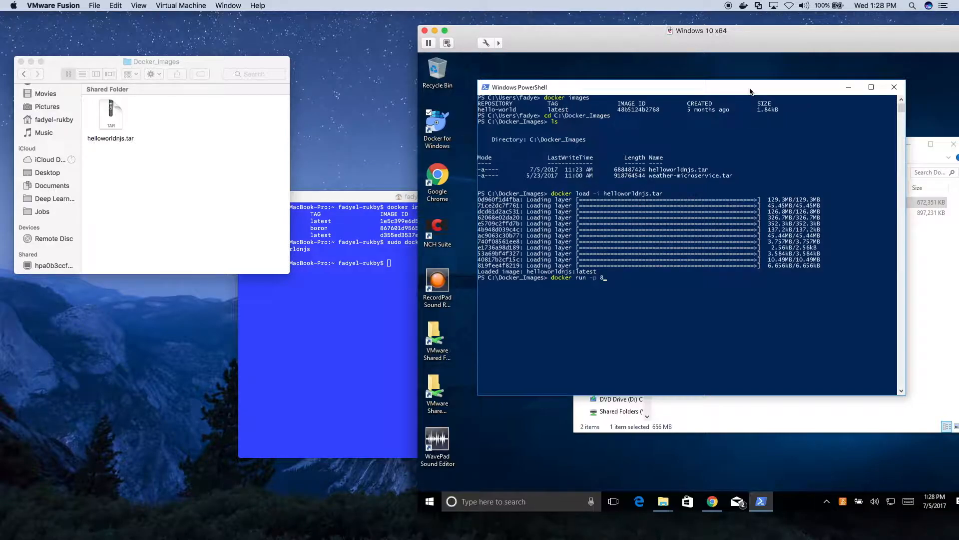
type("080:")
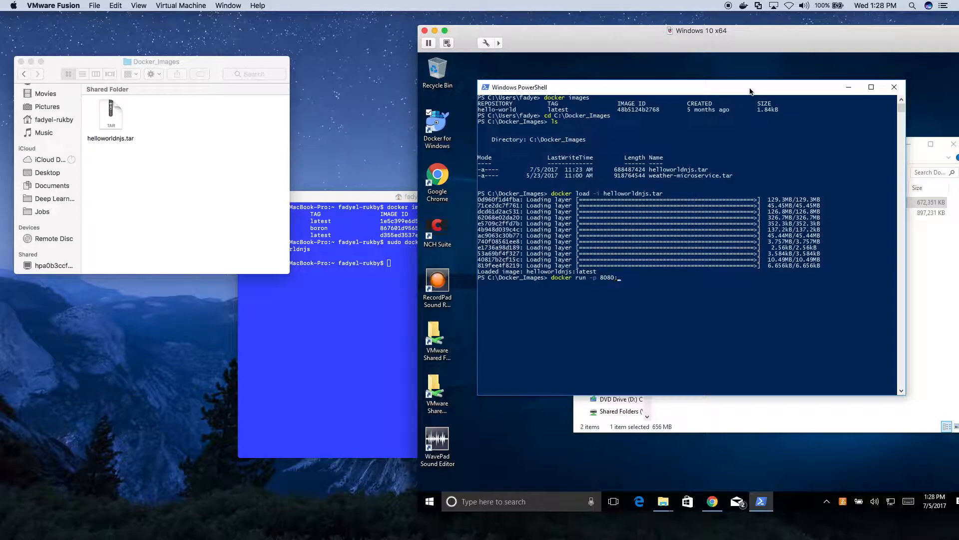
type("3000")
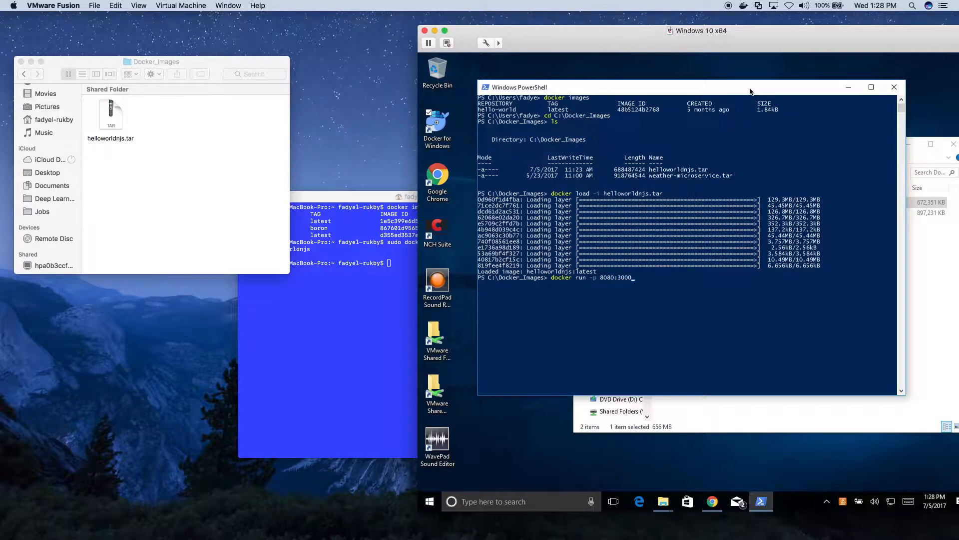
type("-d helloworldnjs")
type("docker ps")
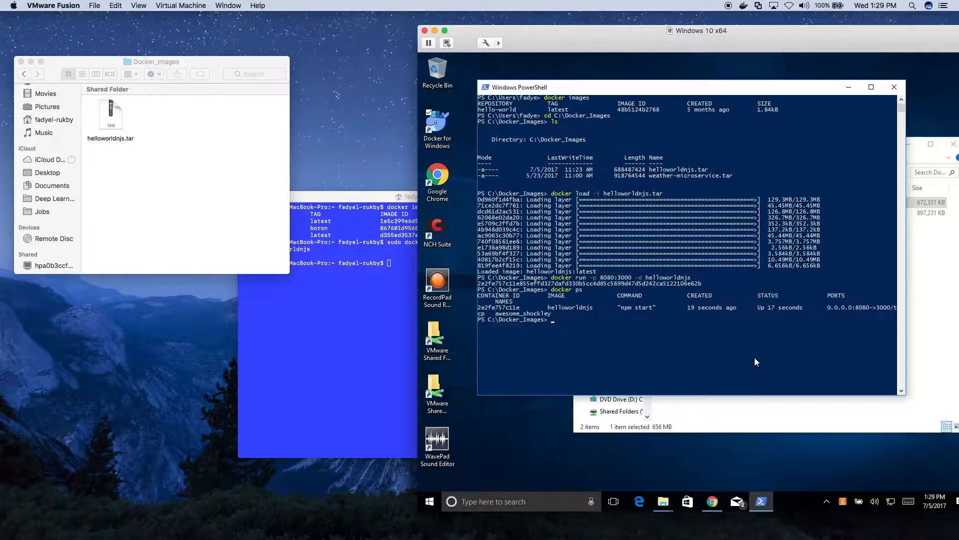
mouse_move(566, 324)
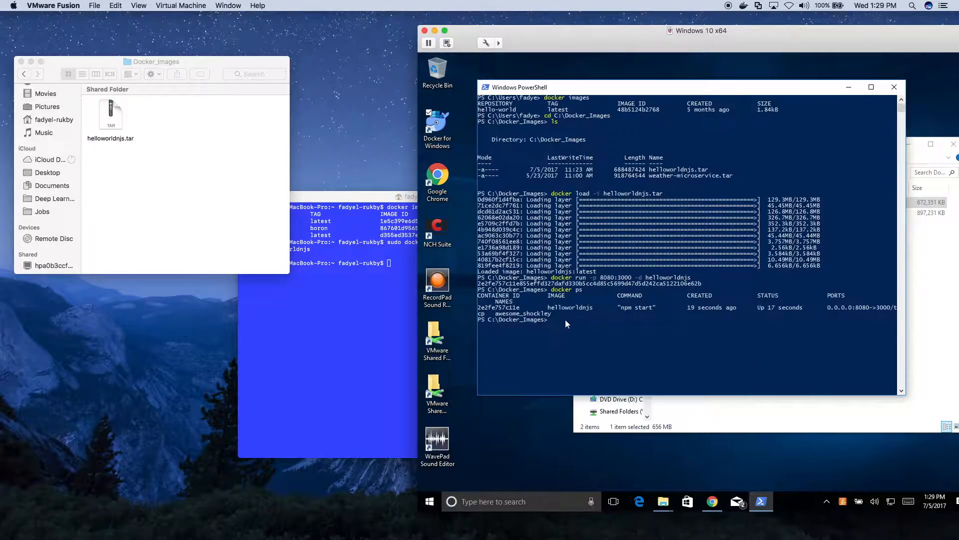
mouse_move(657, 315)
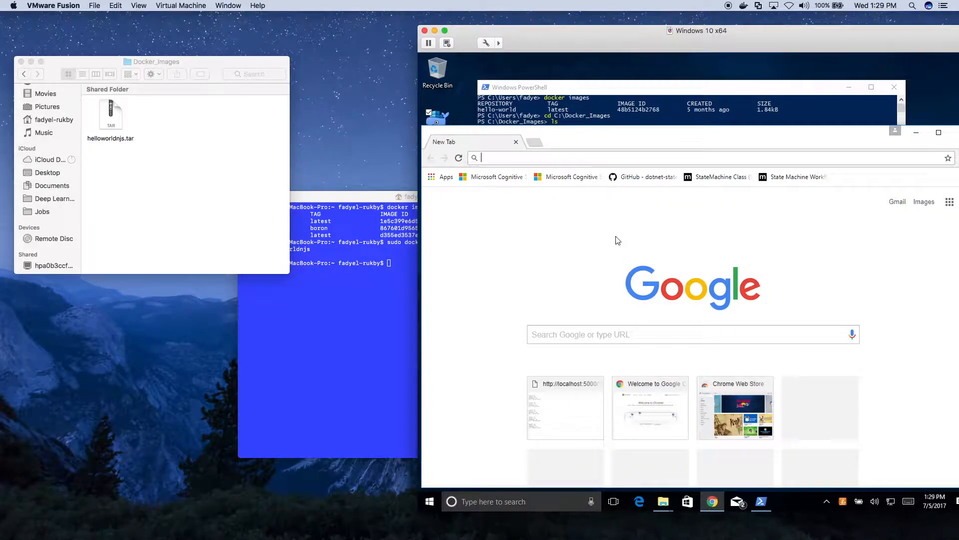
- Browse to localhost:8080 in Chrome to view the Hello World! page
type("localhost:8080")
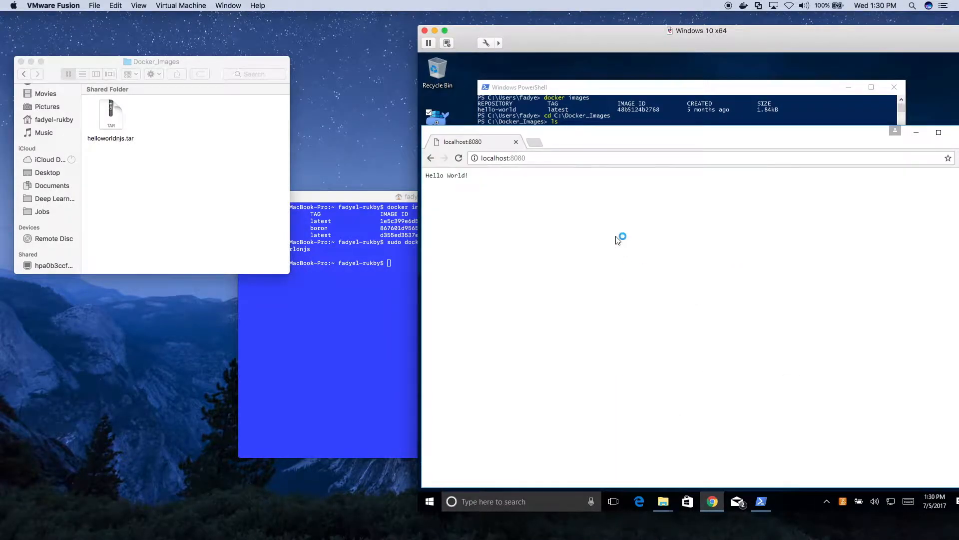